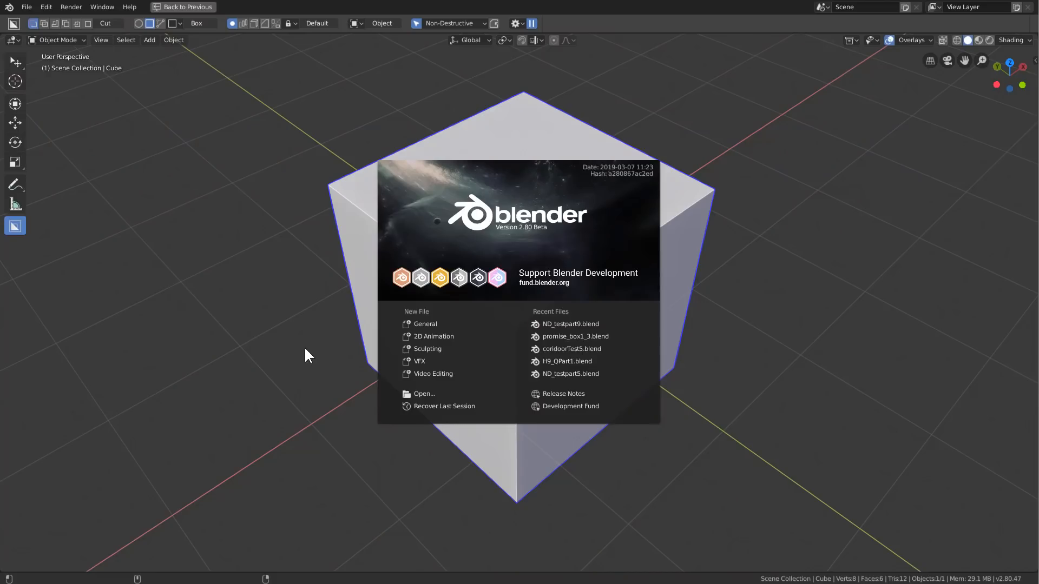
pyautogui.moveTo(412, 350)
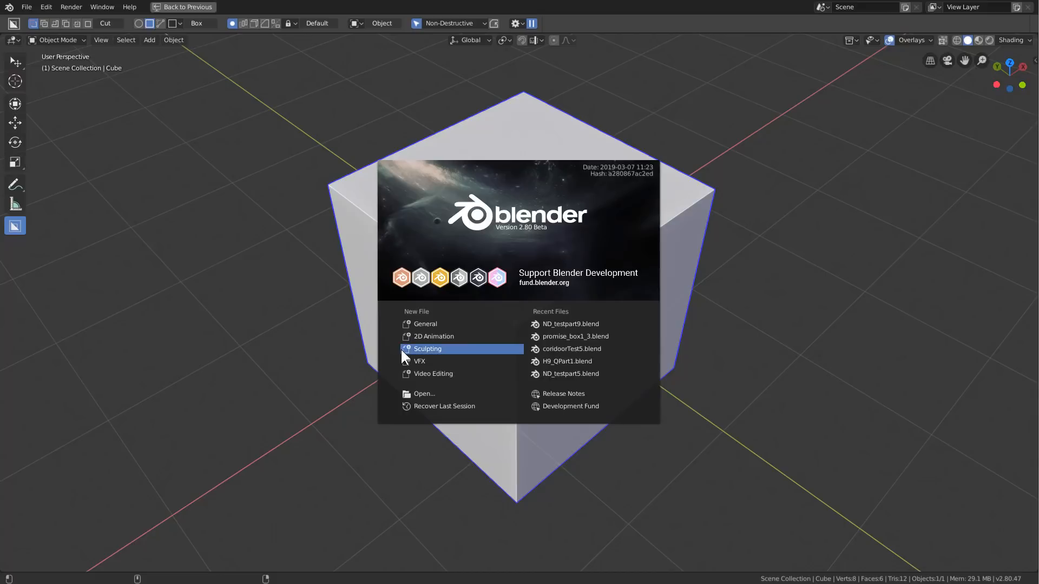
pyautogui.moveTo(413, 340)
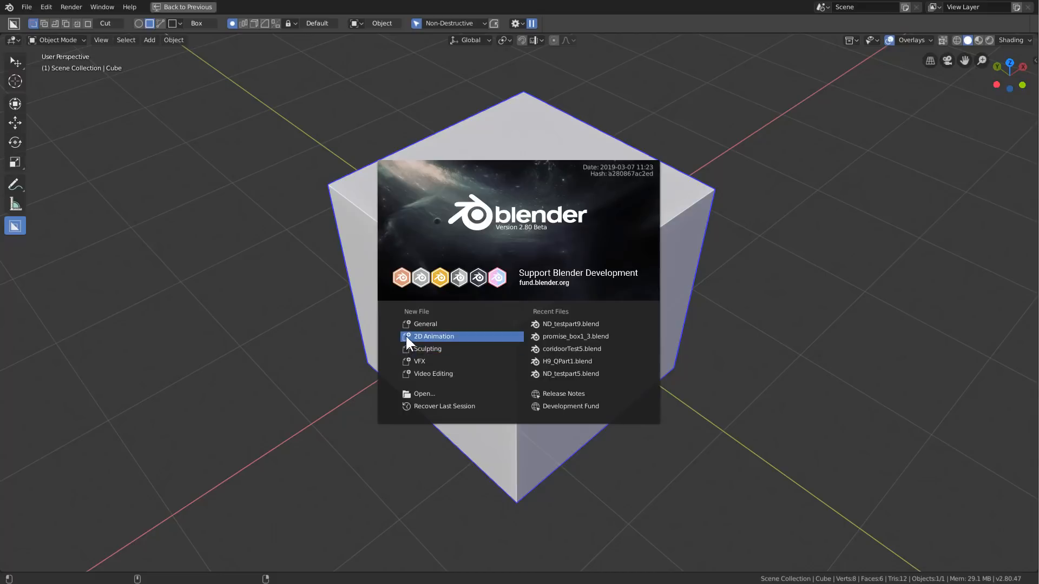
# Start a new 2D Animation file from the splash screen.
pyautogui.click(433, 336)
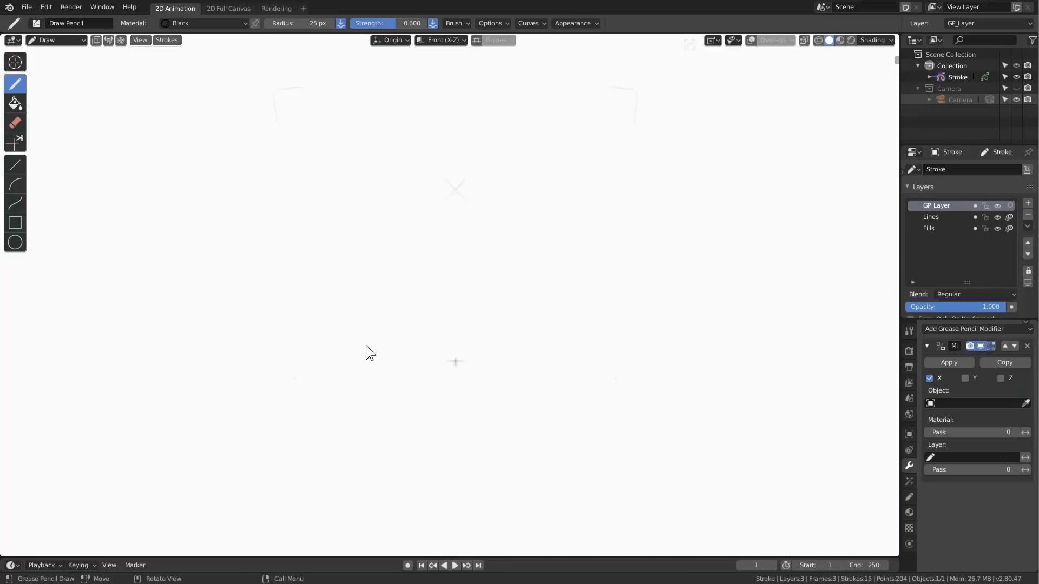
# Reload a fresh 2D Animation scene from the File menu and dismiss the HOps Helper popup.
pyautogui.click(28, 7)
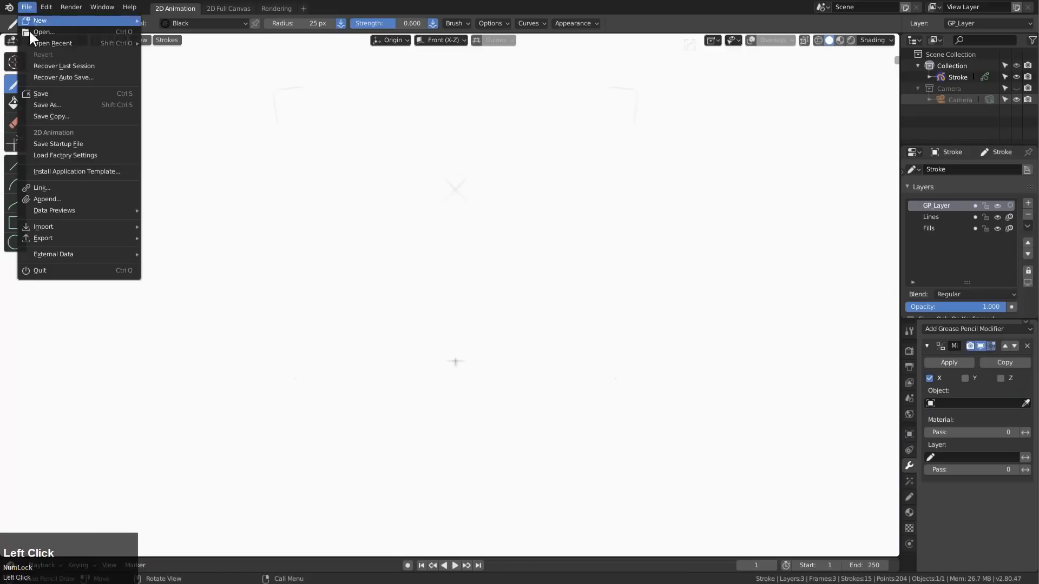
pyautogui.click(64, 156)
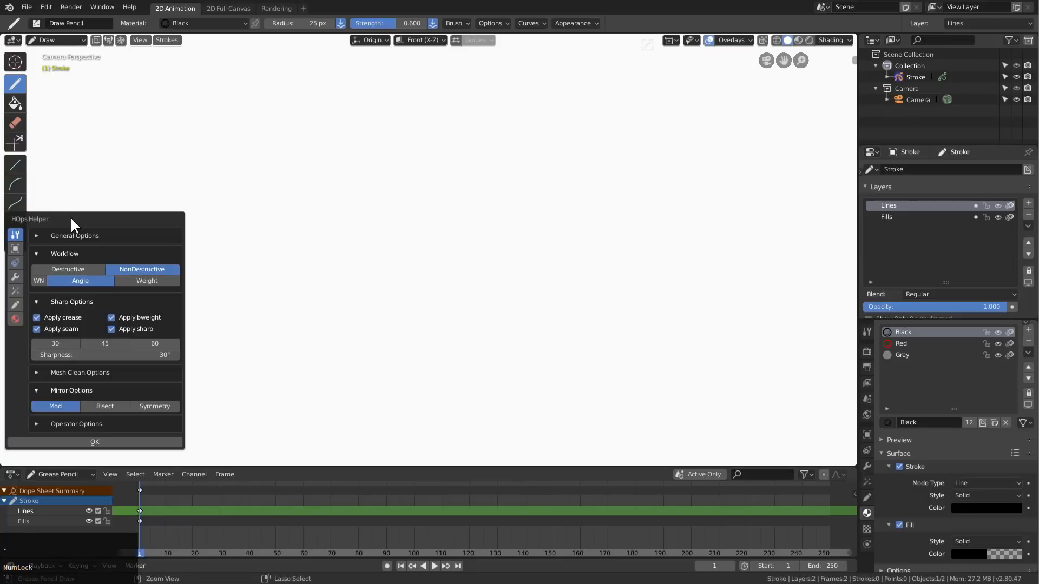
pyautogui.click(138, 288)
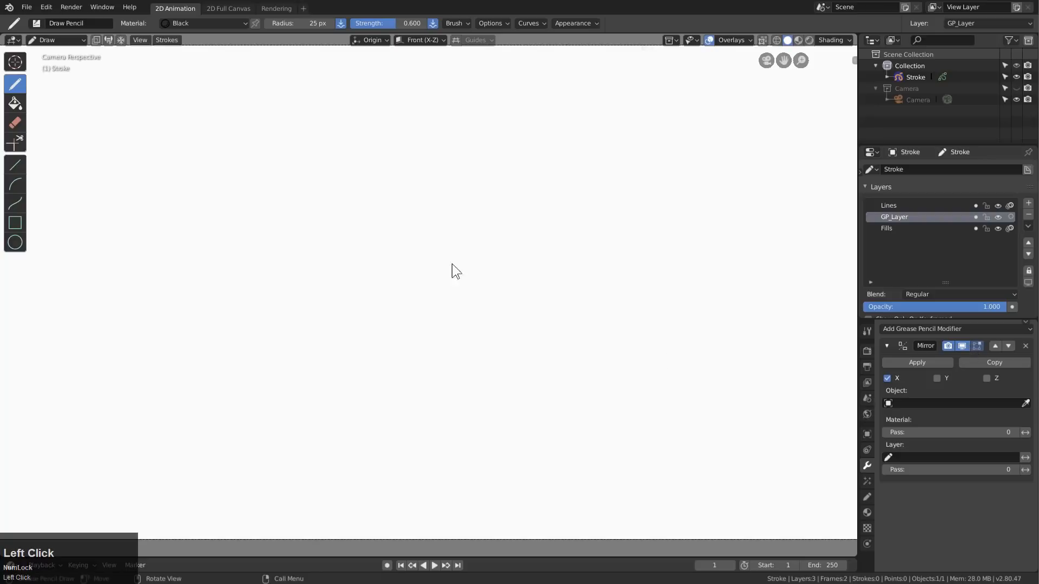
# Sketch a centre cross and corner marks on GP_Layer and fade it to 0.122 opacity.
pyautogui.moveTo(424, 258); pyautogui.dragTo(441, 275)
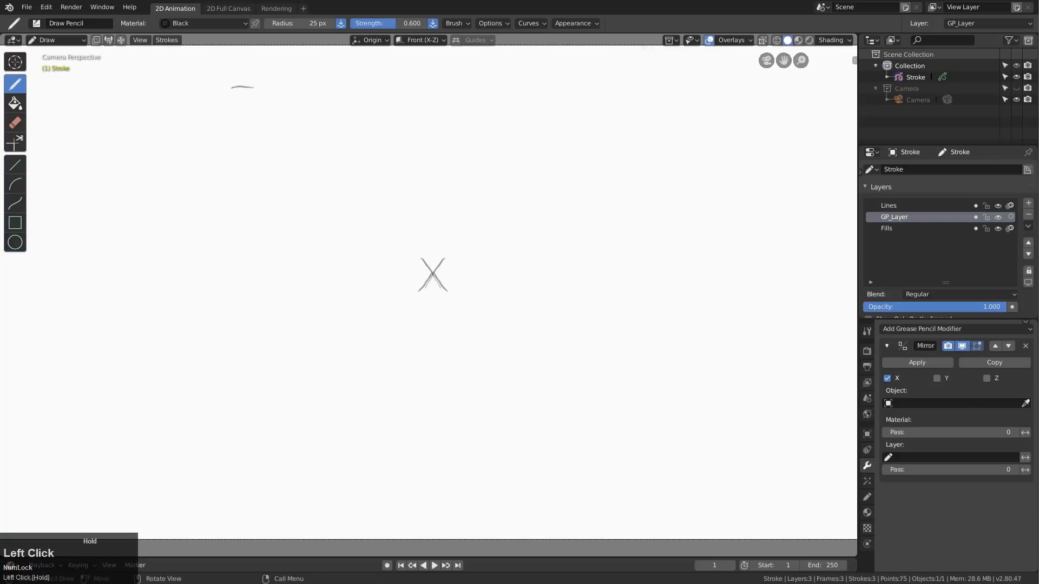
pyautogui.moveTo(231, 431); pyautogui.dragTo(238, 477)
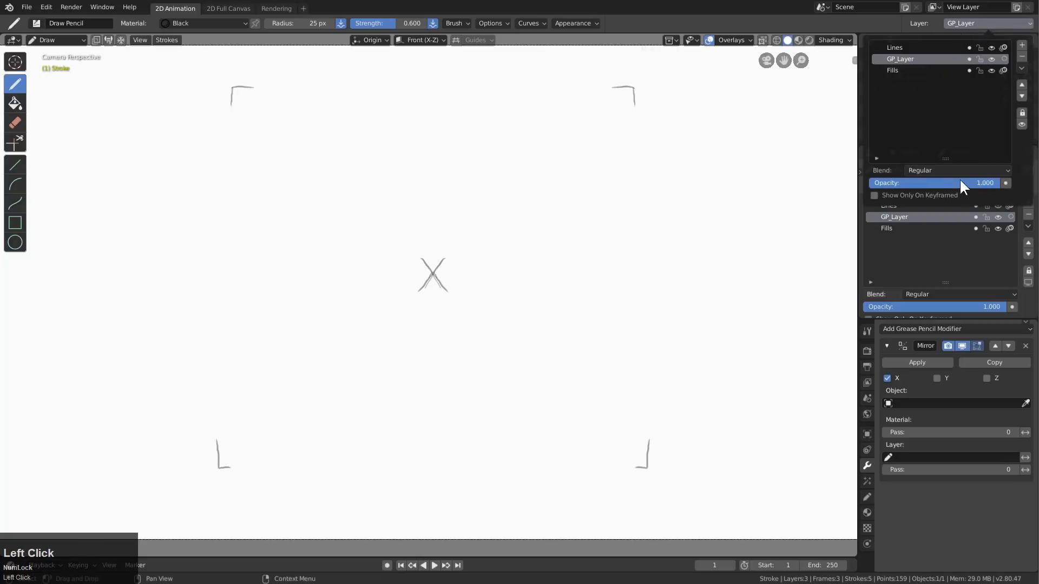
pyautogui.moveTo(960, 183); pyautogui.dragTo(874, 182)
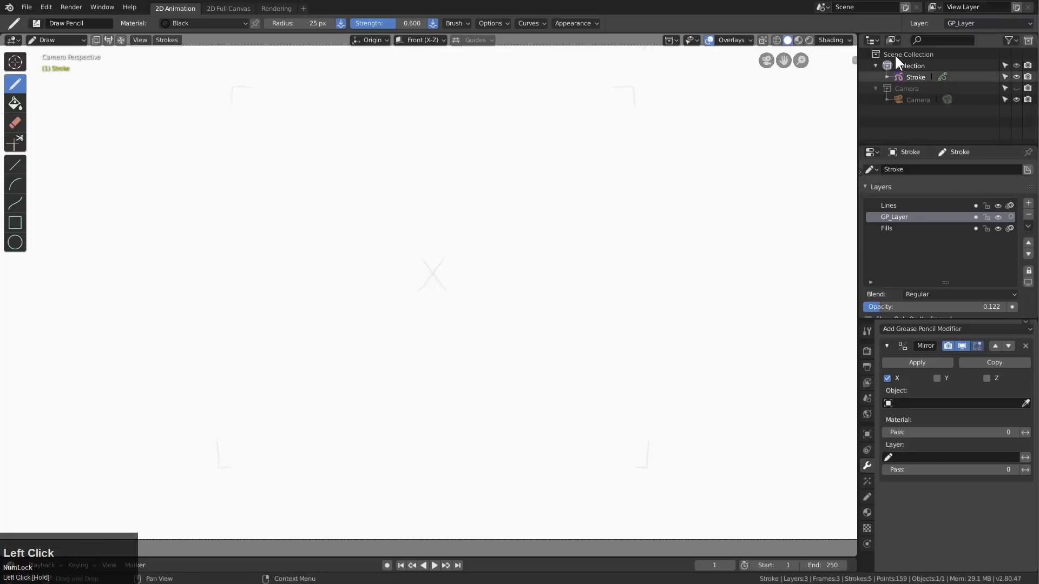
# Make Lines the active drawing layer via the layer dropdown.
pyautogui.click(889, 206)
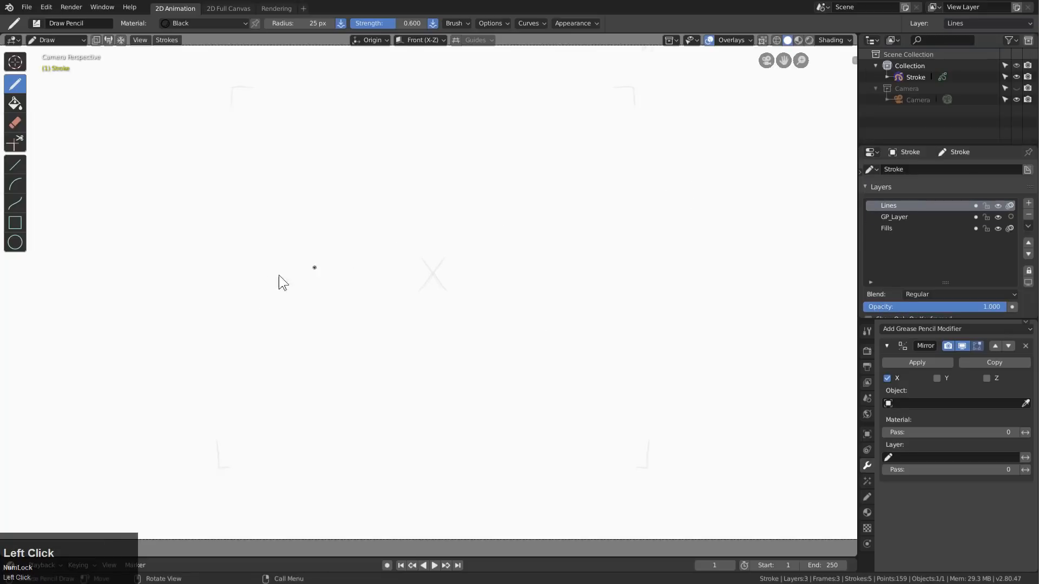
pyautogui.moveTo(254, 391)
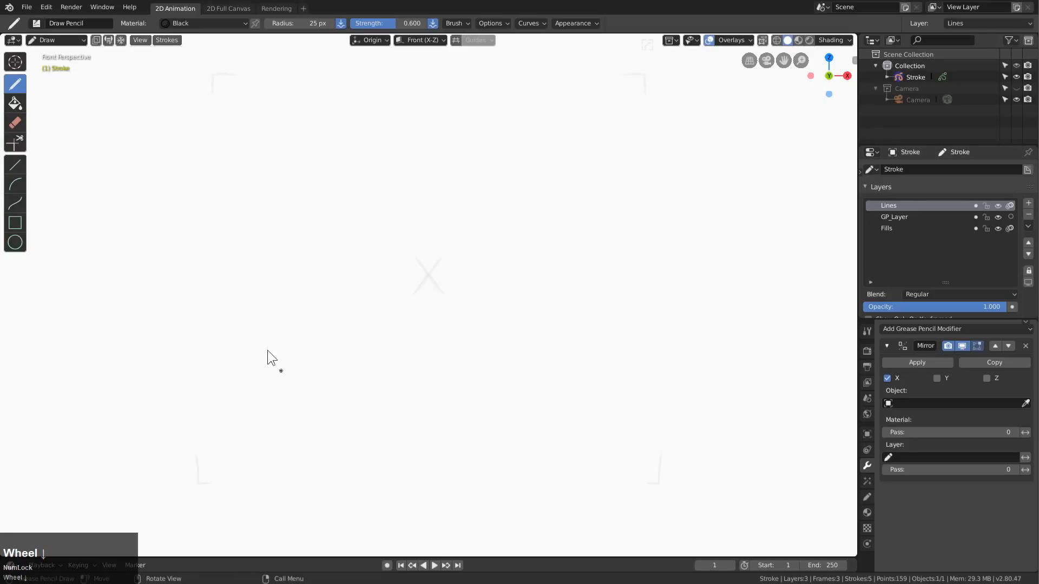
pyautogui.click(985, 24)
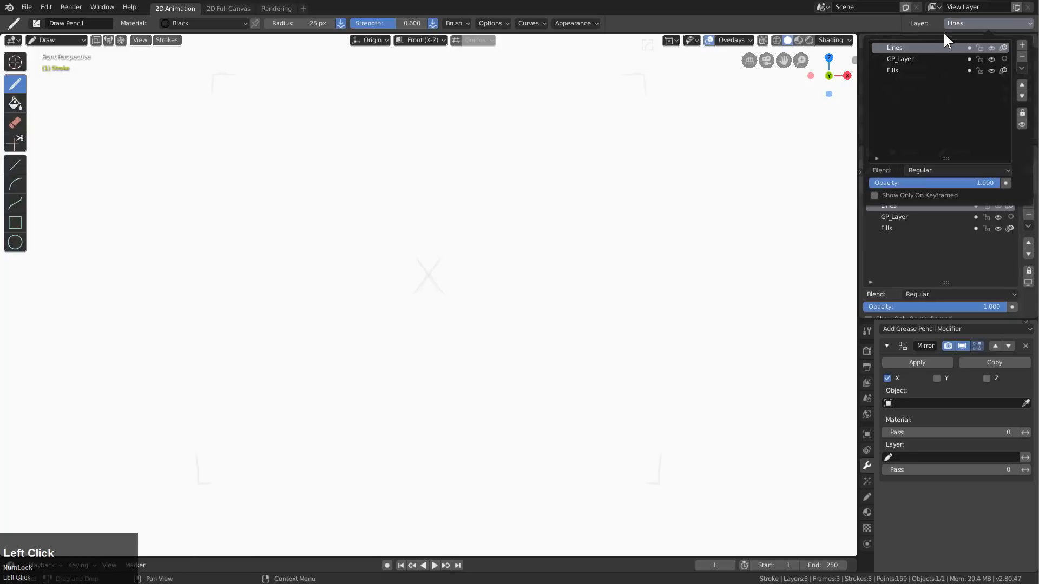
pyautogui.click(899, 59)
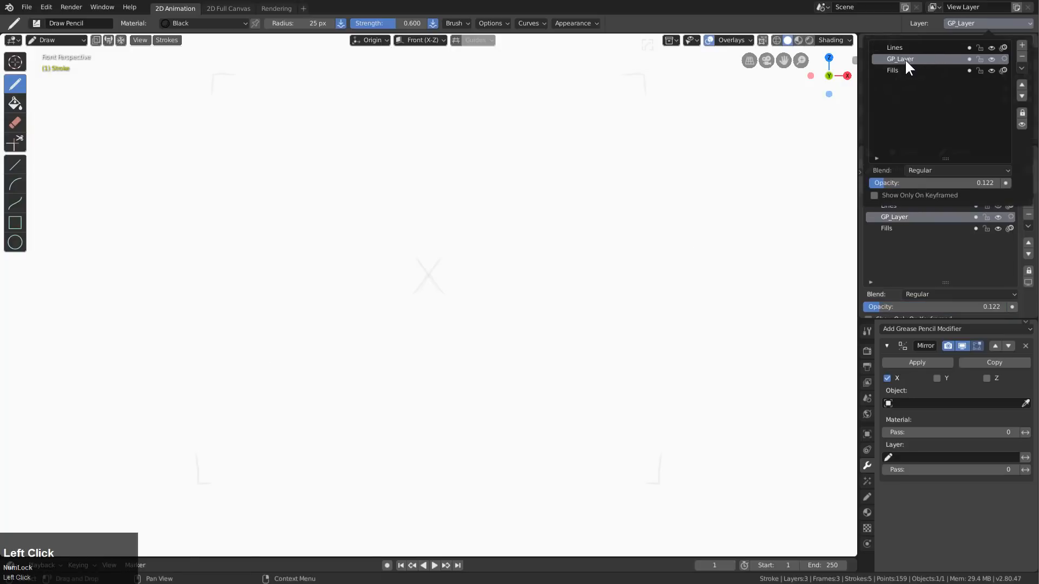
pyautogui.click(889, 205)
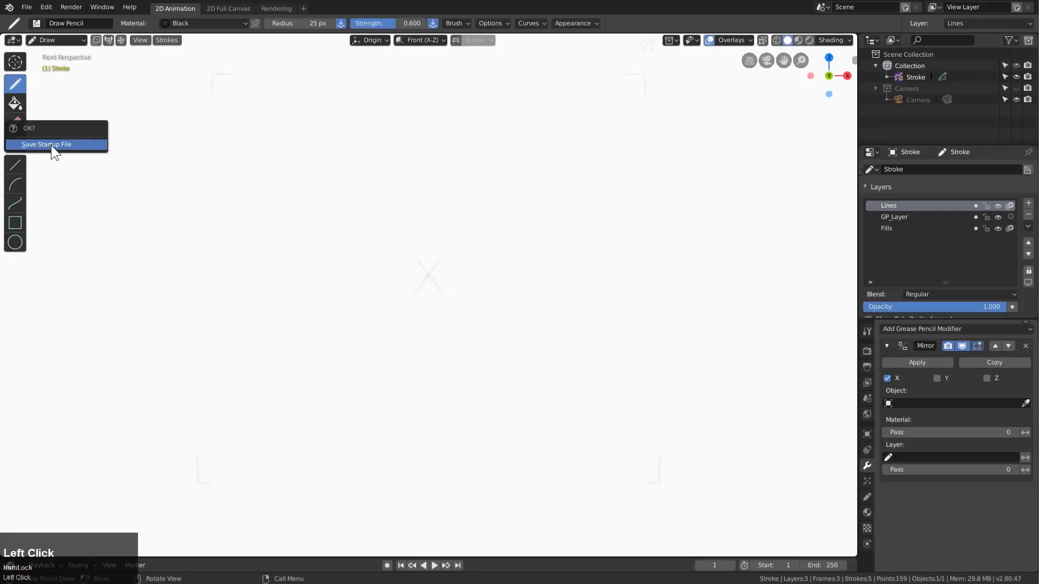
# Save the setup as the startup file and sketch the mirrored head, neck and shoulder outline.
pyautogui.click(46, 144)
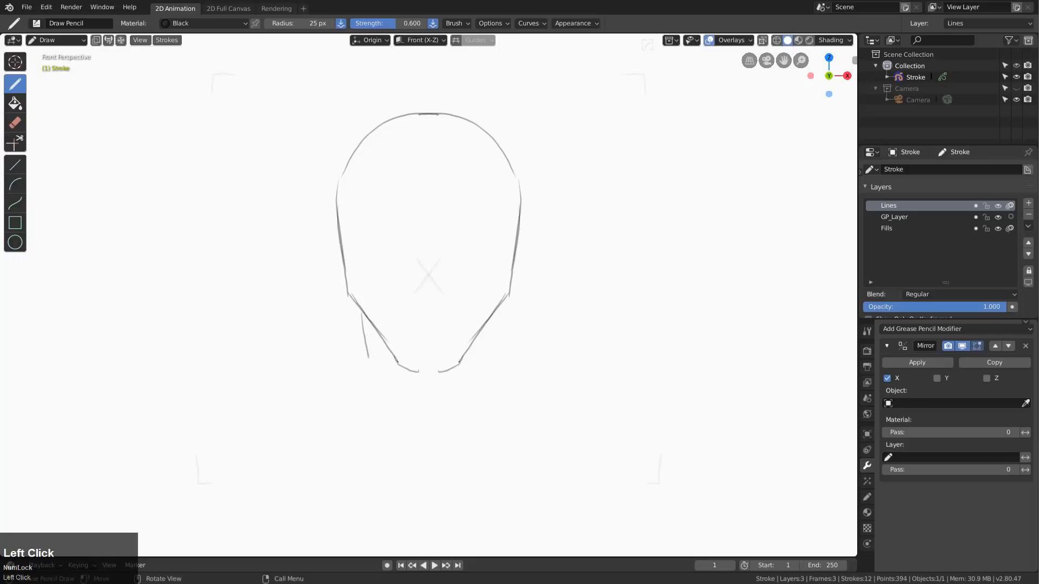
pyautogui.moveTo(358, 331); pyautogui.dragTo(397, 443)
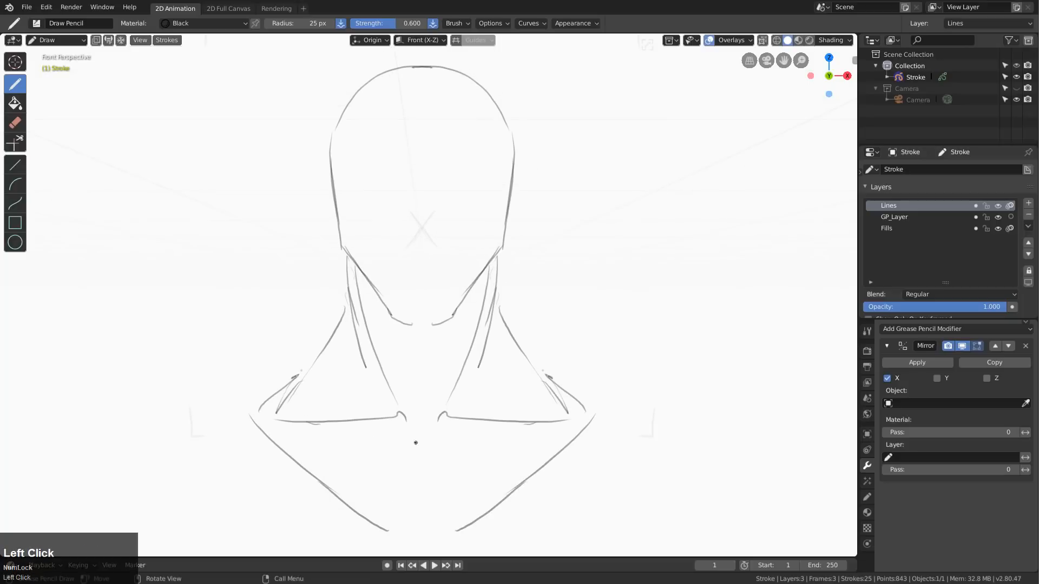
pyautogui.moveTo(415, 443); pyautogui.dragTo(298, 447)
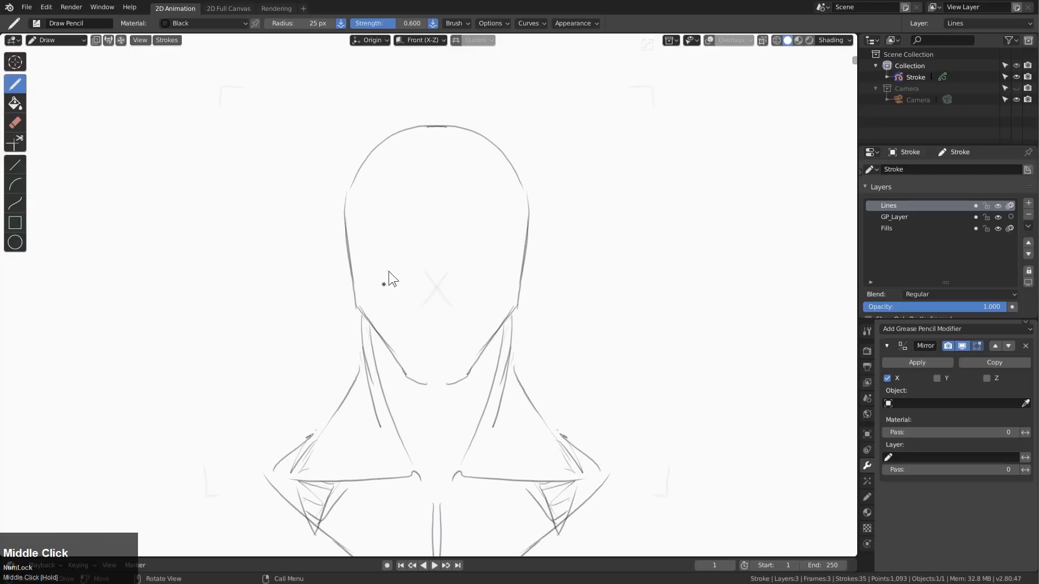
# Draw the face plate outline, chin and helmet panel lines inside the mirrored head.
pyautogui.click(347, 212)
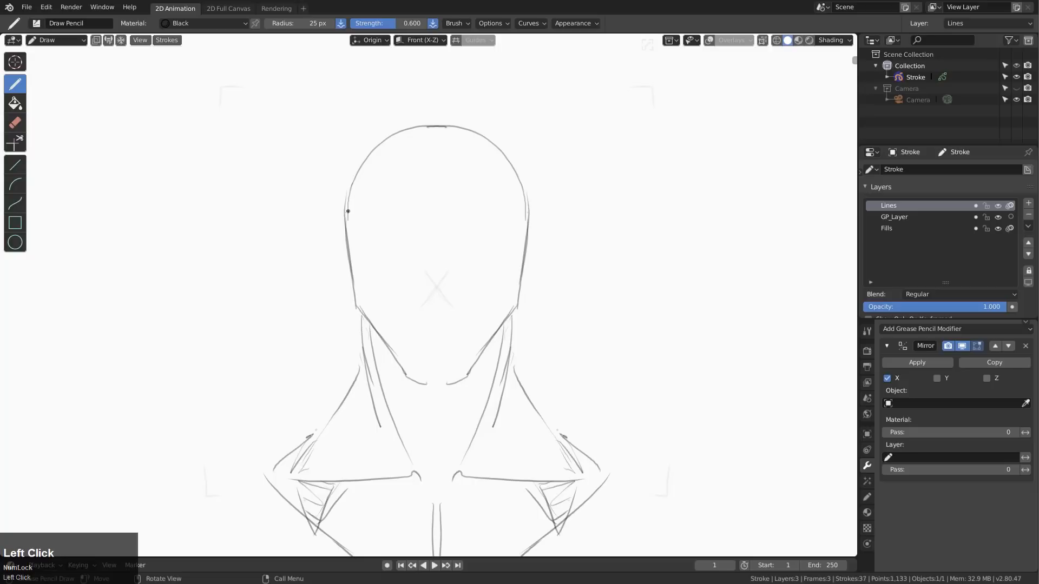
pyautogui.moveTo(359, 222); pyautogui.dragTo(523, 222)
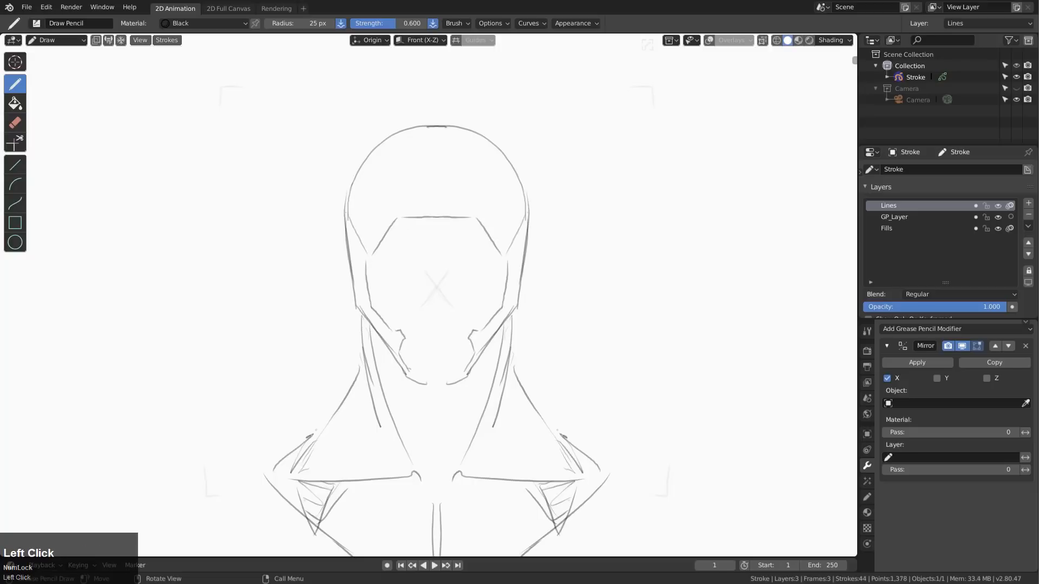
pyautogui.moveTo(365, 315); pyautogui.dragTo(477, 371)
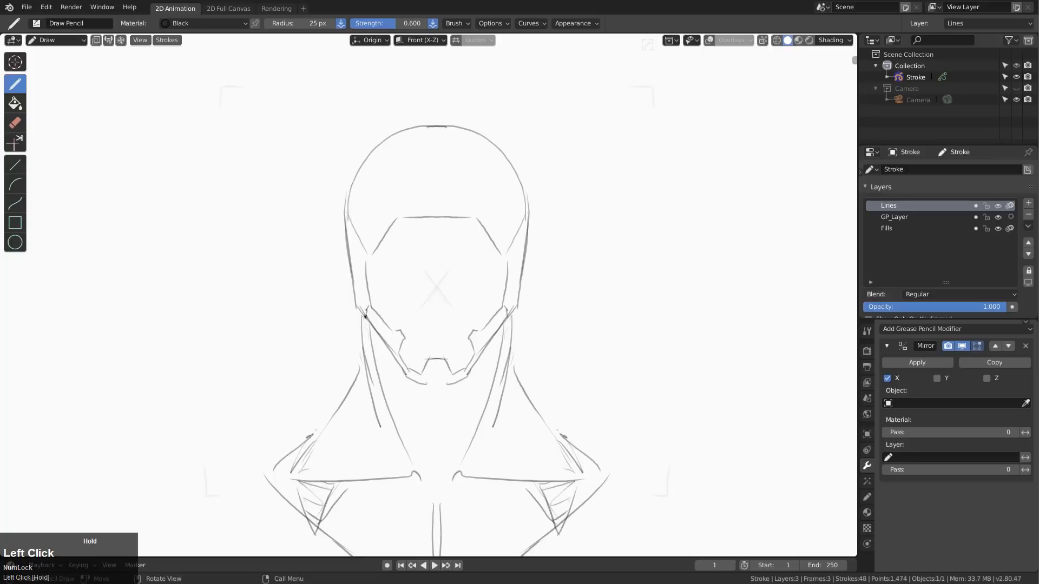
pyautogui.moveTo(363, 311); pyautogui.dragTo(372, 338)
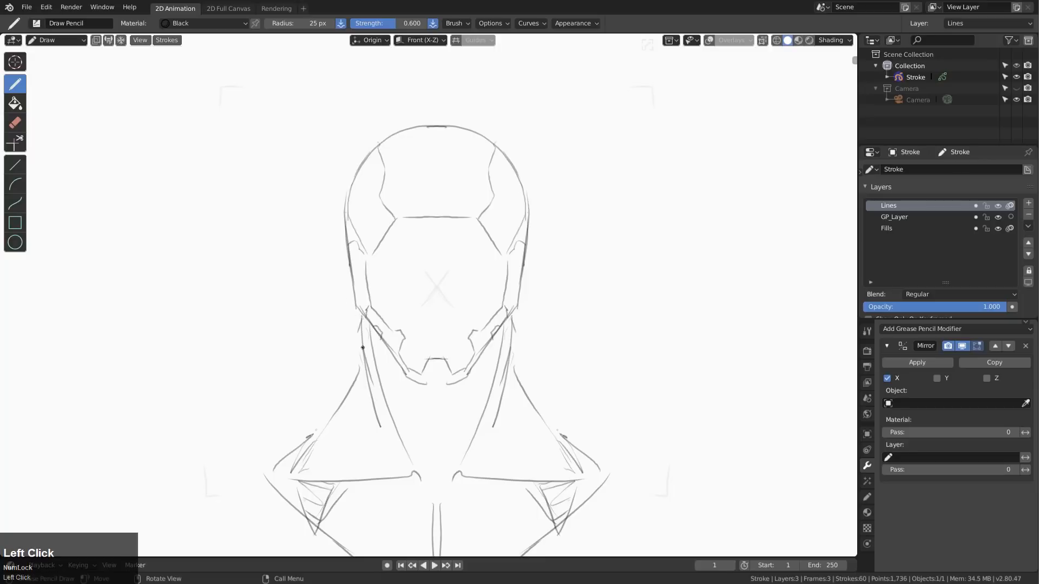
# Add neck plating, collar lines, shoulder plates and chest detail below the face.
pyautogui.moveTo(361, 348); pyautogui.dragTo(355, 391)
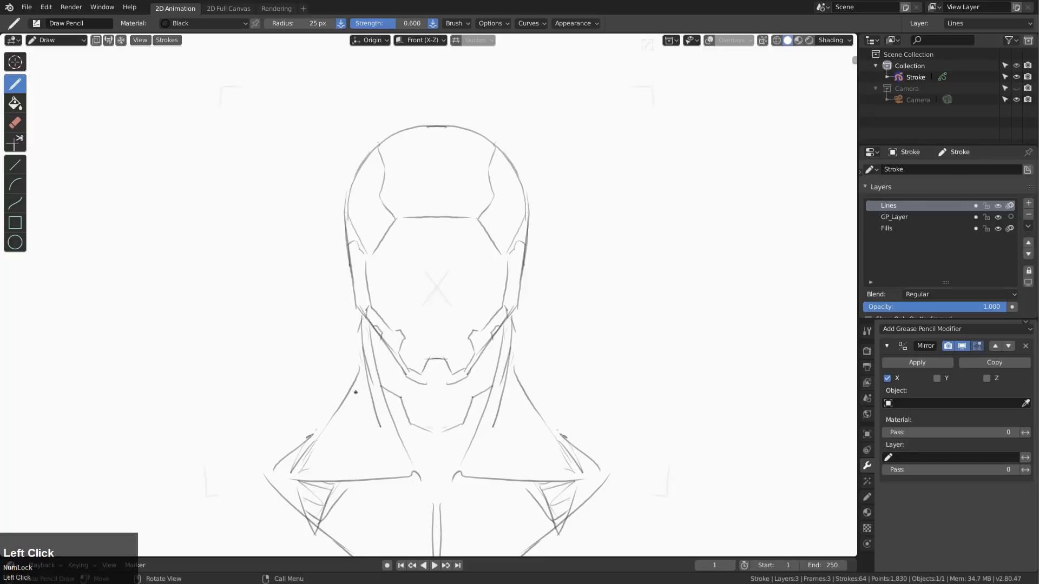
pyautogui.moveTo(355, 392); pyautogui.dragTo(350, 438)
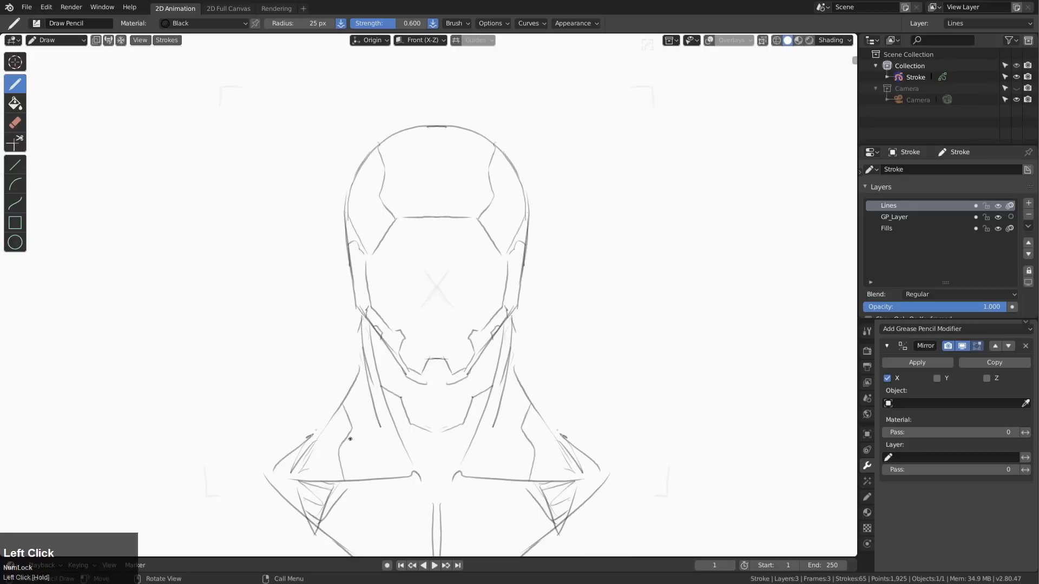
pyautogui.moveTo(371, 437); pyautogui.dragTo(381, 486)
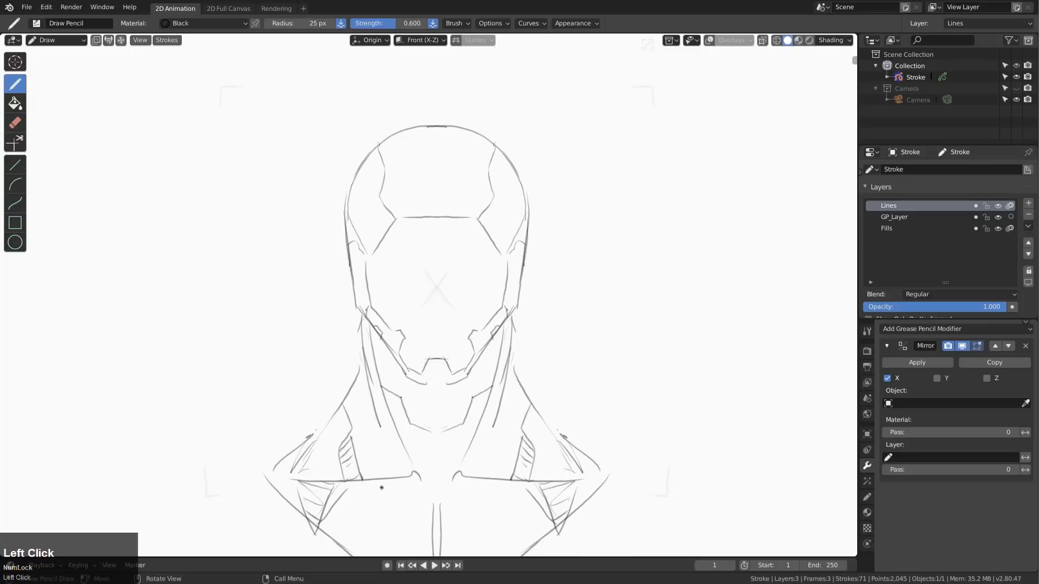
pyautogui.moveTo(381, 488); pyautogui.dragTo(349, 491)
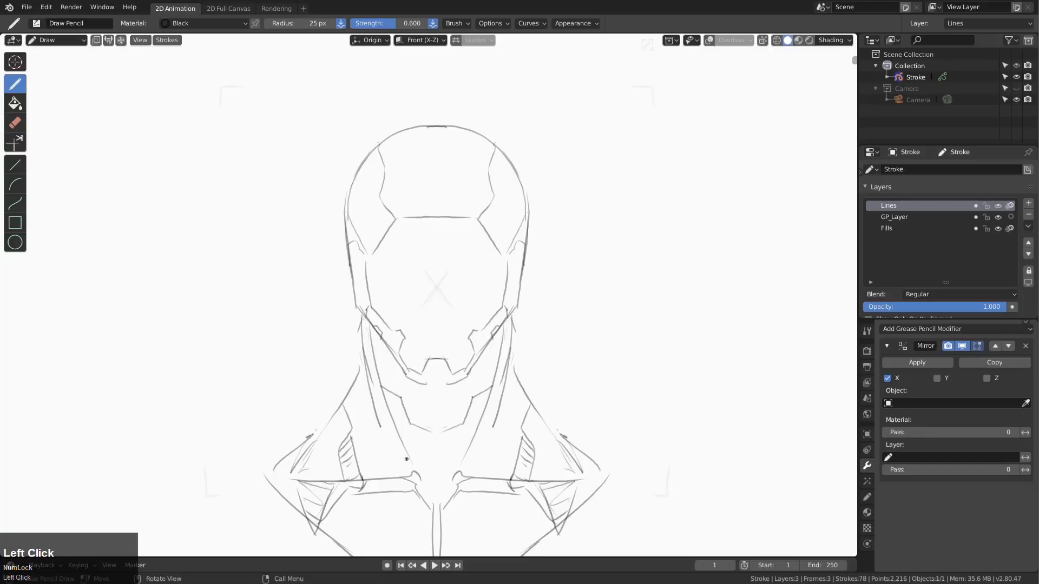
pyautogui.moveTo(405, 458); pyautogui.dragTo(375, 384)
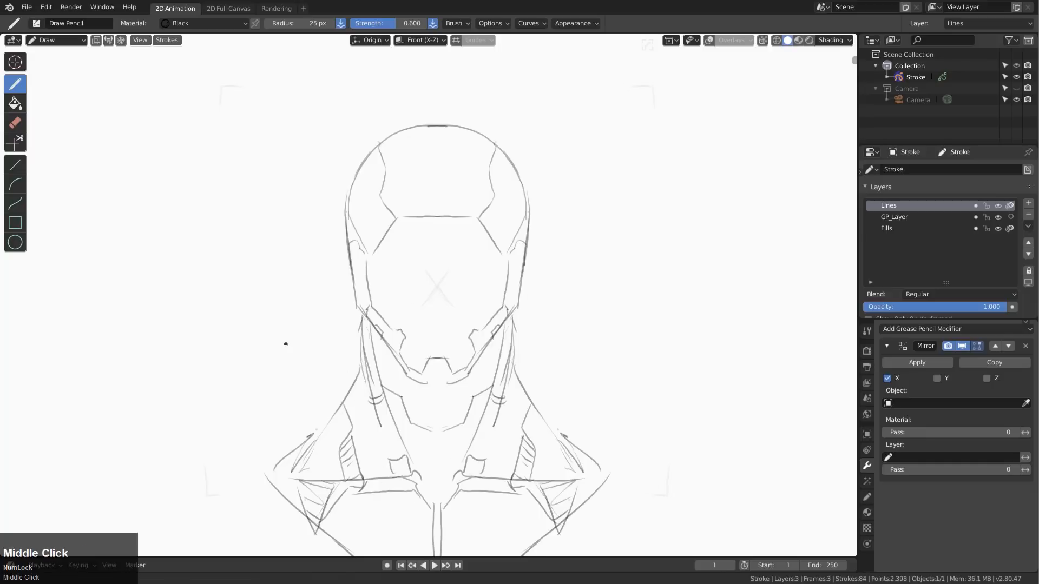
pyautogui.moveTo(284, 344); pyautogui.dragTo(201, 336)
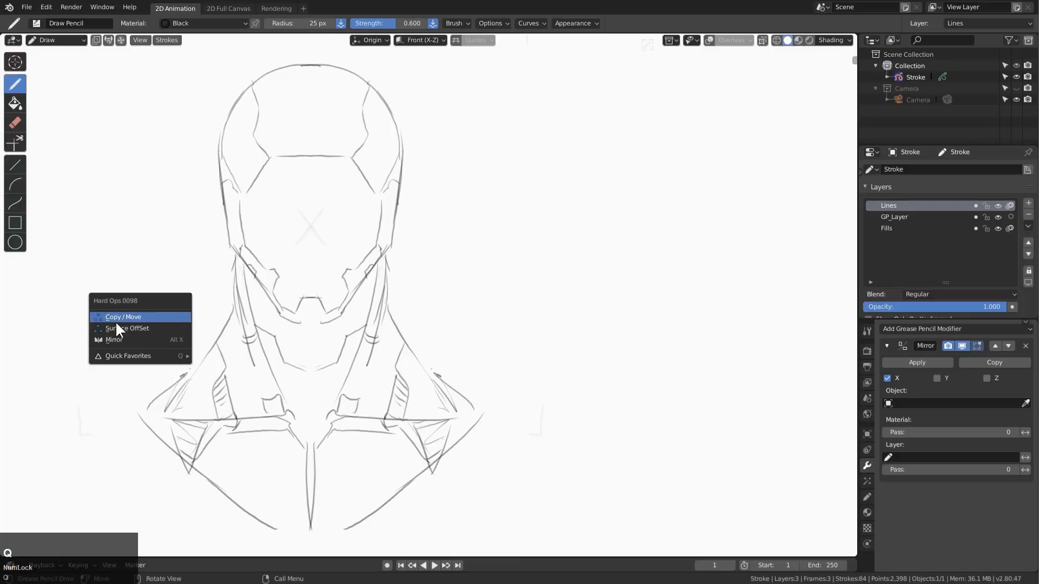
pyautogui.moveTo(121, 344)
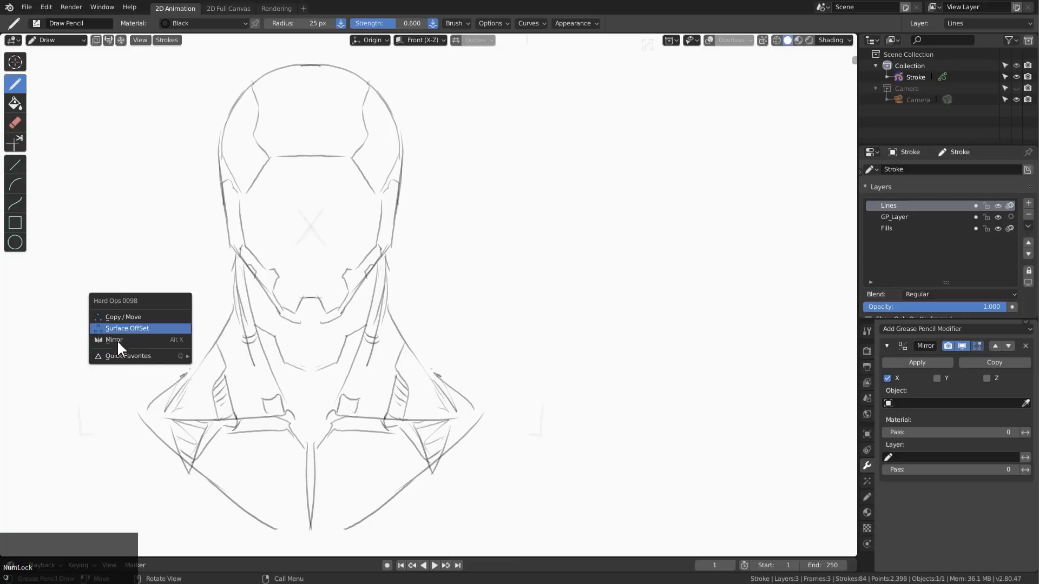
pyautogui.moveTo(111, 345)
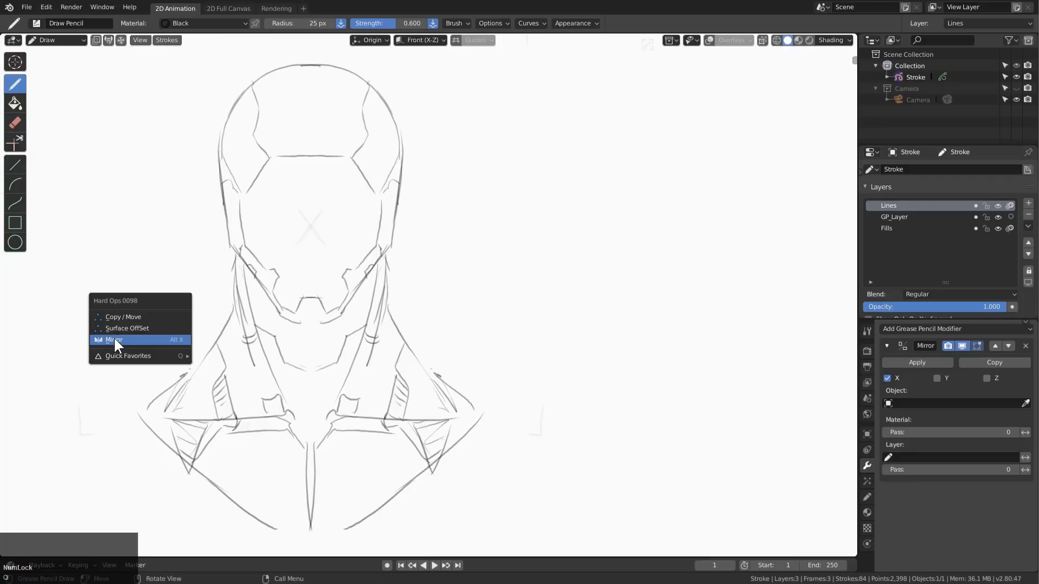
# Duplicate the head sketch as Stroke.001 with Hard Ops Copy / Move.
pyautogui.click(113, 340)
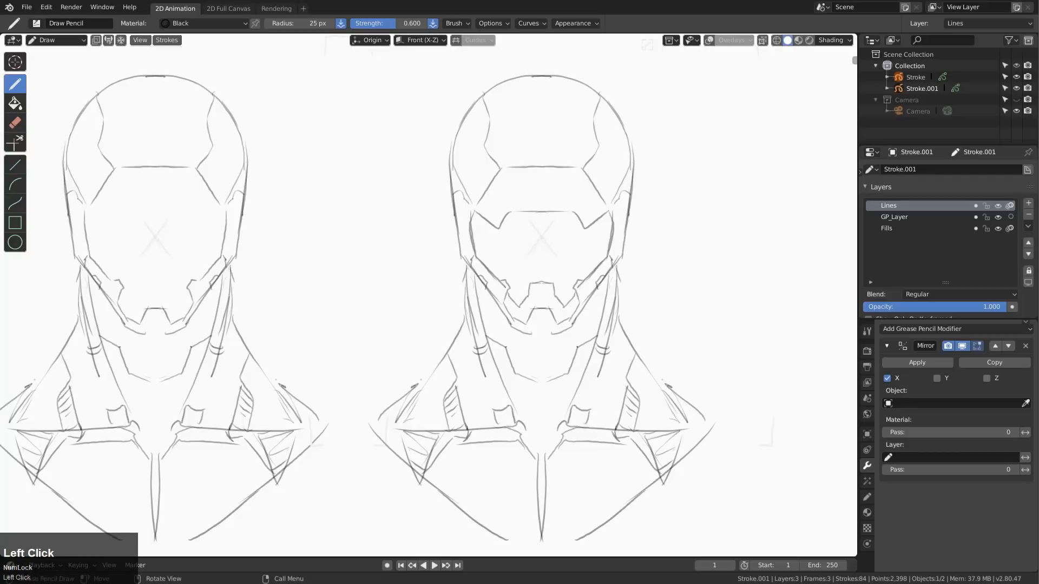
# Give the second head a muzzle piece, cheek plating and a toothed lower jaw grille.
pyautogui.moveTo(537, 285); pyautogui.dragTo(550, 299)
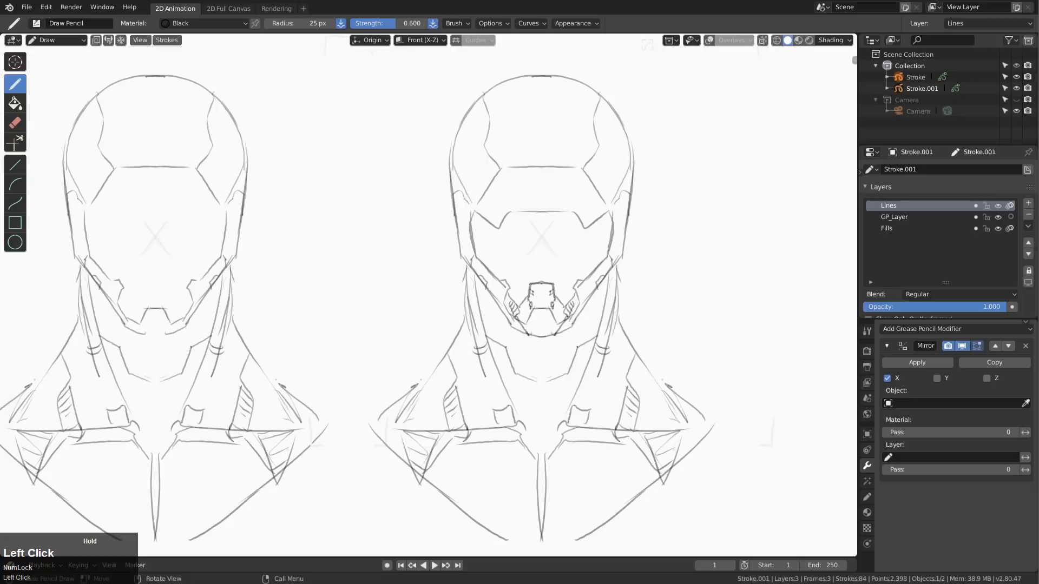
pyautogui.click(538, 325)
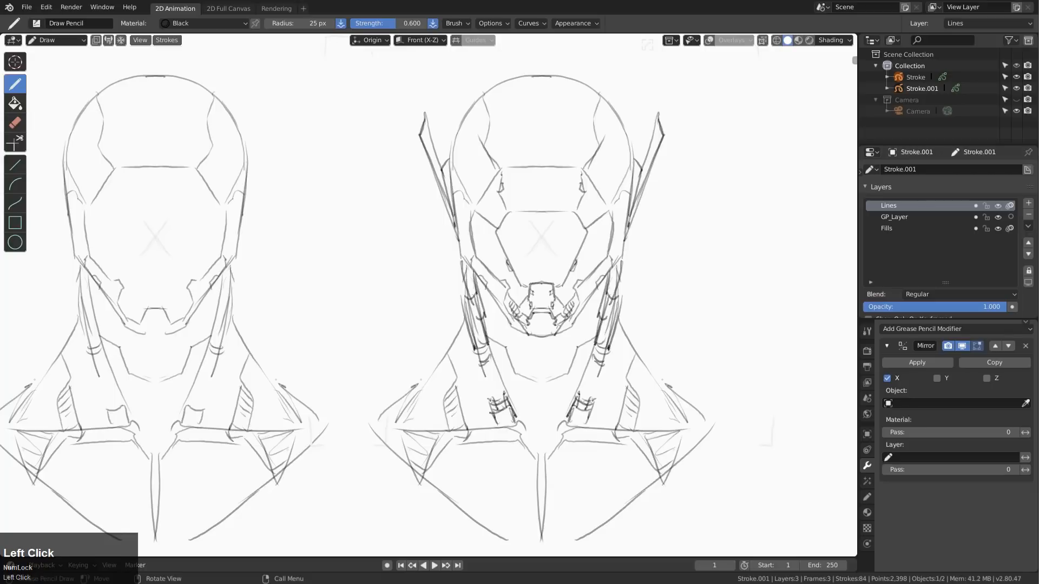
pyautogui.click(496, 335)
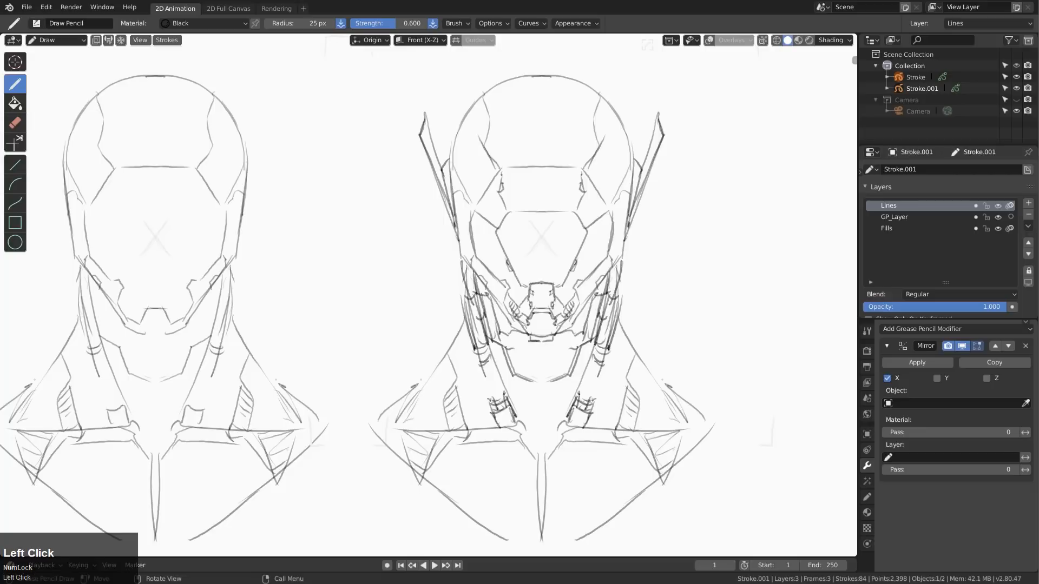
pyautogui.moveTo(530, 337); pyautogui.dragTo(530, 359)
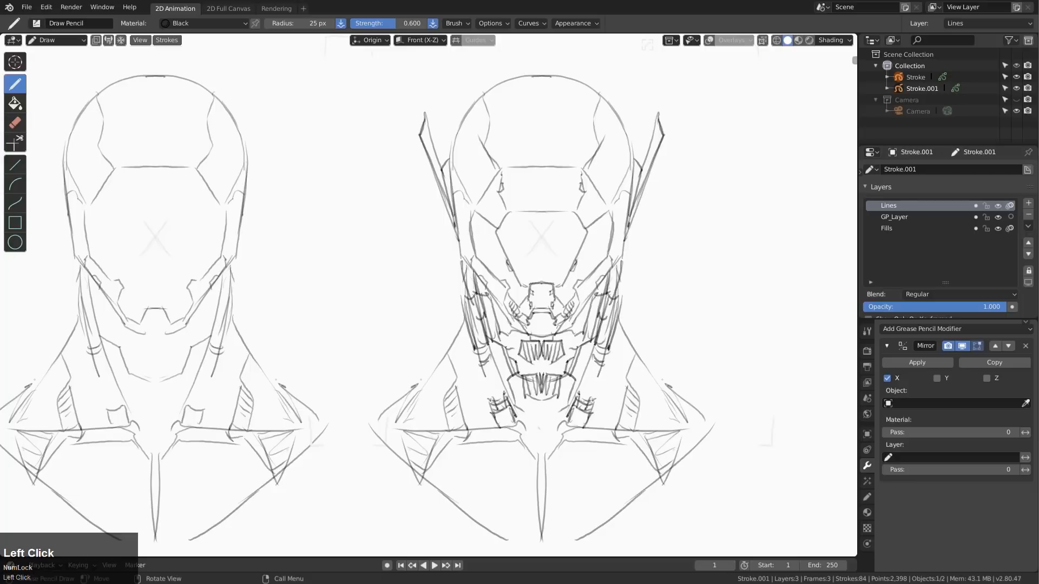
pyautogui.moveTo(524, 358); pyautogui.dragTo(530, 418)
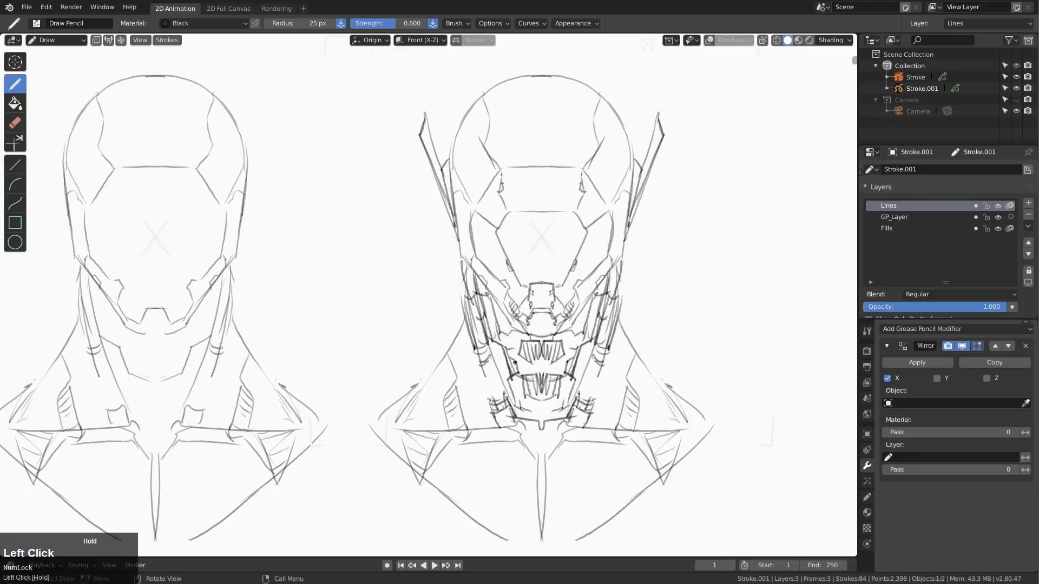
pyautogui.click(15, 121)
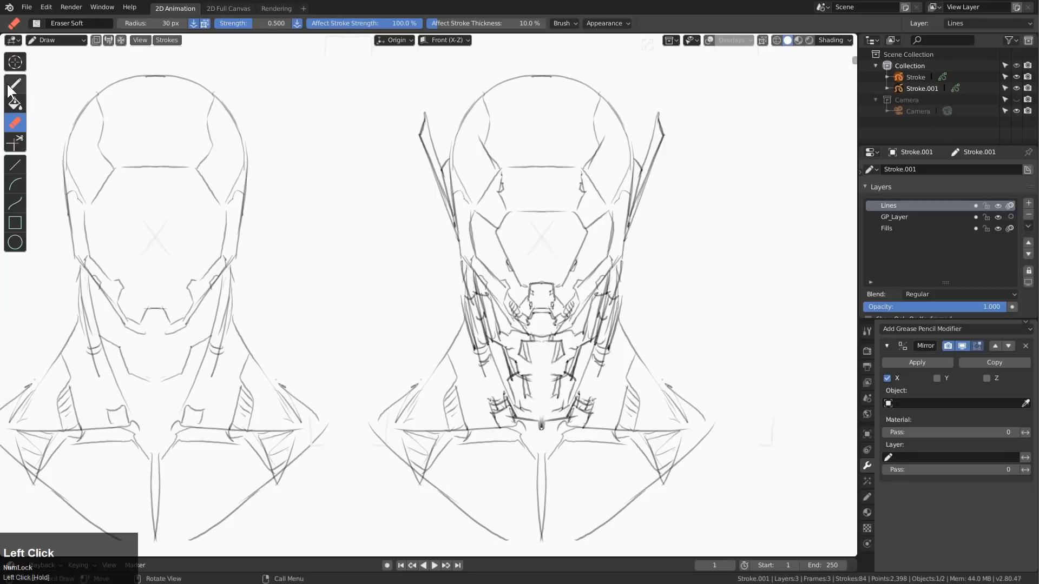
# Switch to the Eraser Soft tool to clean up the second head's jaw.
pyautogui.click(15, 82)
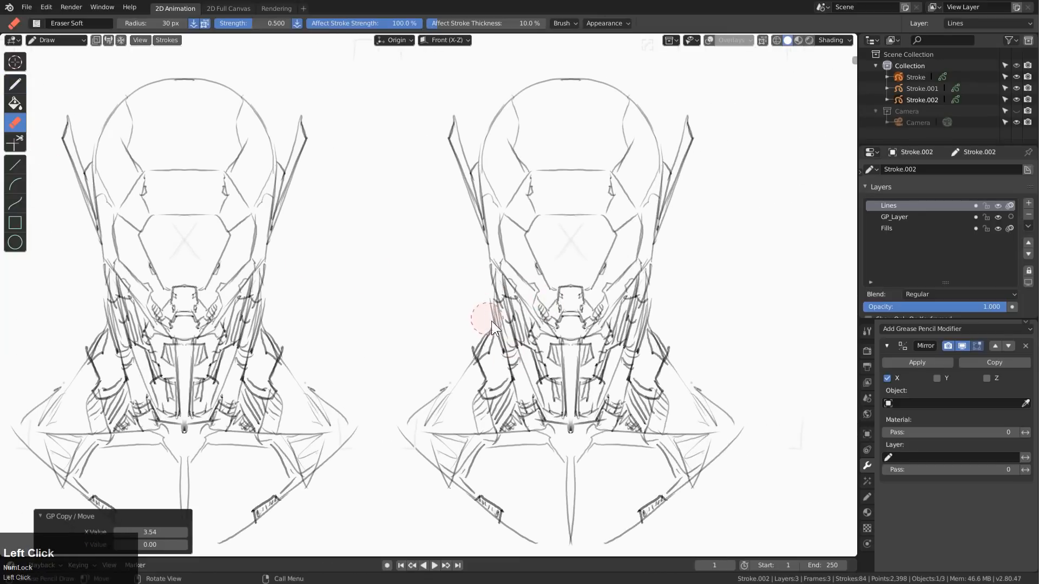
# Erase the third head's face details and outline a new faceplate on Stroke.002.
pyautogui.moveTo(490, 325); pyautogui.dragTo(544, 294)
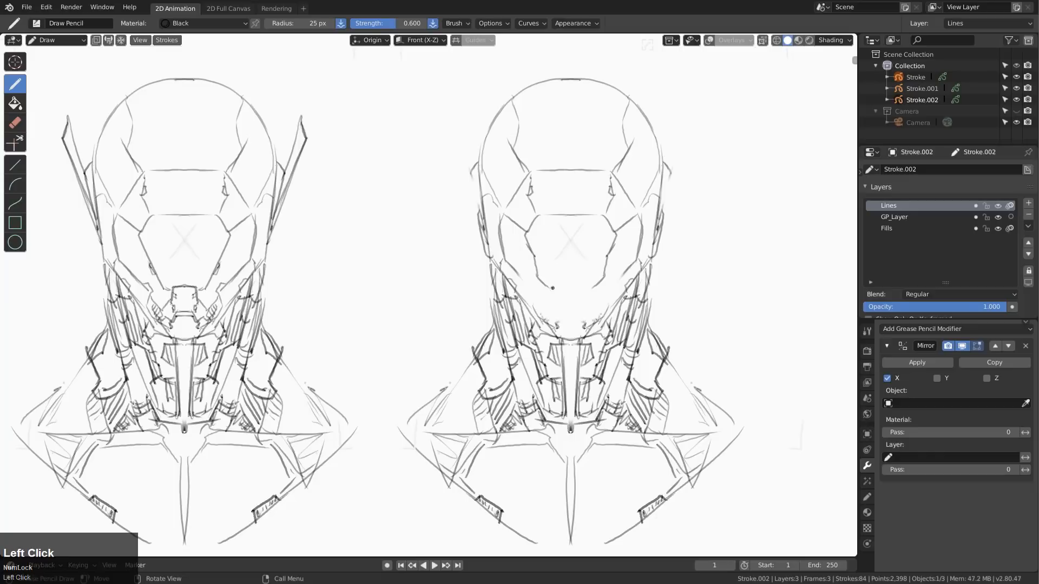
pyautogui.moveTo(566, 278); pyautogui.dragTo(577, 294)
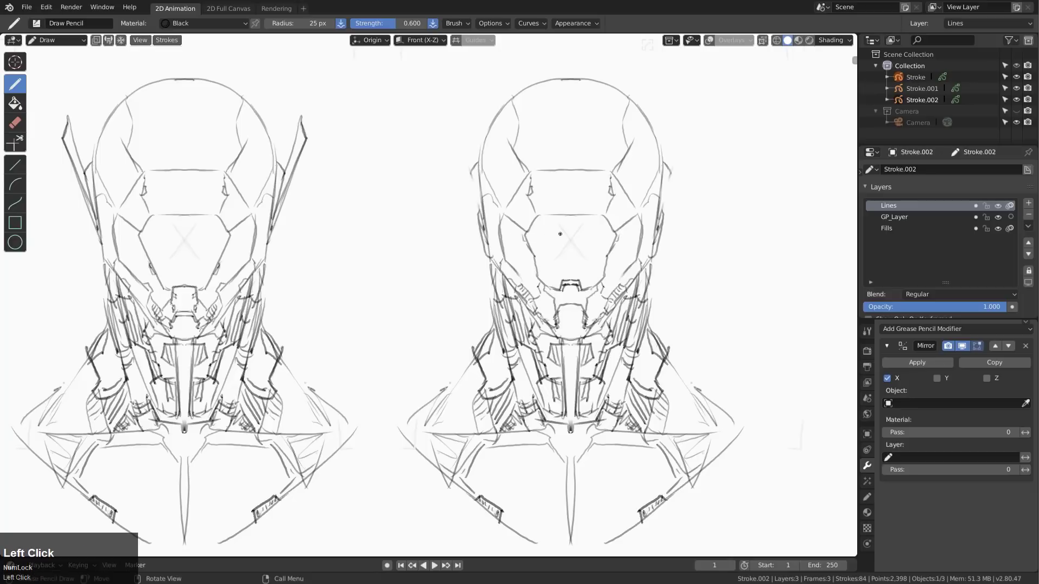
# Draw a round cyclops eye with ringed lens and heavier inking on the third head.
pyautogui.moveTo(559, 233); pyautogui.dragTo(555, 268)
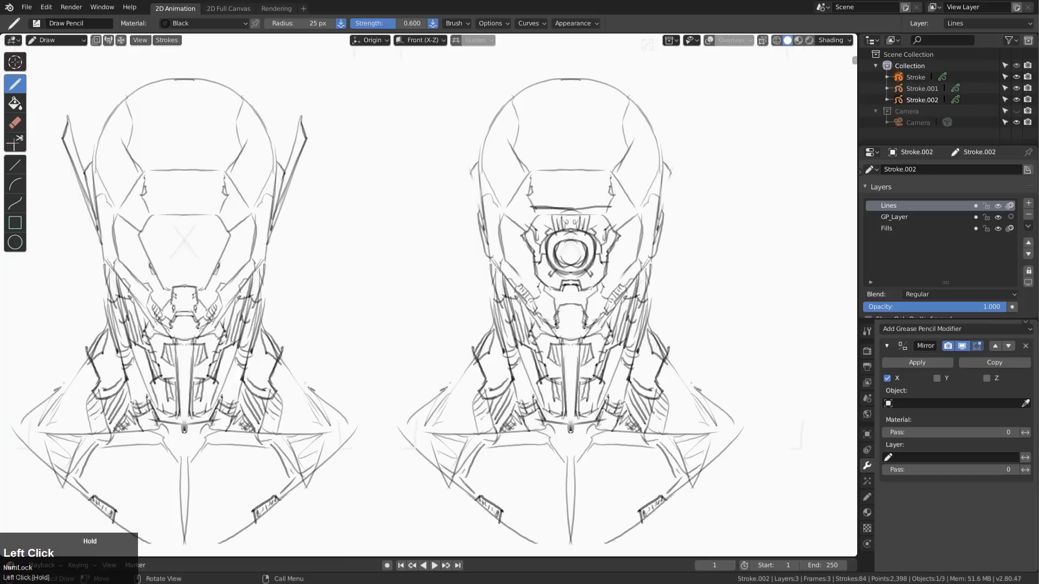
pyautogui.moveTo(530, 212); pyautogui.dragTo(609, 212)
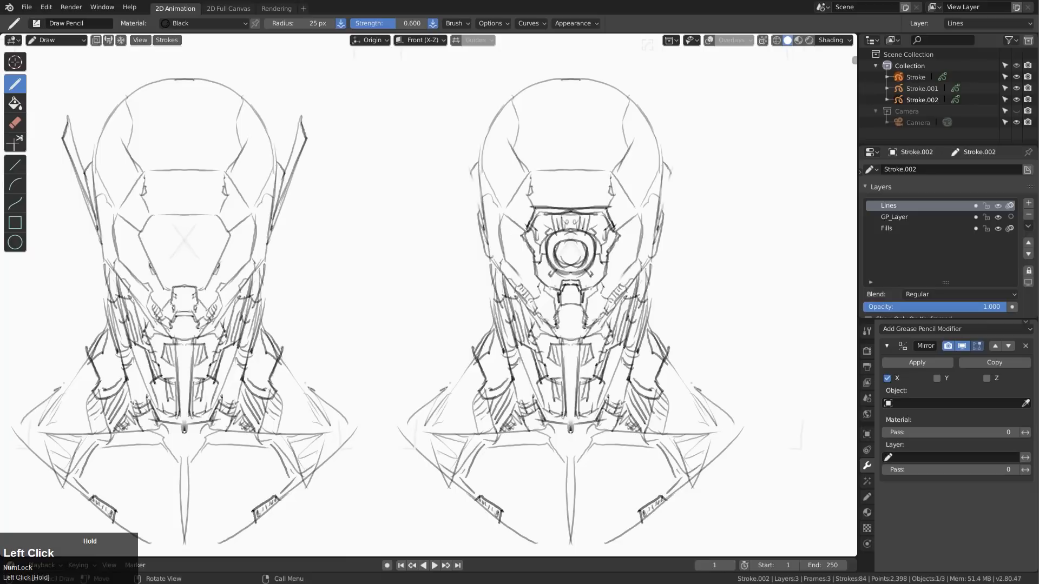
pyautogui.moveTo(553, 284); pyautogui.dragTo(576, 299)
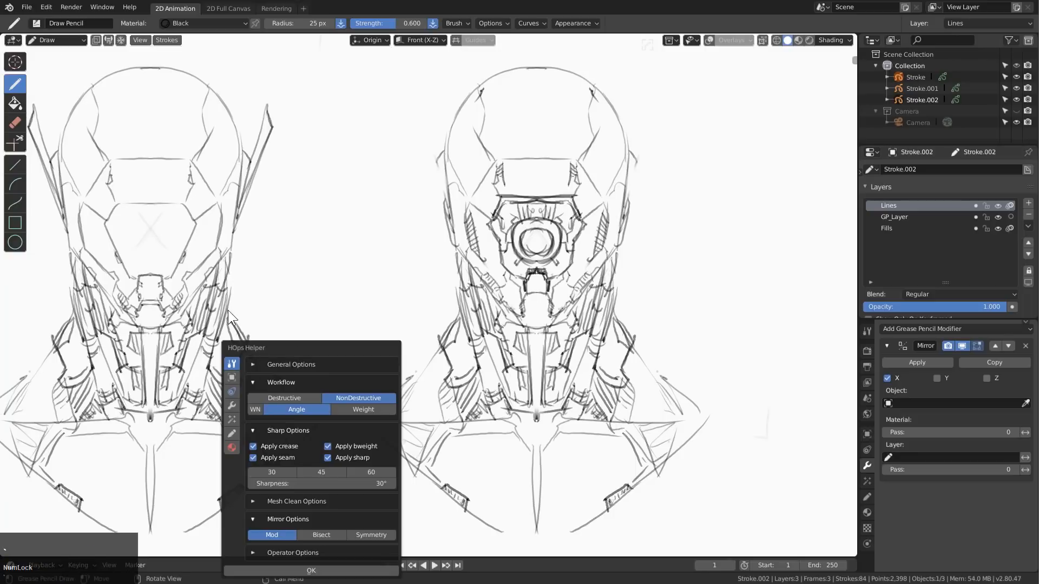
pyautogui.click(311, 570)
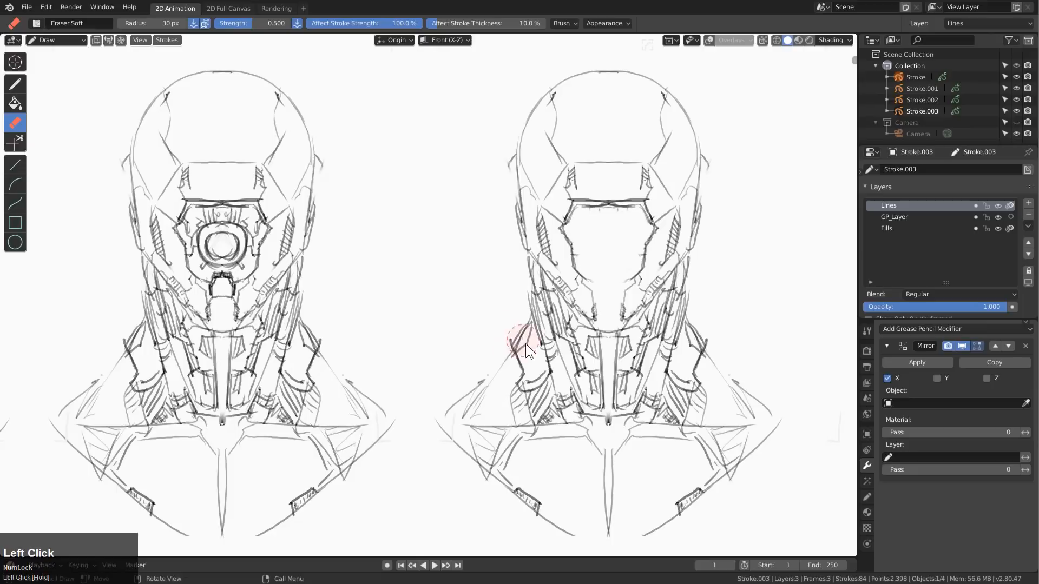
pyautogui.moveTo(49, 160)
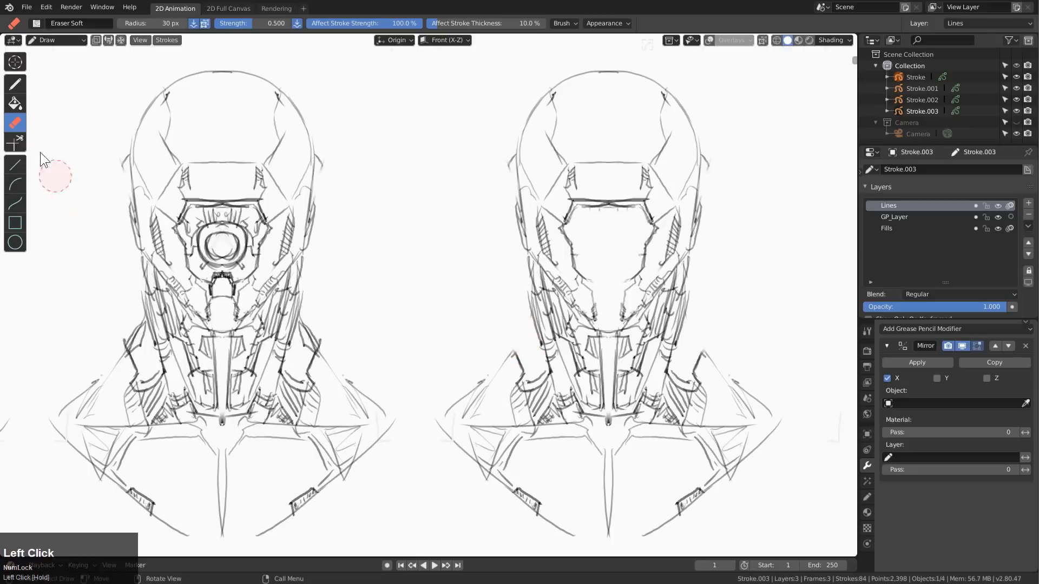
pyautogui.moveTo(515, 370)
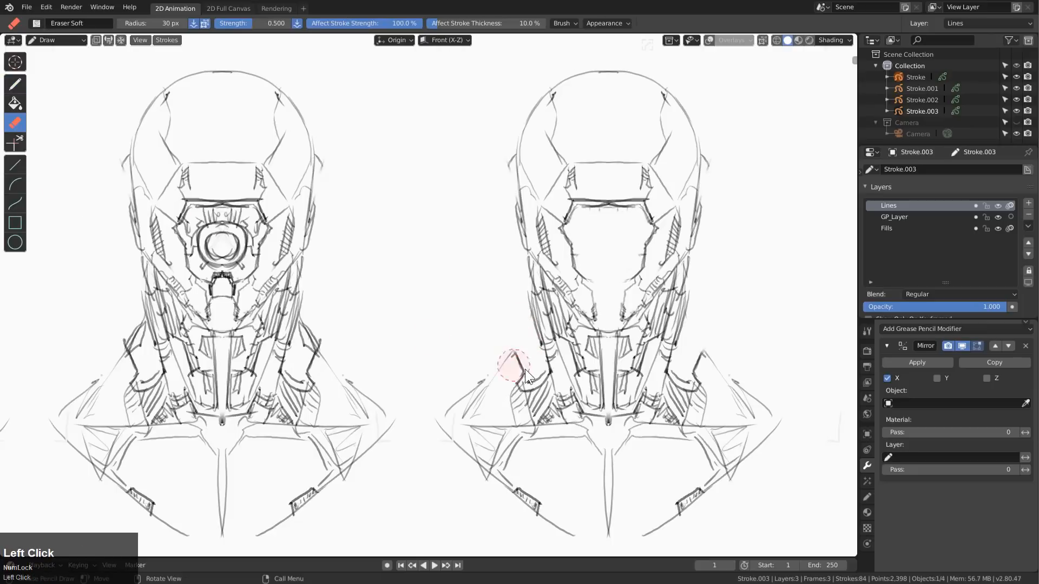
# Erase the fourth head's neck linework, redraw its neck cables and remove a stray stroke.
pyautogui.moveTo(520, 368); pyautogui.dragTo(546, 344)
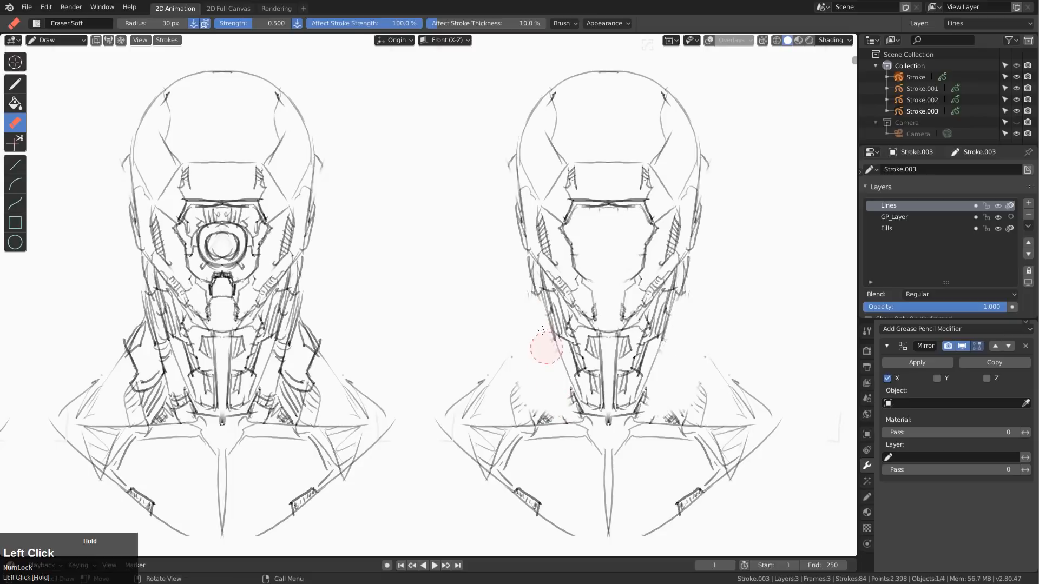
pyautogui.moveTo(545, 344); pyautogui.dragTo(547, 400)
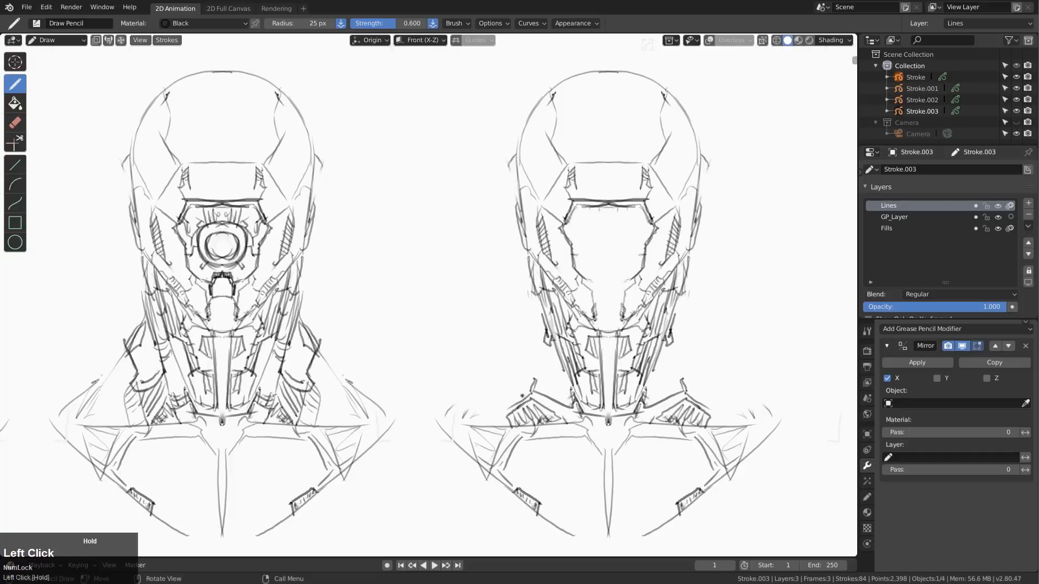
pyautogui.moveTo(523, 403); pyautogui.dragTo(503, 417)
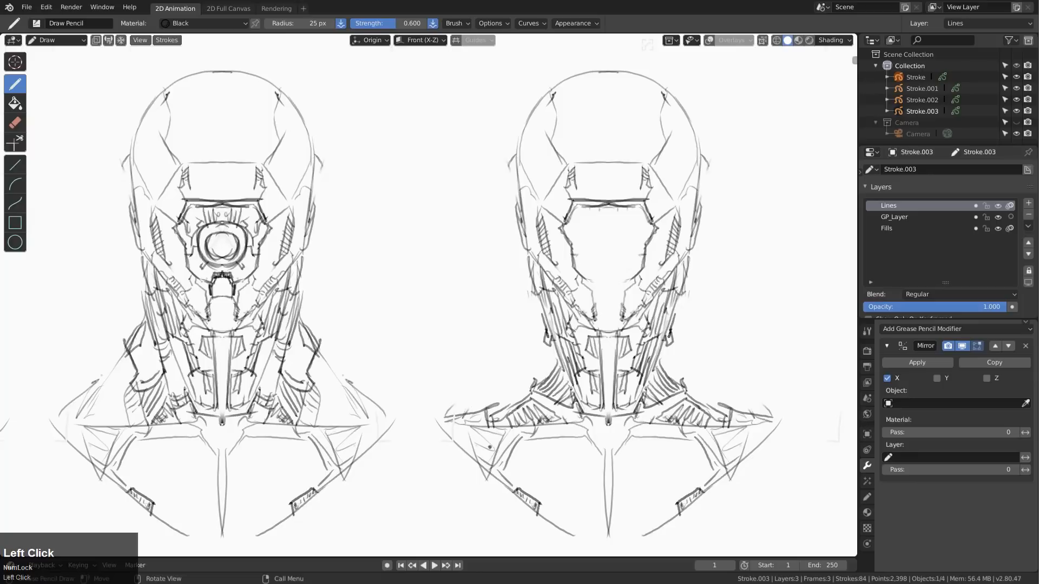
pyautogui.click(15, 122)
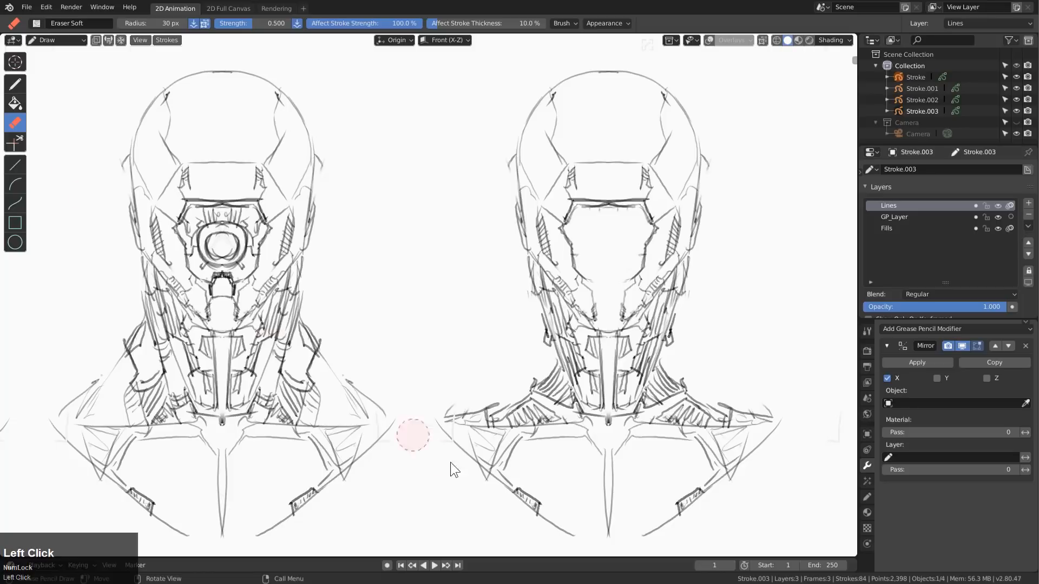
pyautogui.click(15, 84)
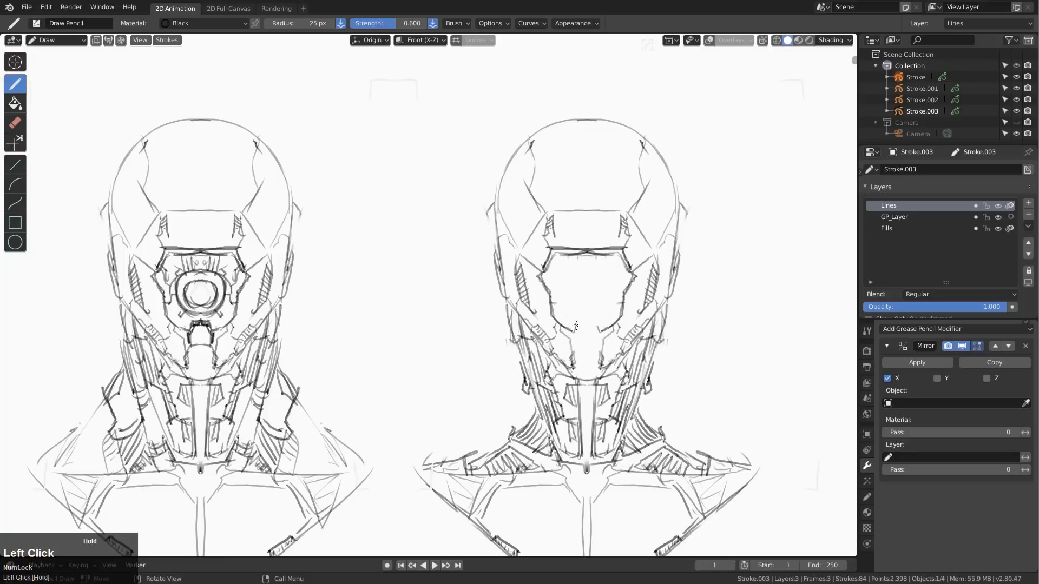
# Sketch the new faceplate with vents, rivet dot and eye slits, then place the copied head to the right.
pyautogui.moveTo(575, 326); pyautogui.dragTo(583, 325)
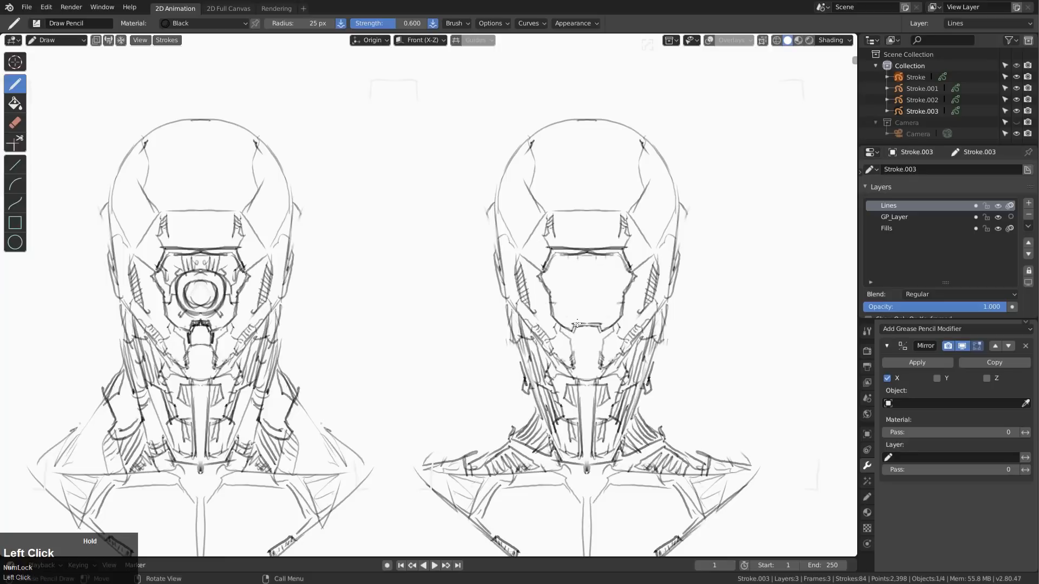
pyautogui.click(570, 342)
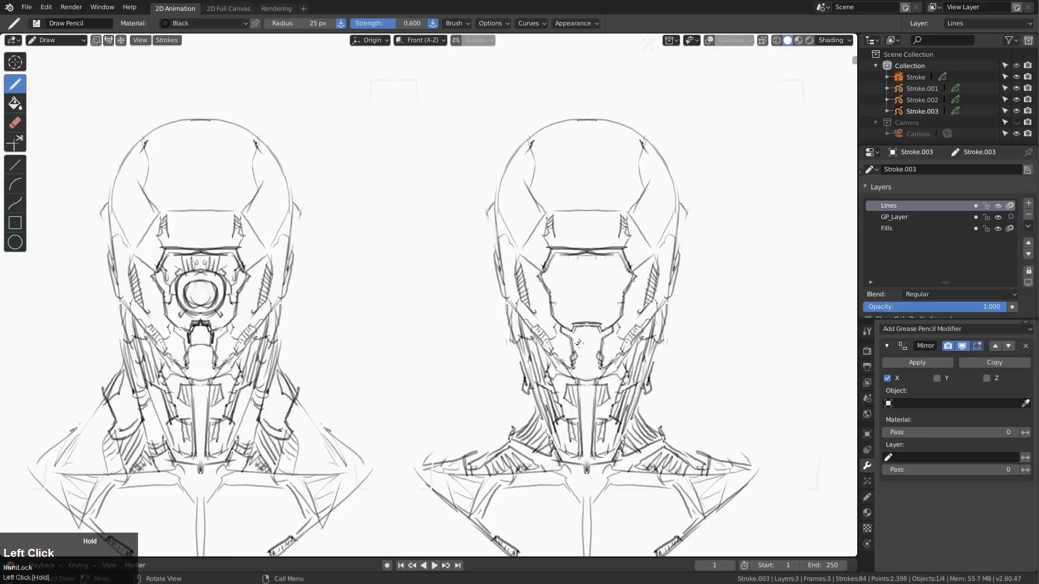
pyautogui.moveTo(580, 340); pyautogui.dragTo(583, 364)
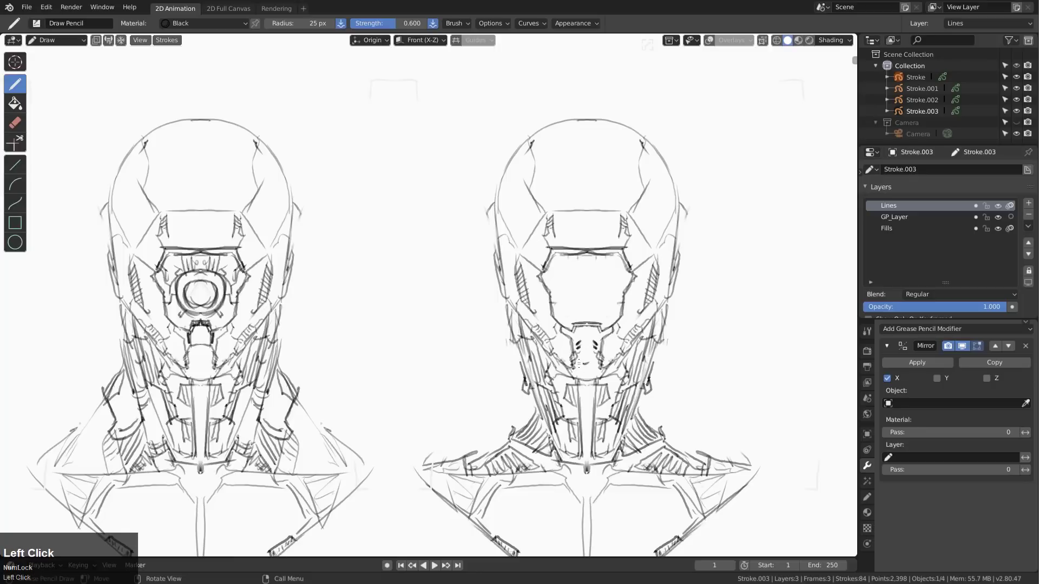
pyautogui.click(553, 282)
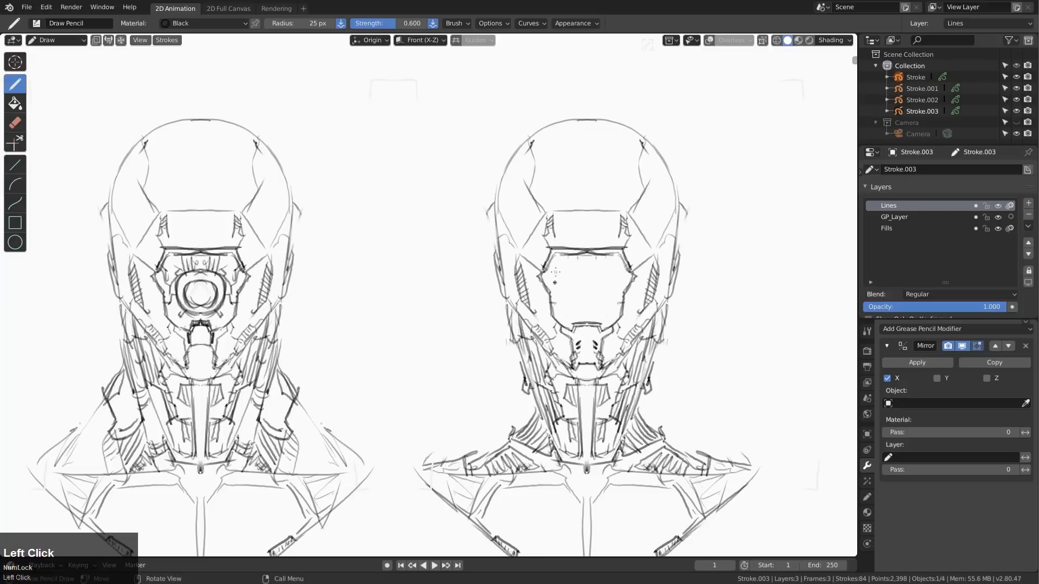
pyautogui.moveTo(556, 271); pyautogui.dragTo(566, 294)
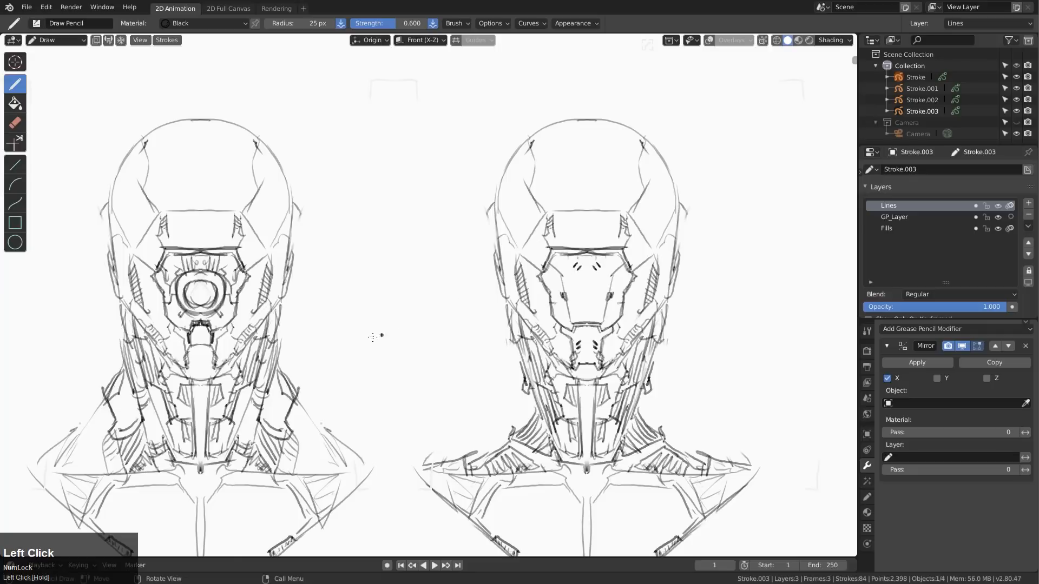
pyautogui.moveTo(375, 334); pyautogui.dragTo(461, 437)
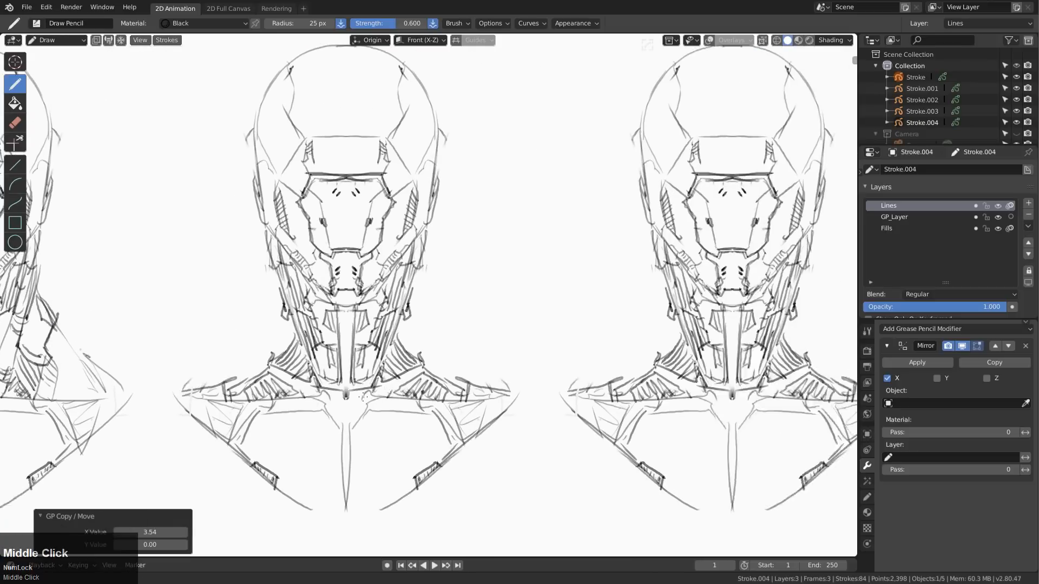
# In Sculpt Mode, push the third robot's neck, chest and left shoulder lines into slimmer cables.
pyautogui.click(54, 40)
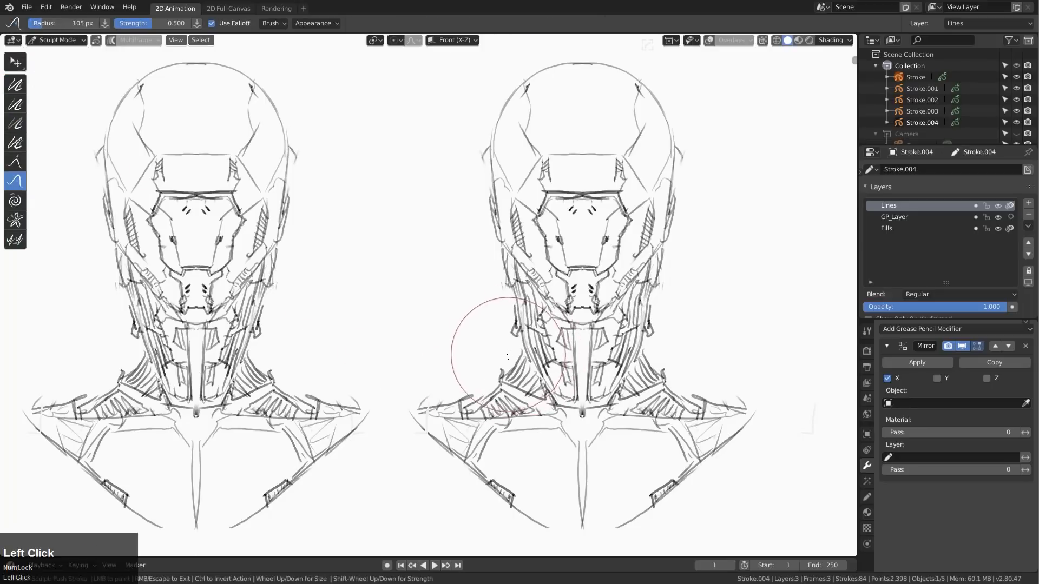
pyautogui.moveTo(507, 354); pyautogui.dragTo(571, 437)
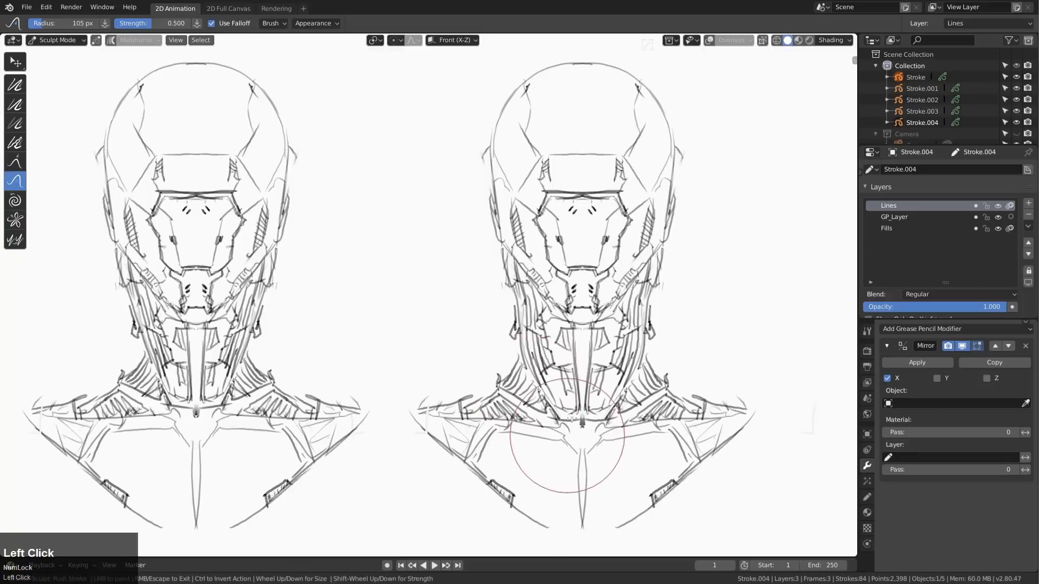
pyautogui.moveTo(573, 418); pyautogui.dragTo(518, 333)
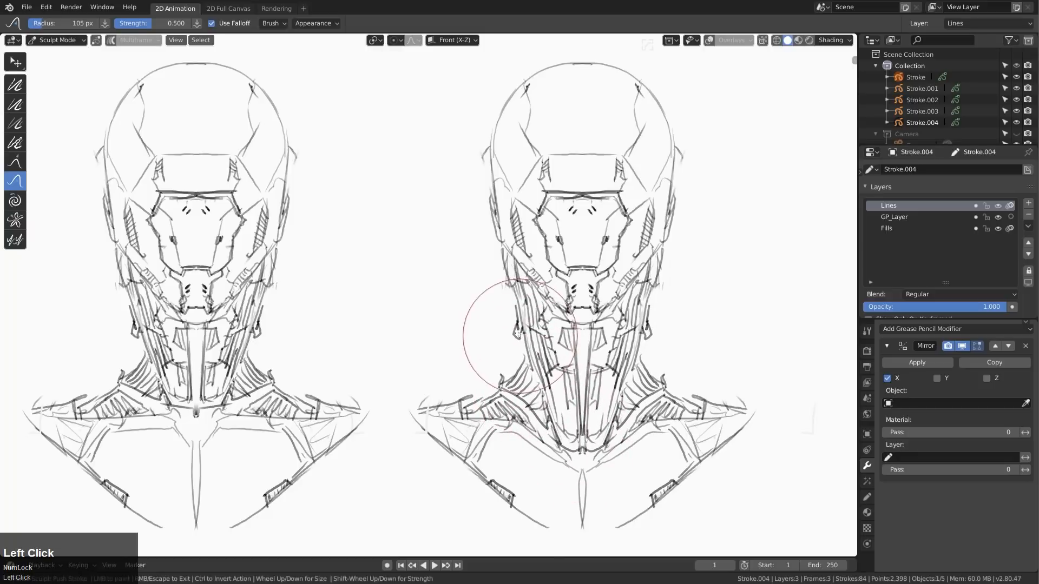
pyautogui.moveTo(520, 331); pyautogui.dragTo(484, 431)
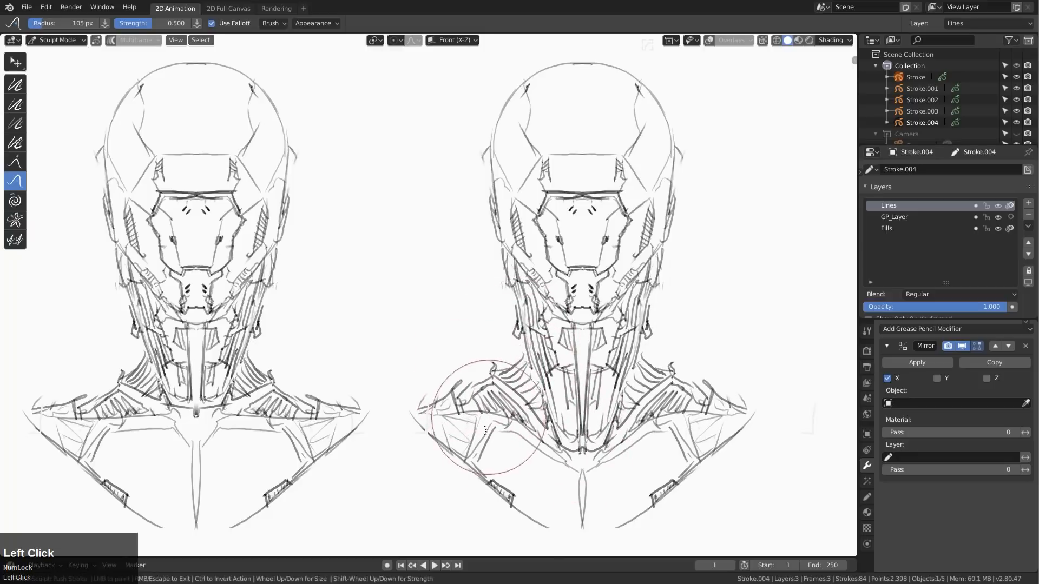
pyautogui.moveTo(487, 397); pyautogui.dragTo(512, 442)
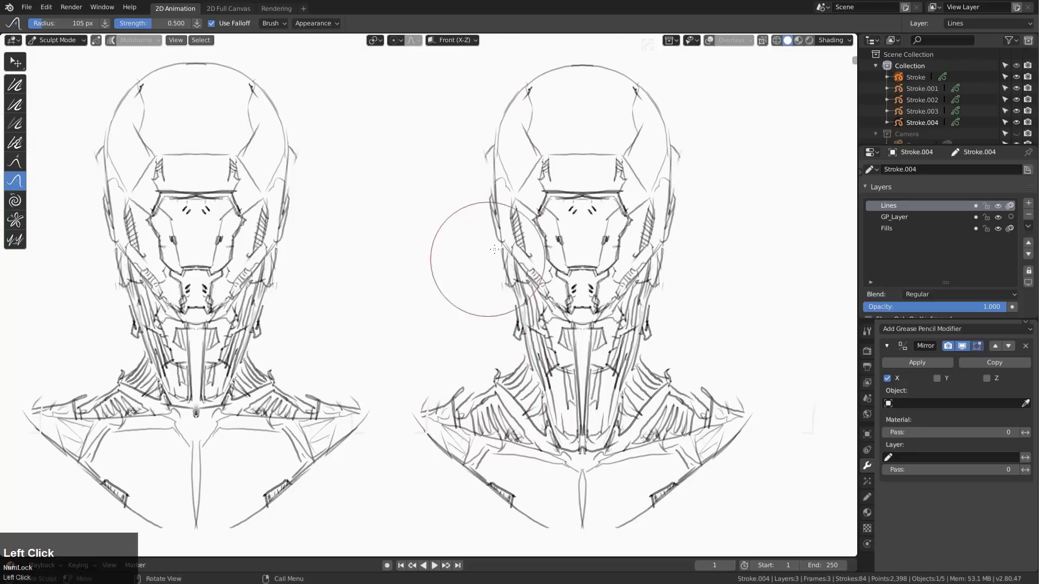
# Push the faceplate sides, lower neck strokes and collar lines inward, then return to Draw mode.
pyautogui.moveTo(493, 250); pyautogui.dragTo(508, 324)
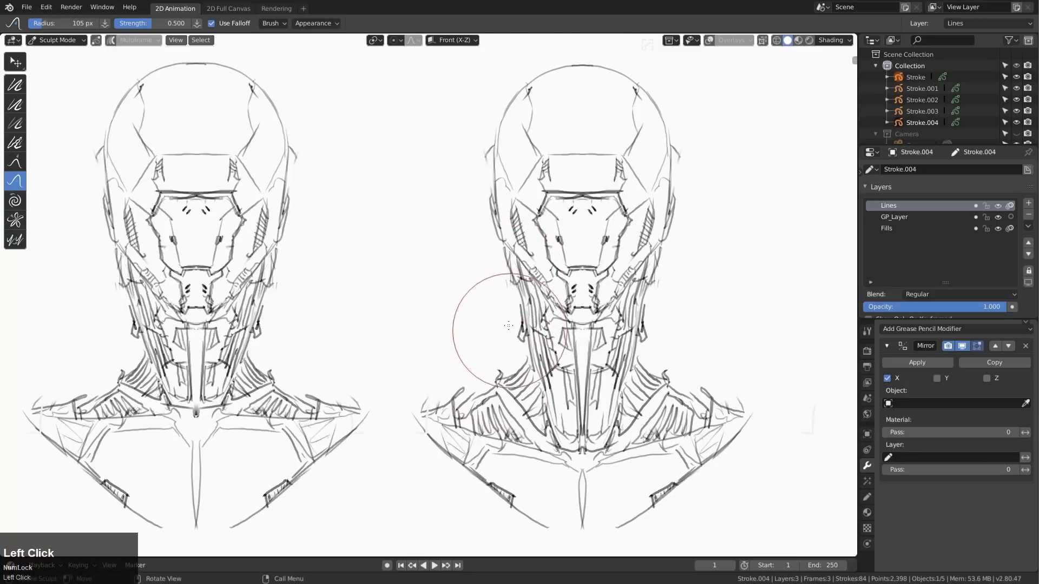
pyautogui.moveTo(508, 326); pyautogui.dragTo(543, 430)
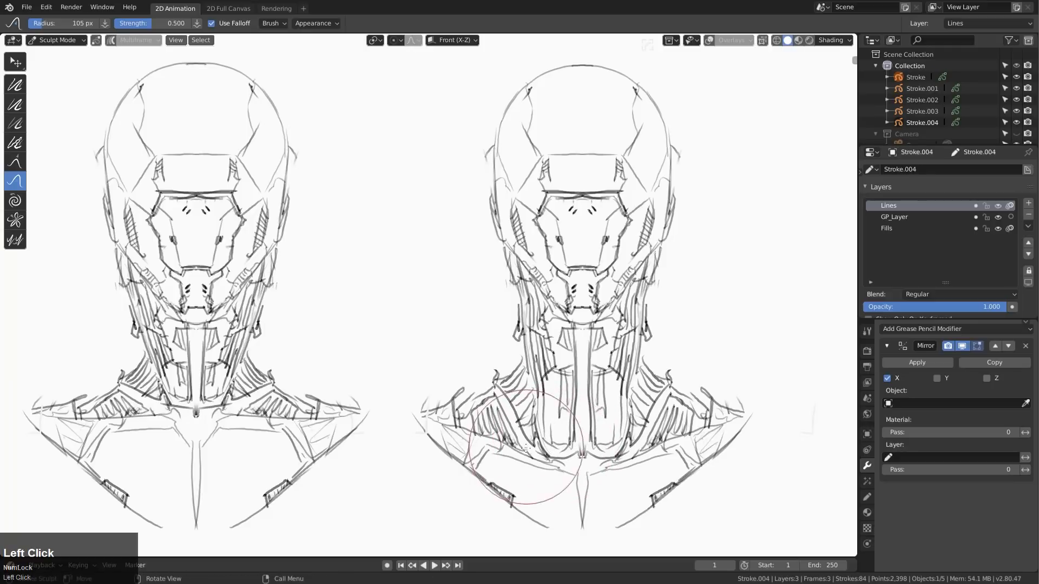
pyautogui.moveTo(526, 450); pyautogui.dragTo(520, 424)
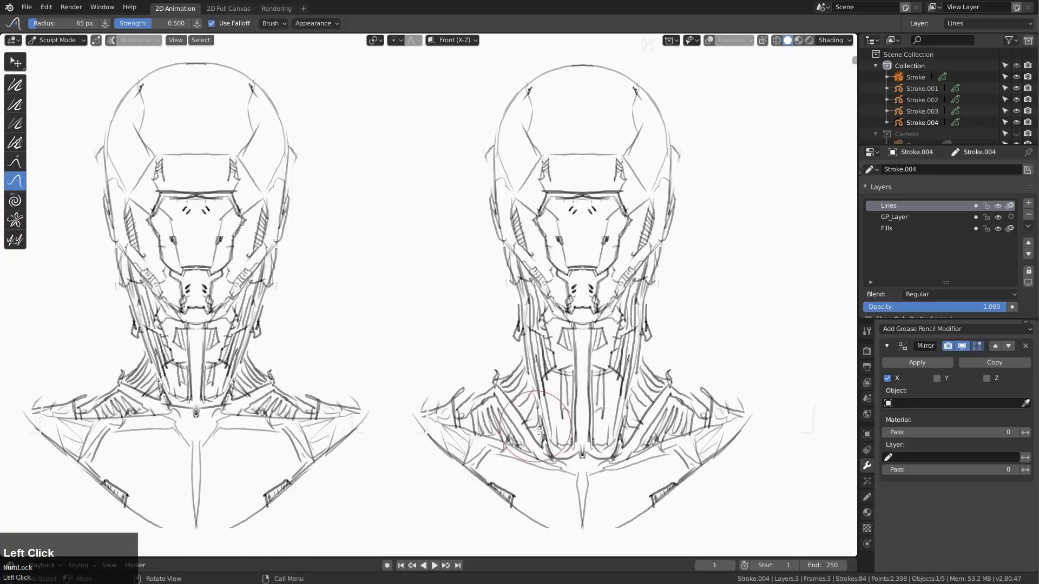
pyautogui.moveTo(538, 431); pyautogui.dragTo(561, 473)
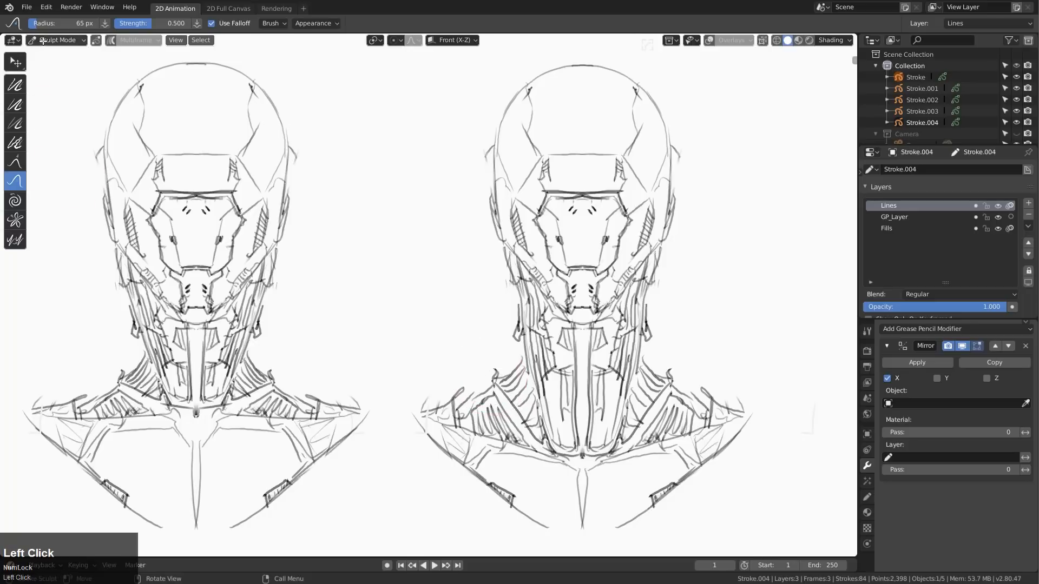
pyautogui.click(57, 41)
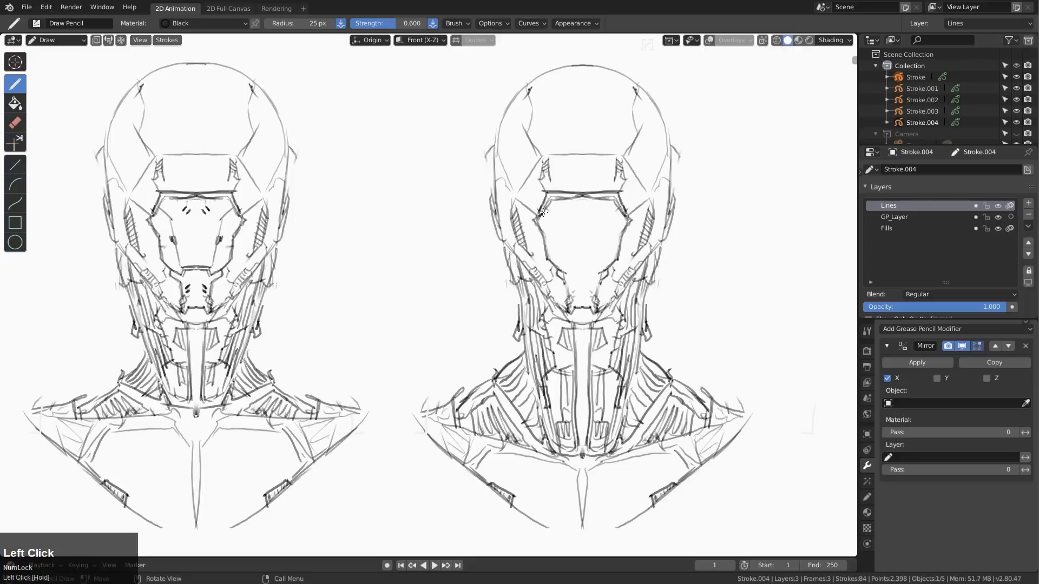
# Sketch a new faceplate outline and shapes on the third robot head.
pyautogui.moveTo(543, 212); pyautogui.dragTo(549, 246)
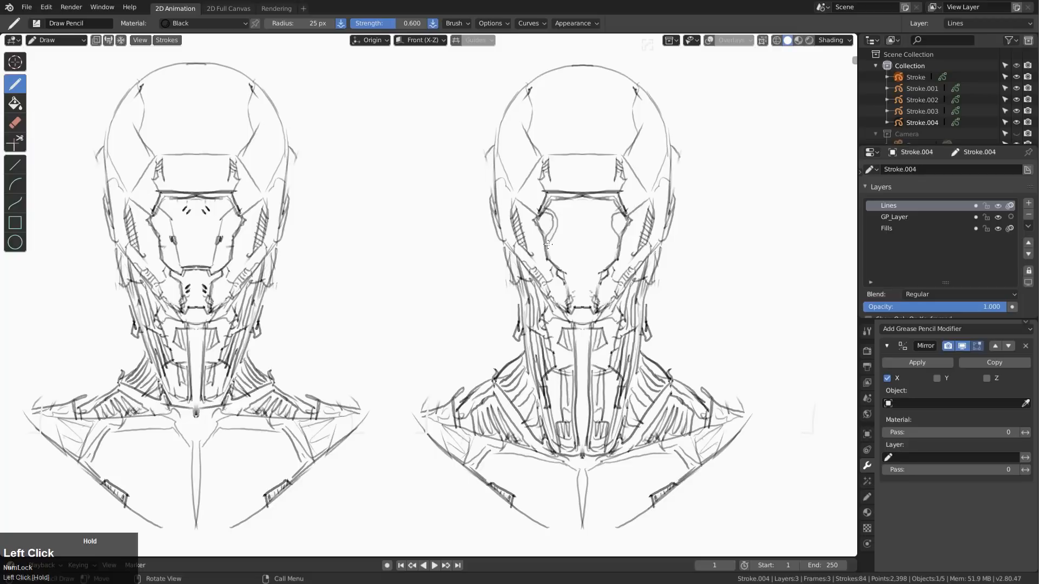
pyautogui.moveTo(543, 218); pyautogui.dragTo(563, 245)
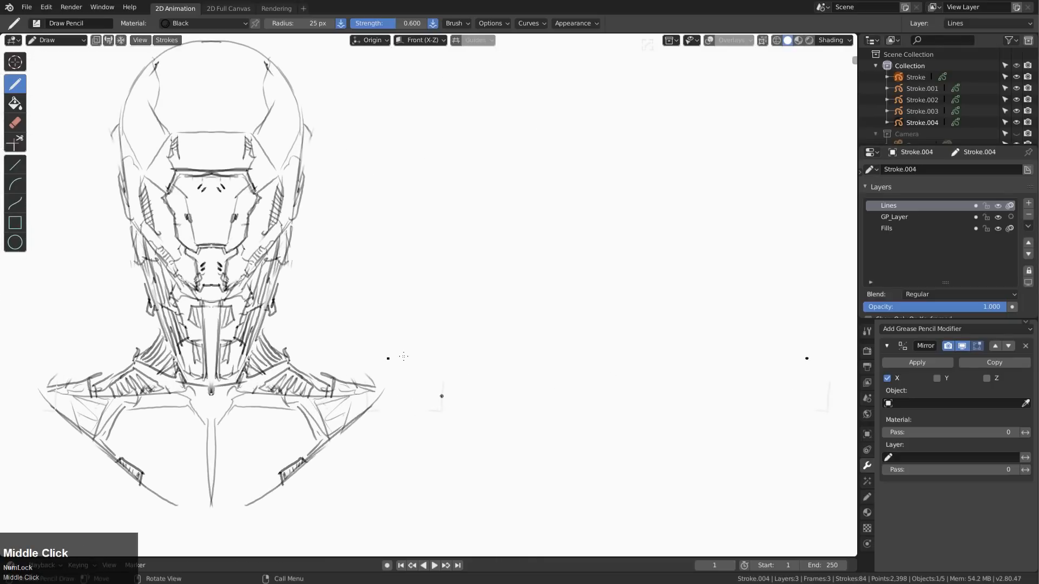
# Redo via the Edit menu (Ctrl+Shift+Z) to restore the vanished third robot head.
pyautogui.click(46, 7)
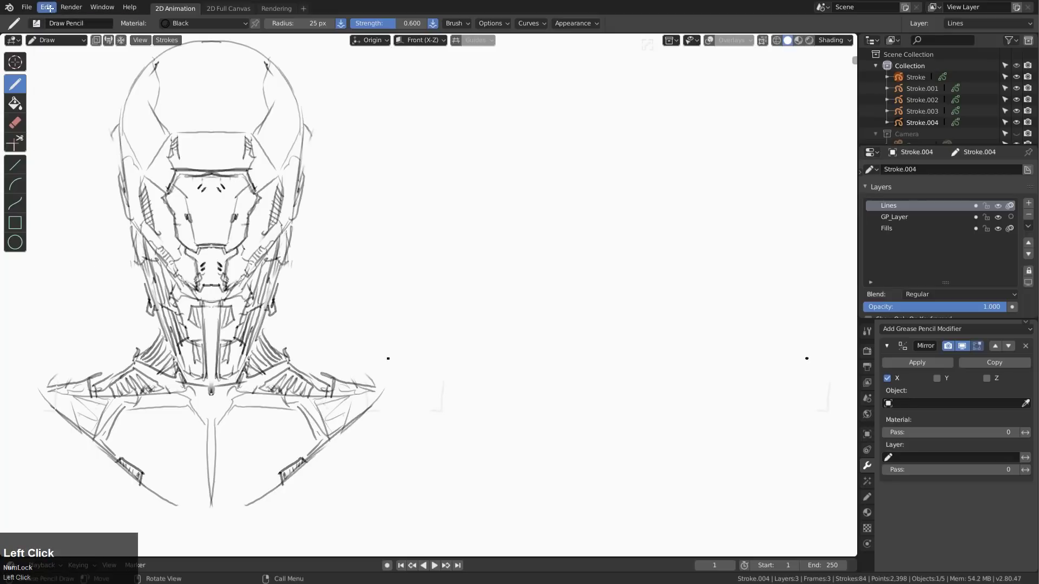
pyautogui.press('ctrl+shift+z')
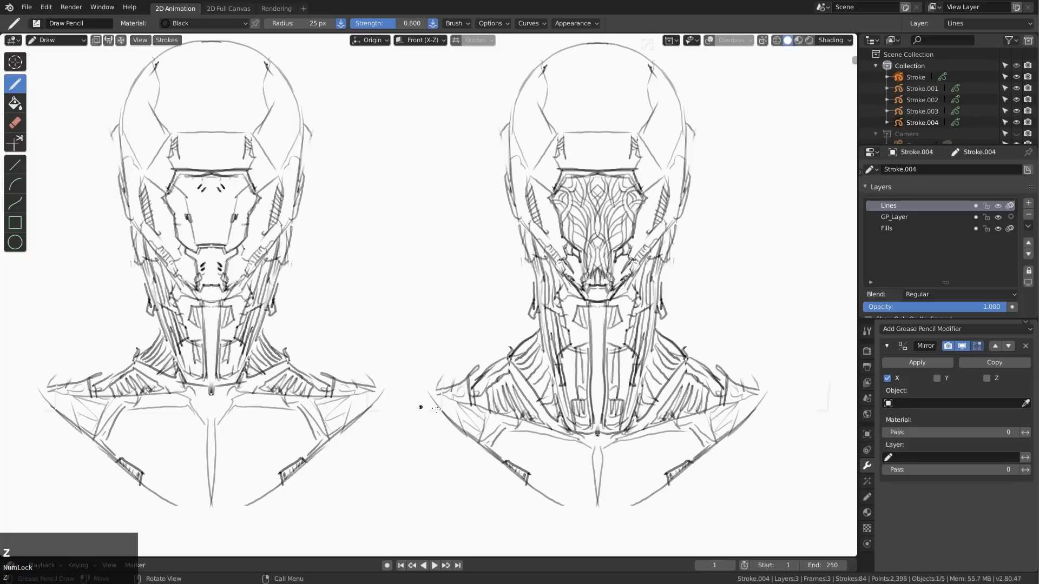
# Erase stray faceplate lines with Eraser Soft, then draw dangling cables beside the third robot's face.
pyautogui.click(15, 122)
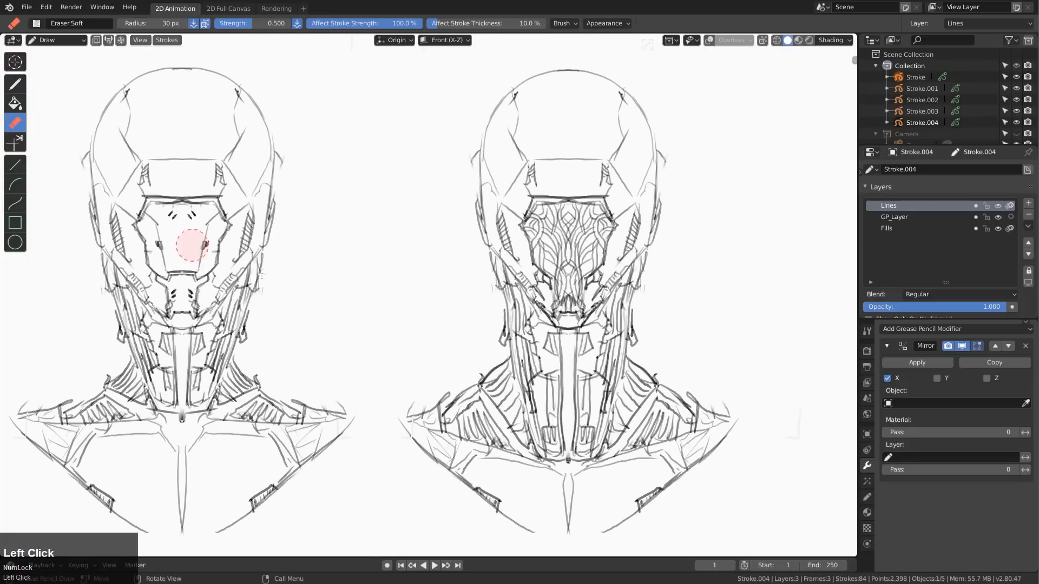
pyautogui.moveTo(192, 245); pyautogui.dragTo(559, 247)
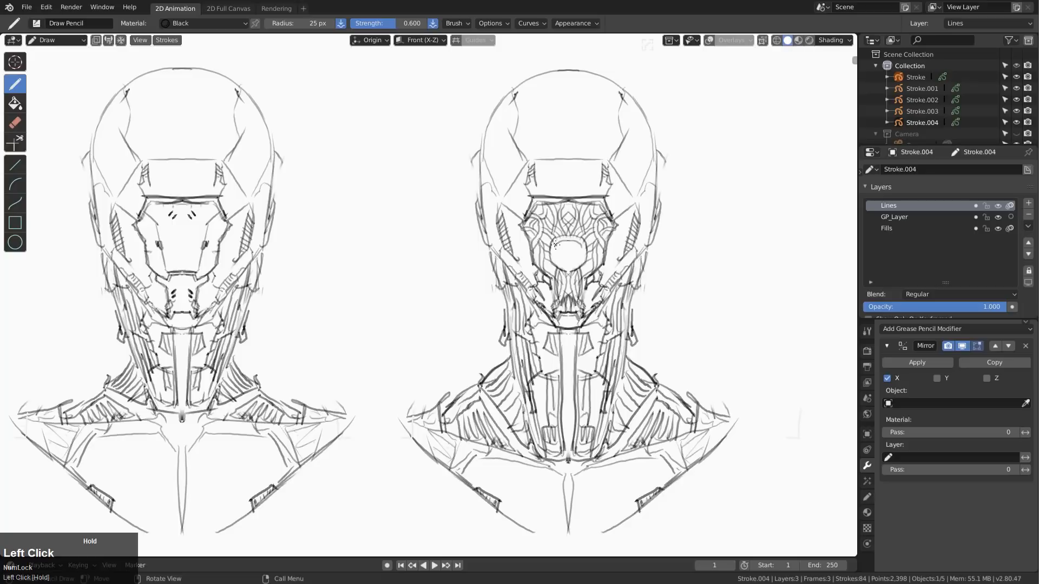
pyautogui.moveTo(560, 254)
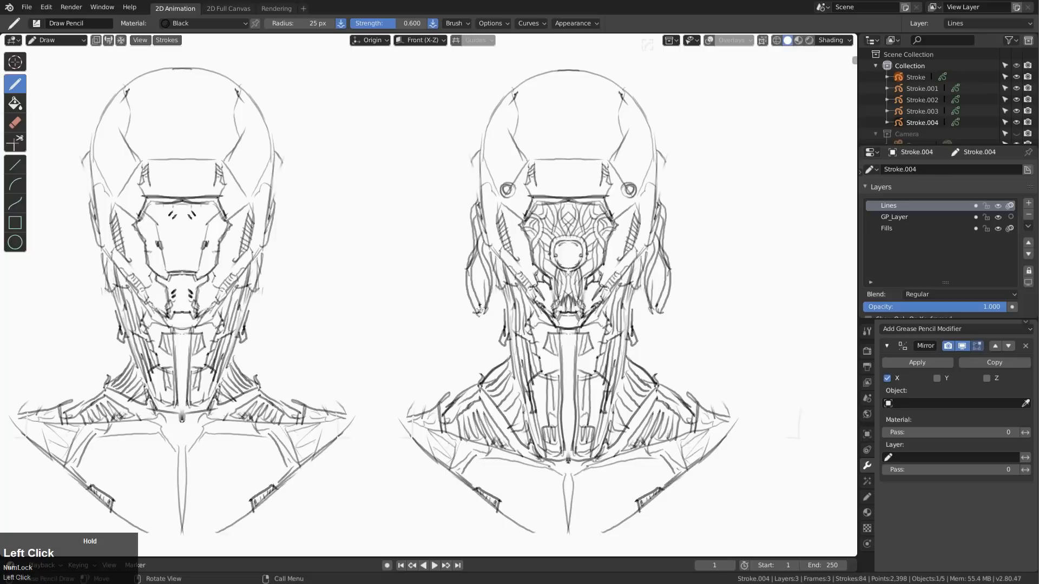
pyautogui.moveTo(477, 311); pyautogui.dragTo(478, 326)
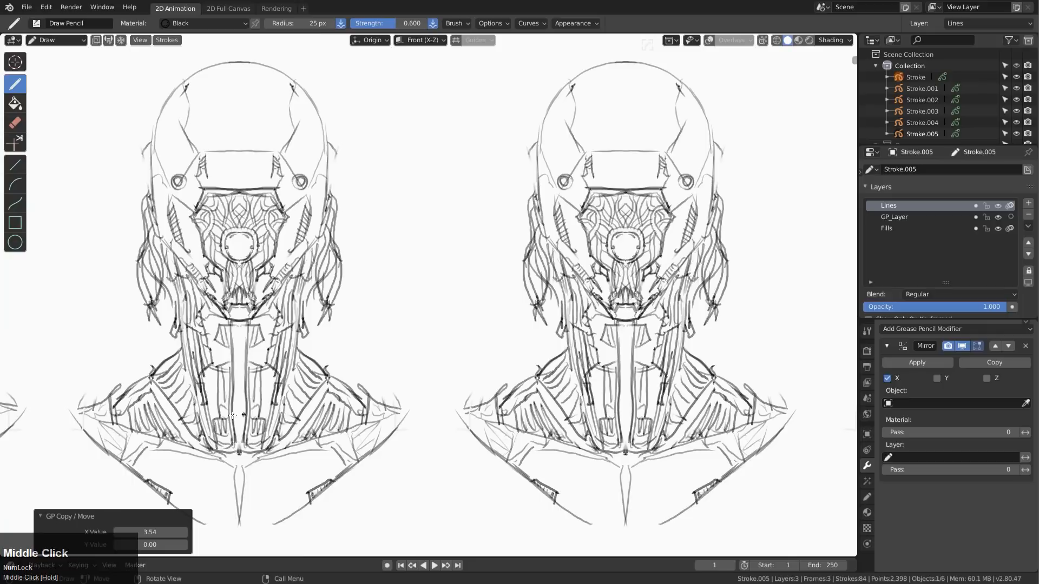
# Place the copied head to the right and erase the ornate pattern from its faceplate.
pyautogui.moveTo(231, 418); pyautogui.dragTo(563, 424)
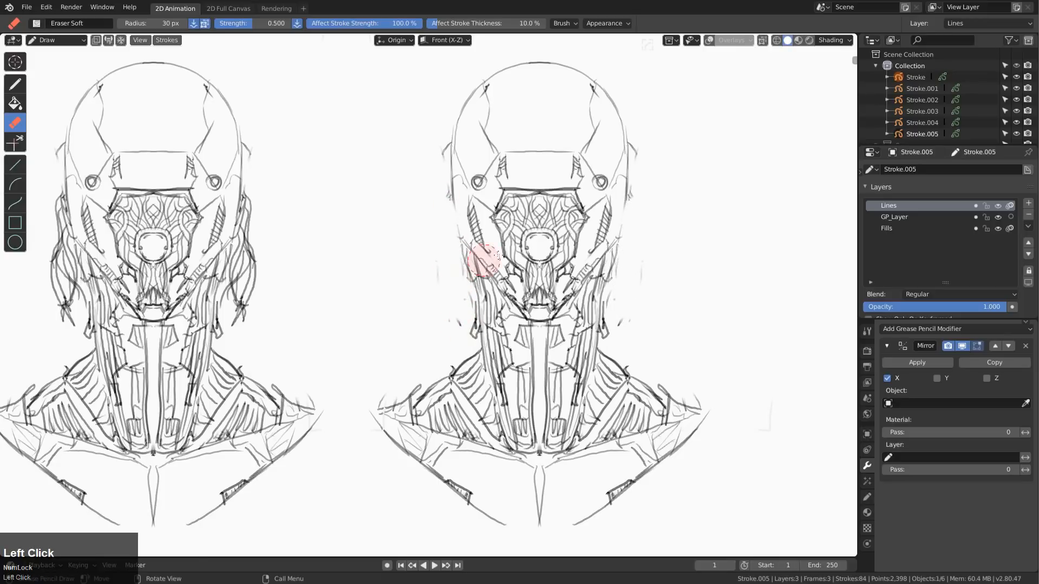
pyautogui.moveTo(490, 259); pyautogui.dragTo(520, 206)
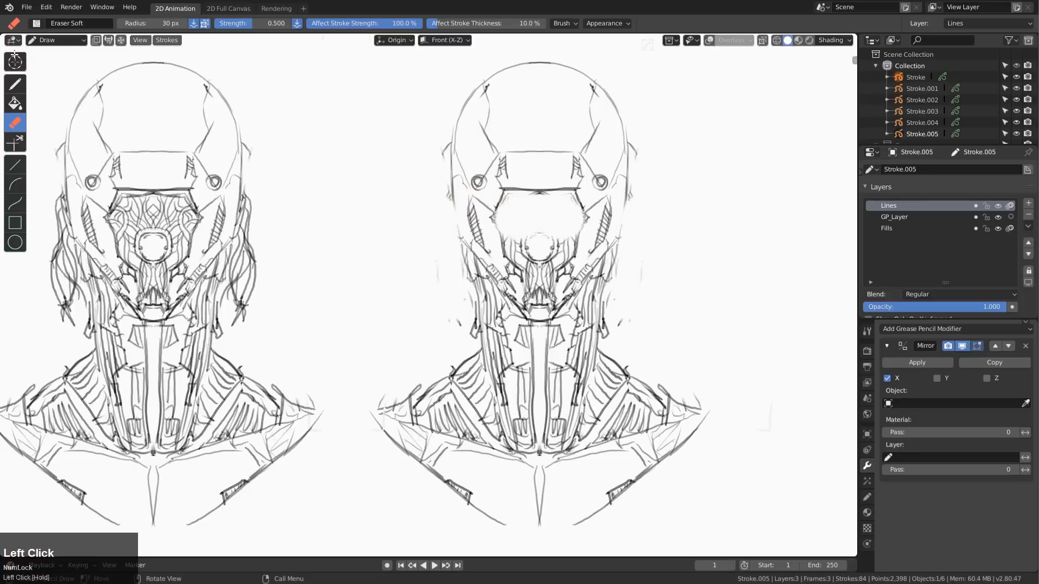
# Sketch a new angular faceplate outline and refining face lines on the fourth head.
pyautogui.click(15, 84)
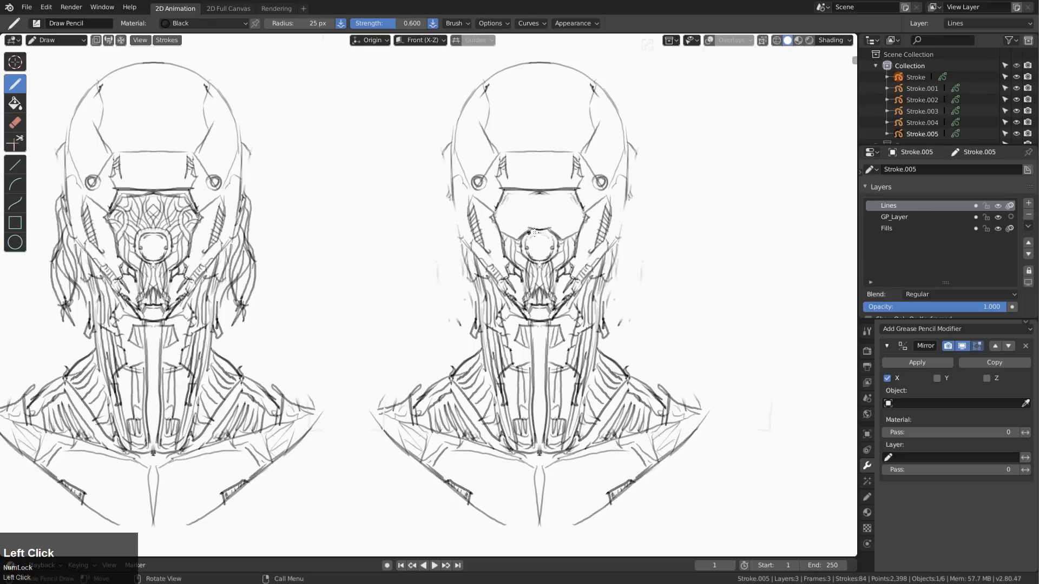
pyautogui.moveTo(530, 232); pyautogui.dragTo(509, 185)
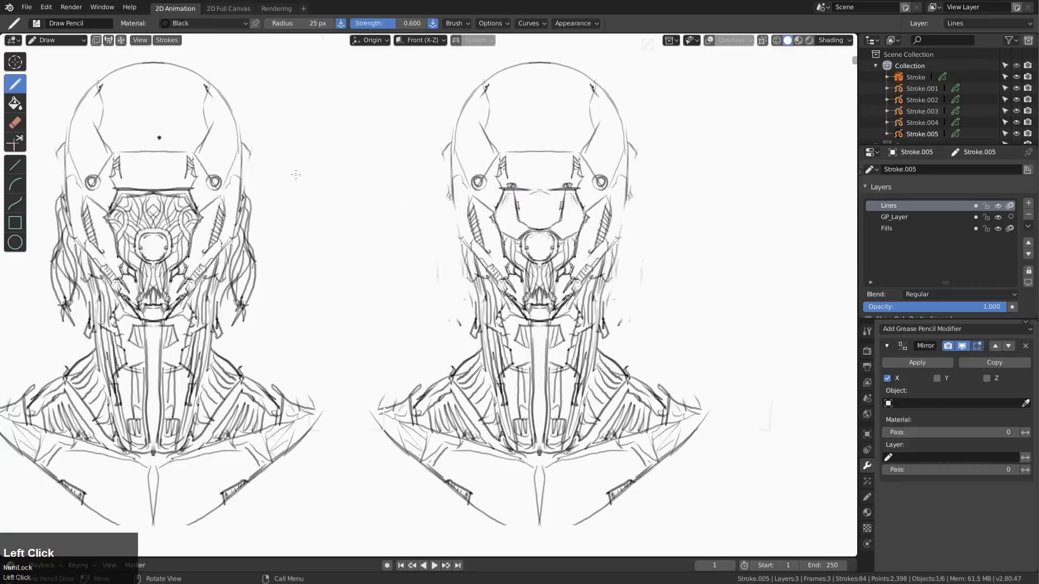
pyautogui.moveTo(503, 178); pyautogui.dragTo(530, 188)
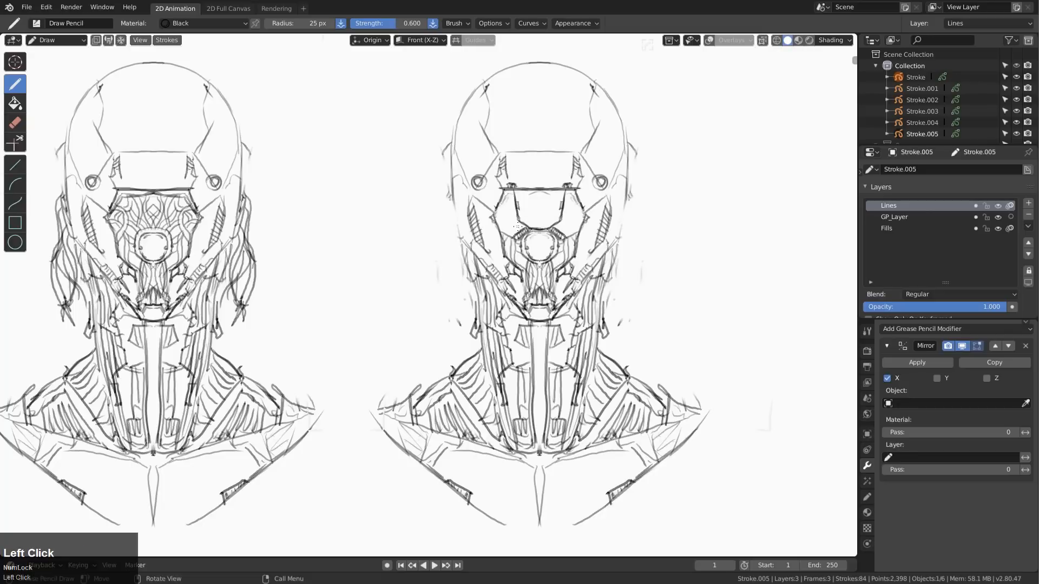
# Add small forehead marks and ink heavier jaw and neck outlines on the right-hand head.
pyautogui.moveTo(503, 194); pyautogui.dragTo(577, 192)
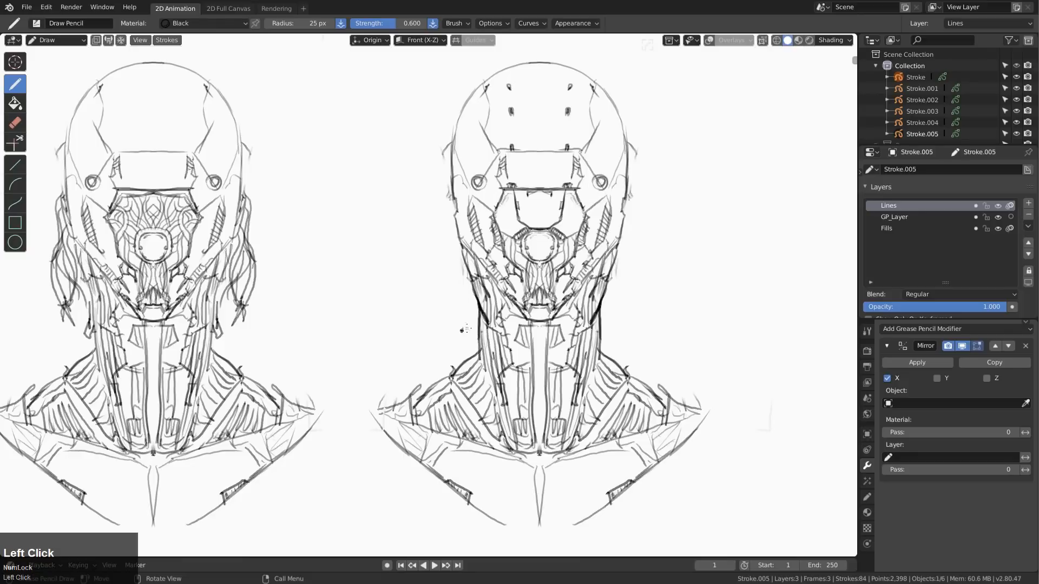
pyautogui.moveTo(462, 329); pyautogui.dragTo(408, 400)
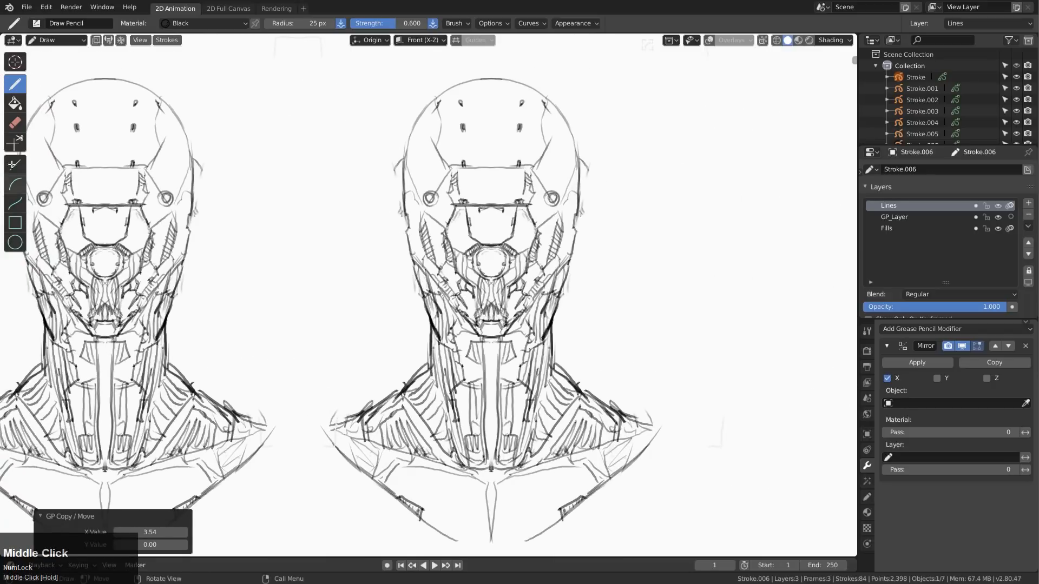
# Erase the copied head's central mouthpiece and lower face lines with Eraser Soft.
pyautogui.click(15, 139)
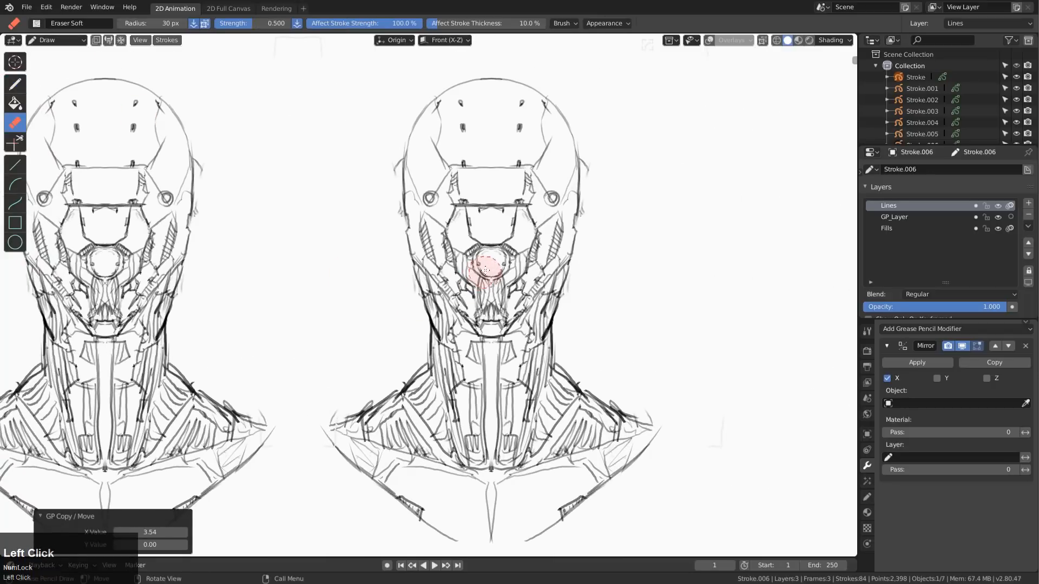
pyautogui.moveTo(487, 269); pyautogui.dragTo(484, 299)
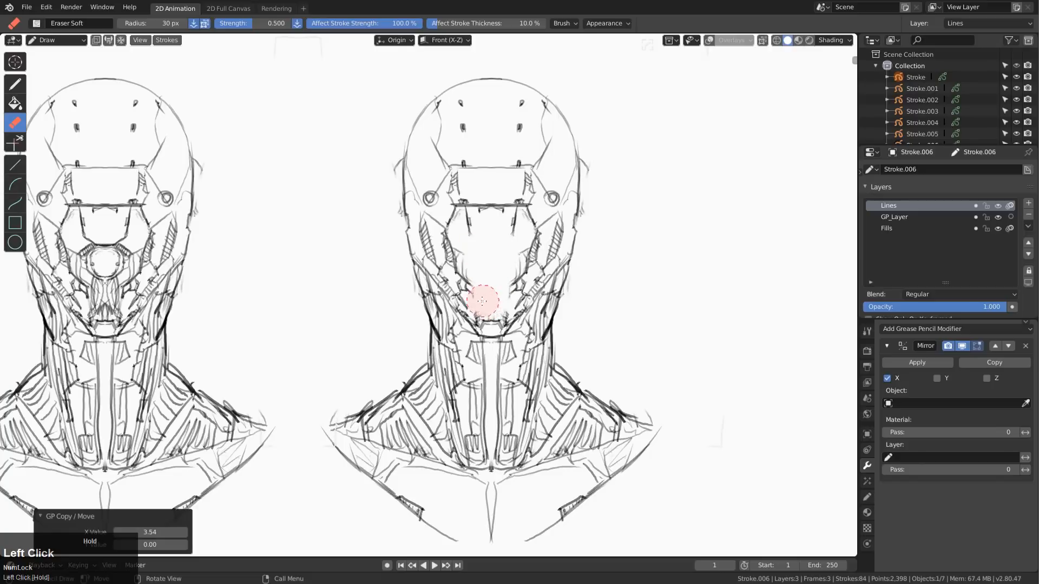
pyautogui.moveTo(482, 302); pyautogui.dragTo(468, 259)
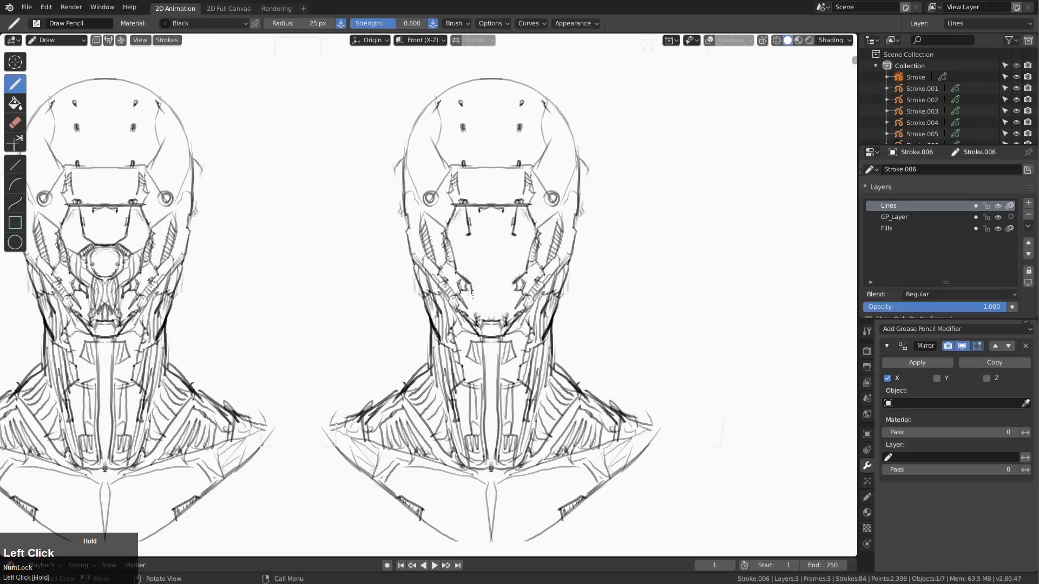
# Sketch new face plate lines on the copy with Draw Pencil.
pyautogui.moveTo(471, 295); pyautogui.dragTo(474, 317)
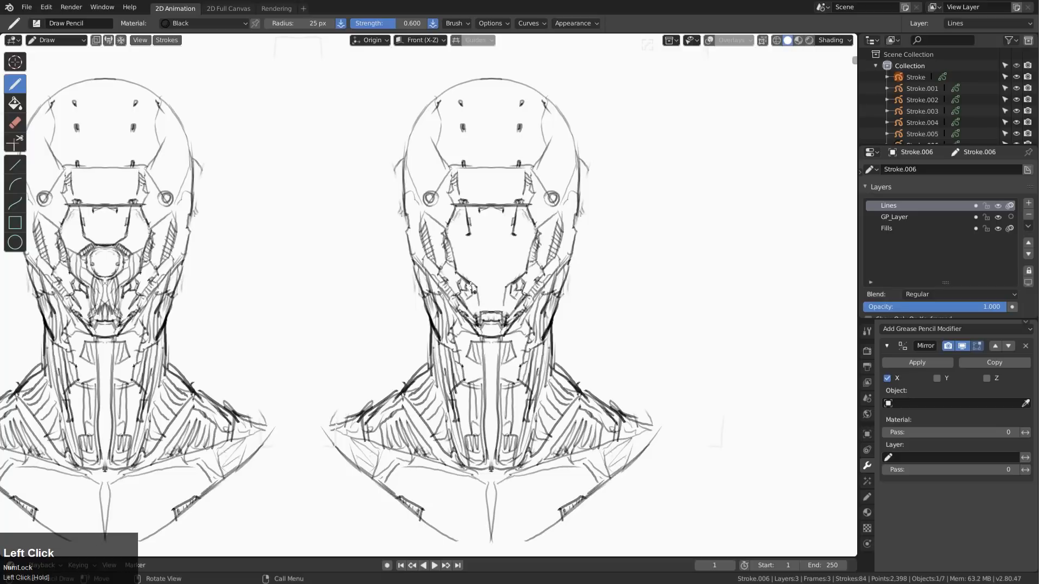
pyautogui.moveTo(471, 287); pyautogui.dragTo(477, 312)
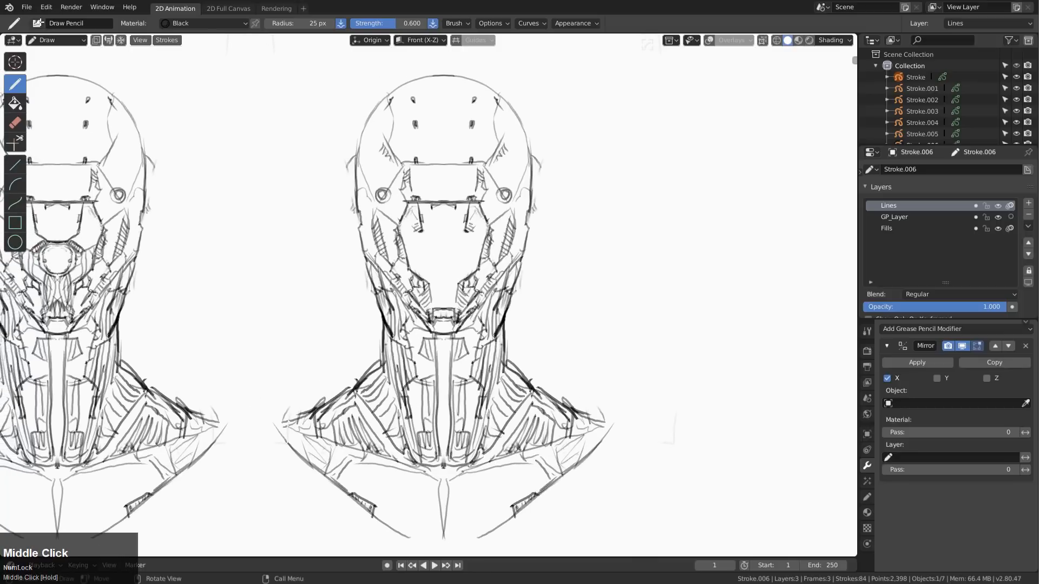
# Pick the Draw Block brush and block tone onto the face plate sides.
pyautogui.click(38, 24)
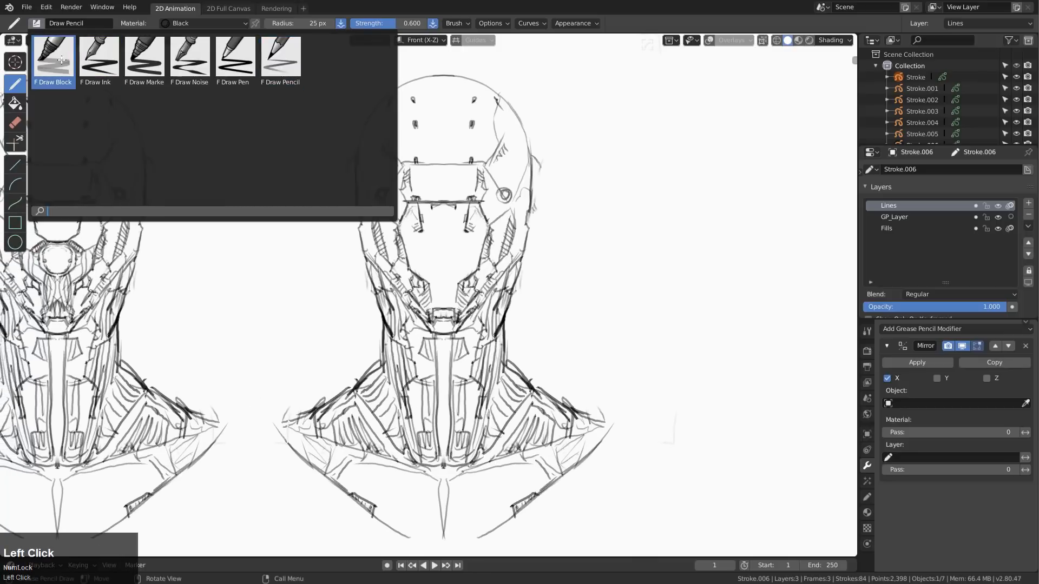
pyautogui.click(54, 54)
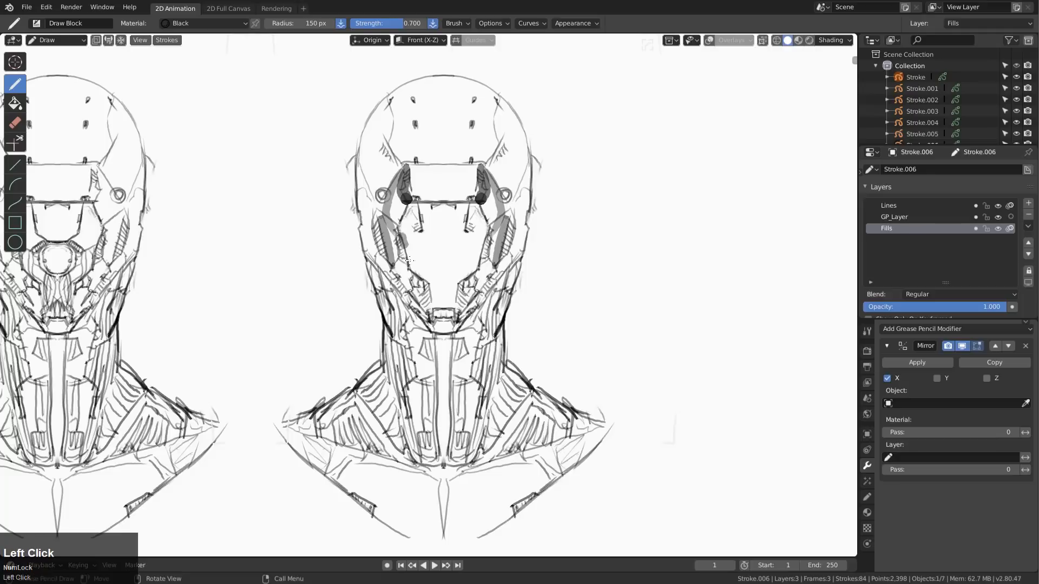
pyautogui.moveTo(397, 258); pyautogui.dragTo(421, 315)
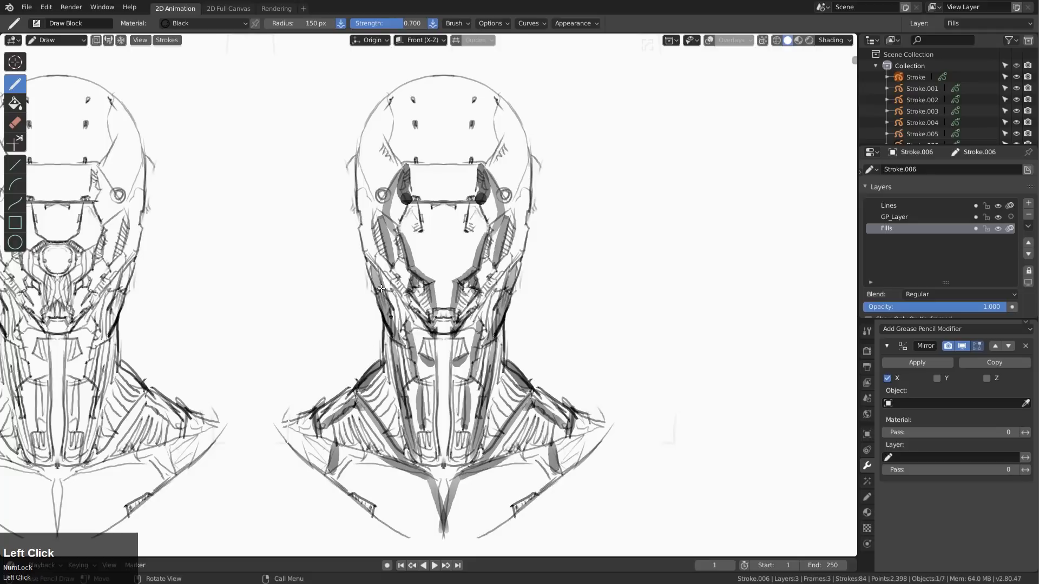
# Block tone along the neck, collar, cranium panels and outer head contour.
pyautogui.moveTo(381, 290); pyautogui.dragTo(365, 253)
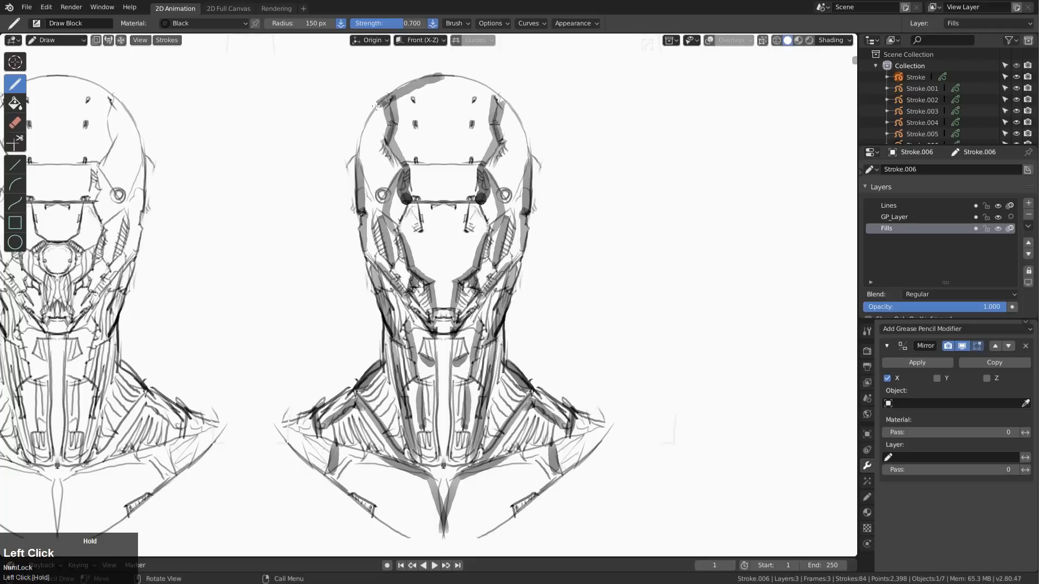
pyautogui.moveTo(377, 106); pyautogui.dragTo(397, 348)
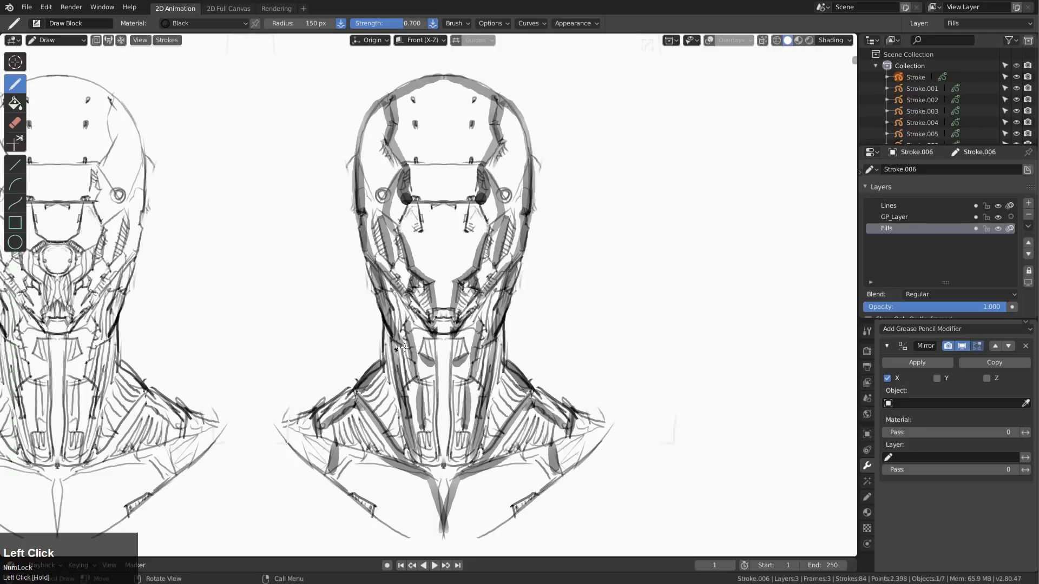
pyautogui.moveTo(397, 347); pyautogui.dragTo(433, 454)
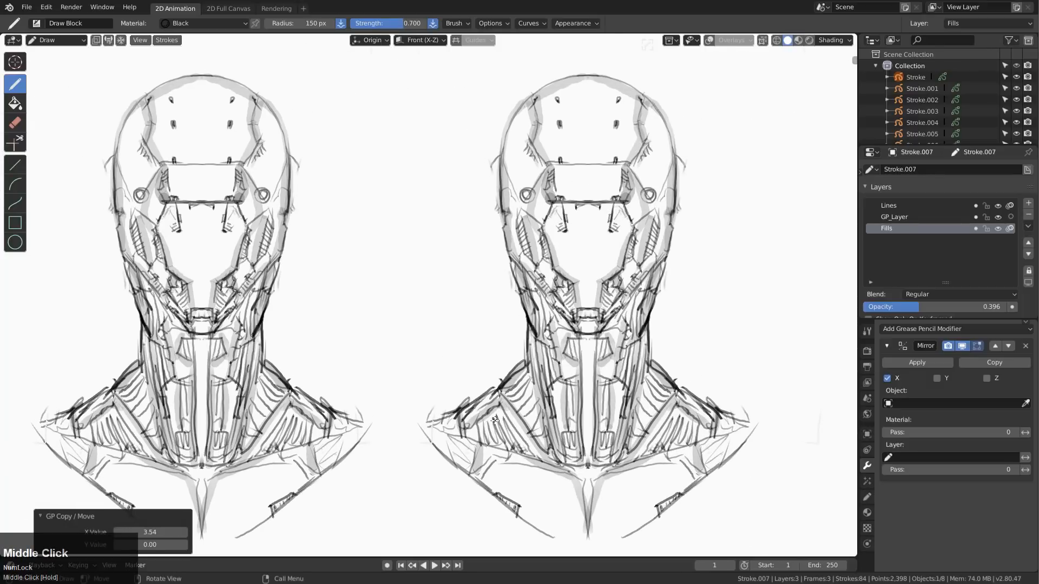
# Make the Lines layer active and switch to Grease Pencil Sculpt Mode.
pyautogui.click(889, 205)
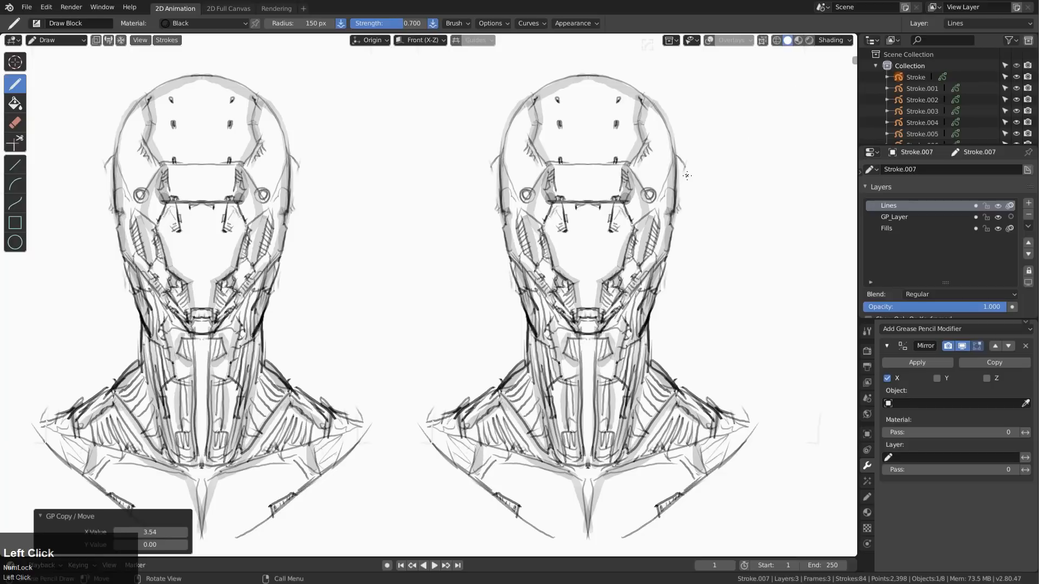
pyautogui.click(54, 40)
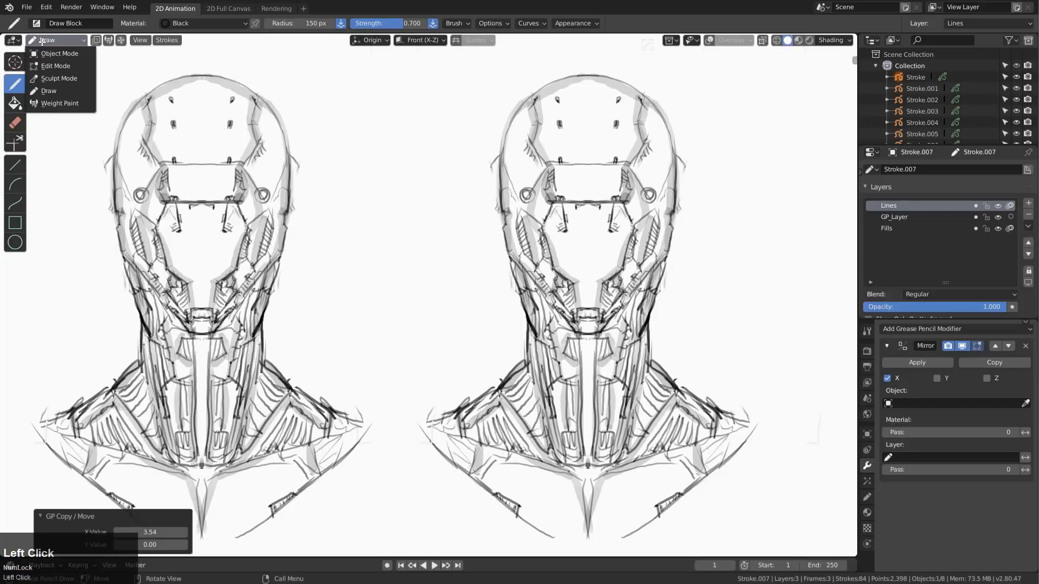
pyautogui.click(58, 78)
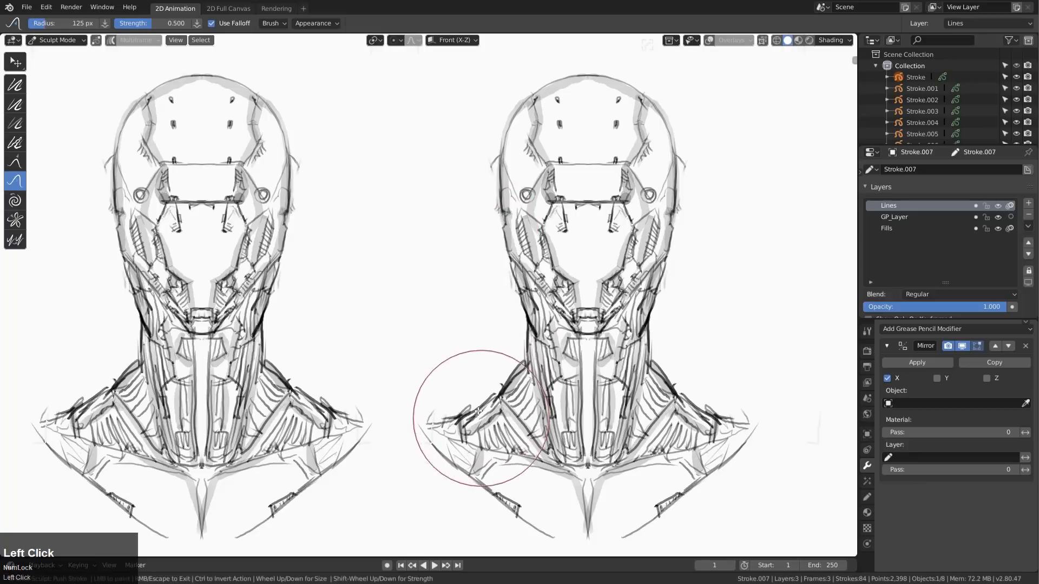
# Grab-reshape the newest head's shoulder, cheek, faceplate side and cranium contours inward.
pyautogui.moveTo(477, 411); pyautogui.dragTo(483, 429)
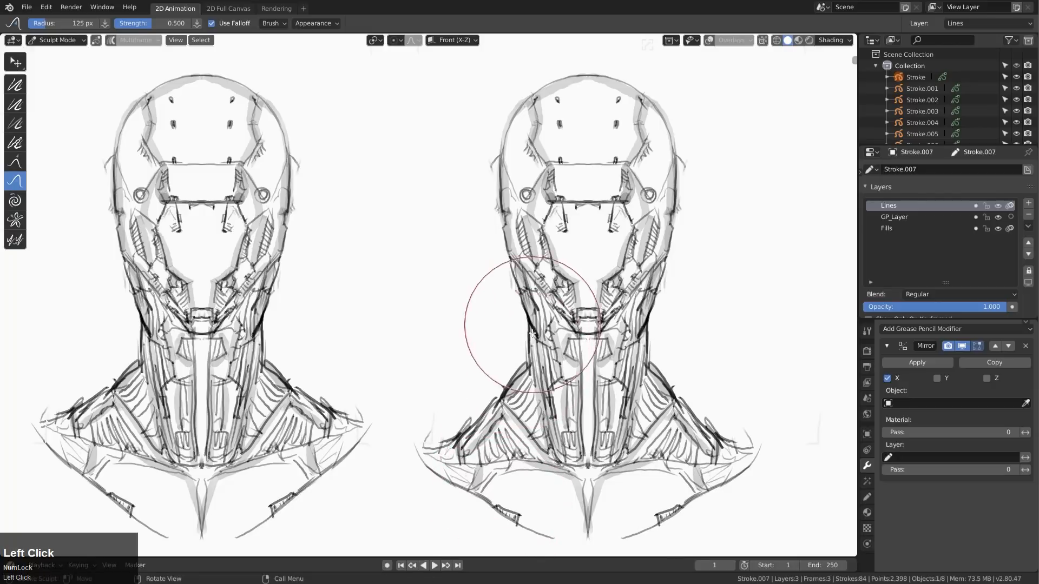
pyautogui.moveTo(530, 331); pyautogui.dragTo(544, 291)
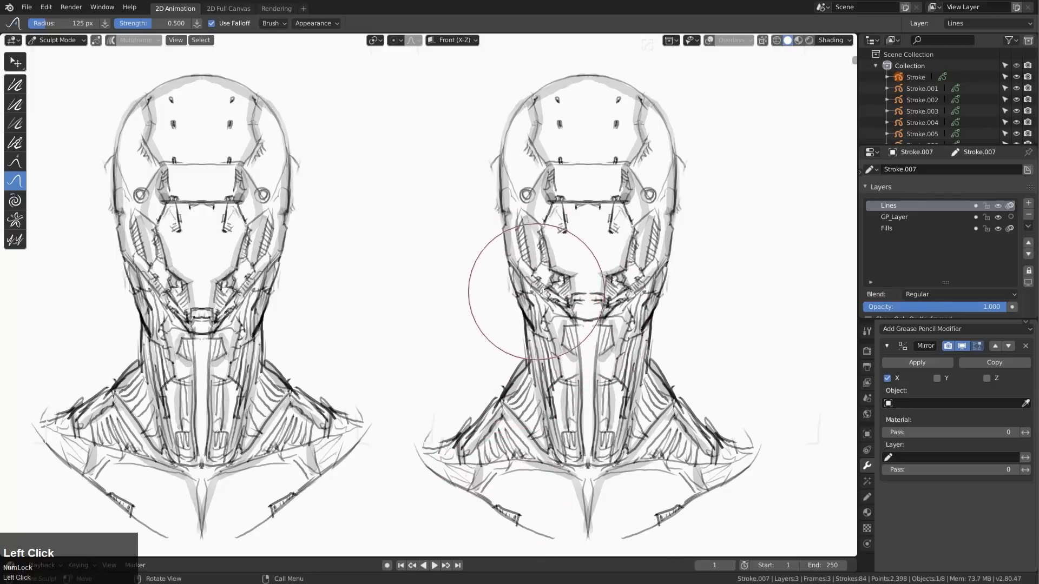
pyautogui.moveTo(542, 293); pyautogui.dragTo(576, 348)
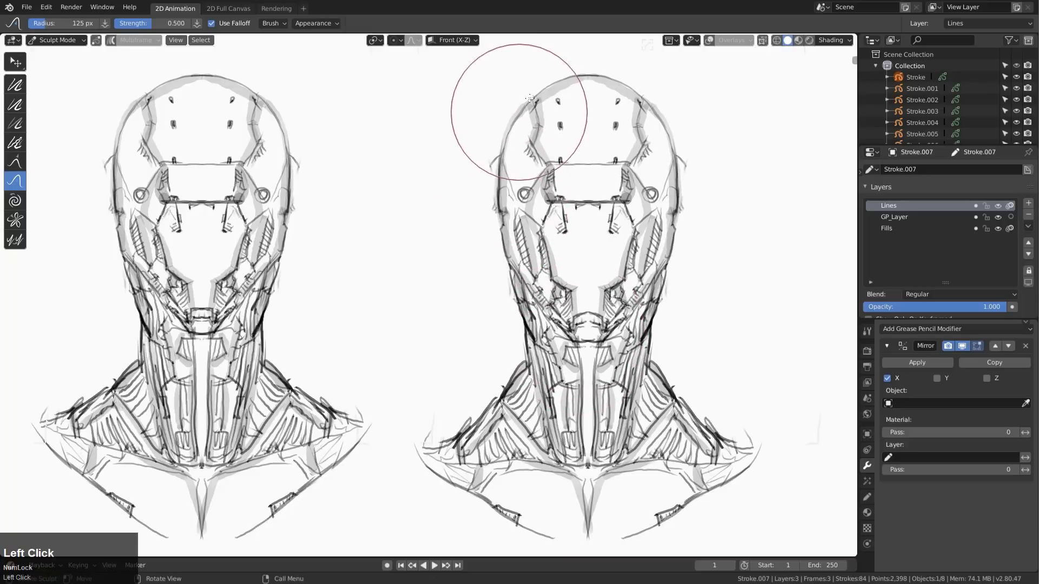
pyautogui.moveTo(528, 99); pyautogui.dragTo(488, 199)
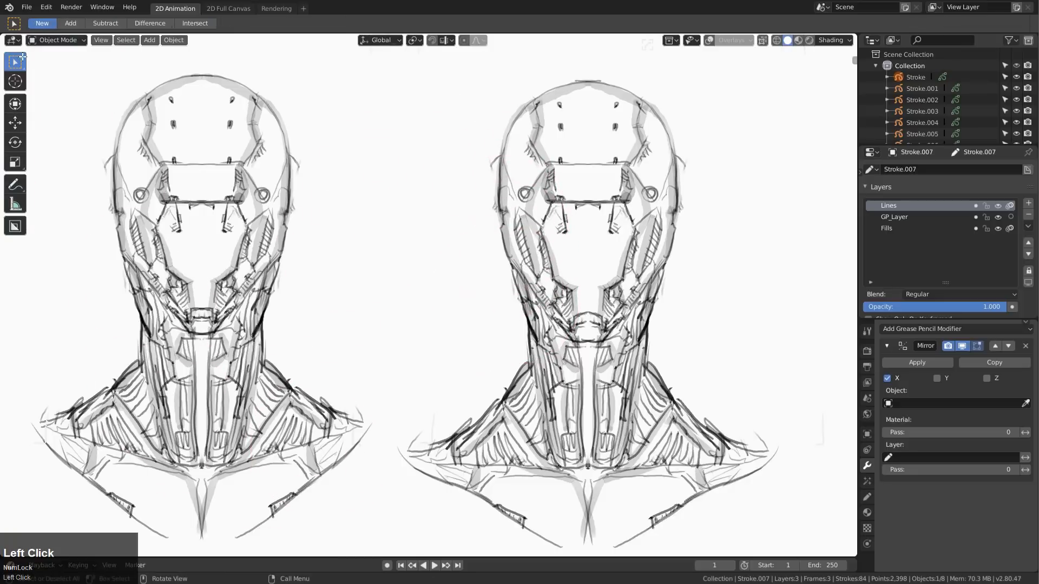
# Return to Draw mode and erase the newest head's lower and upper inner face lines.
pyautogui.click(56, 40)
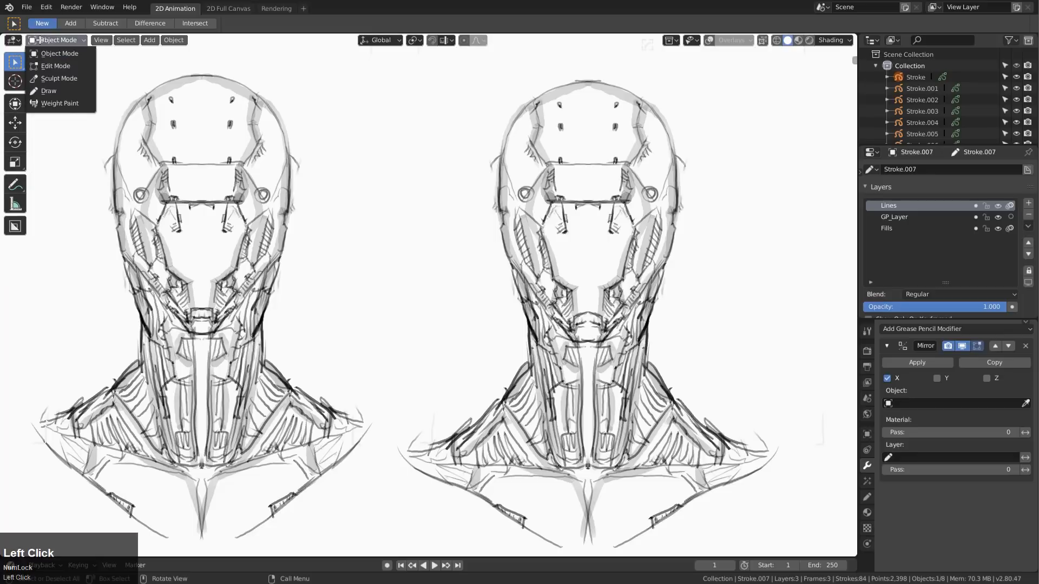
pyautogui.click(49, 91)
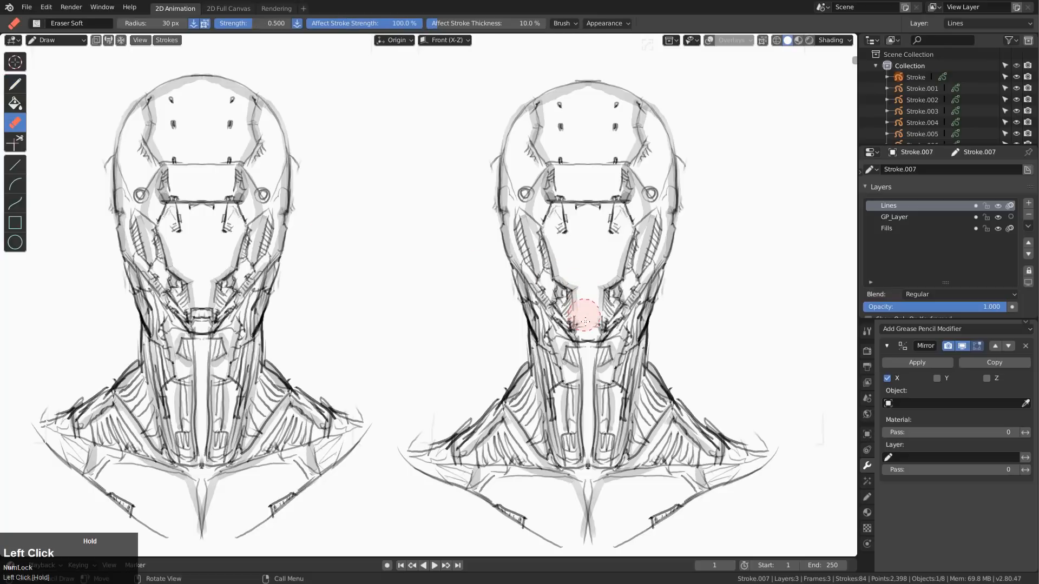
pyautogui.moveTo(587, 321); pyautogui.dragTo(559, 228)
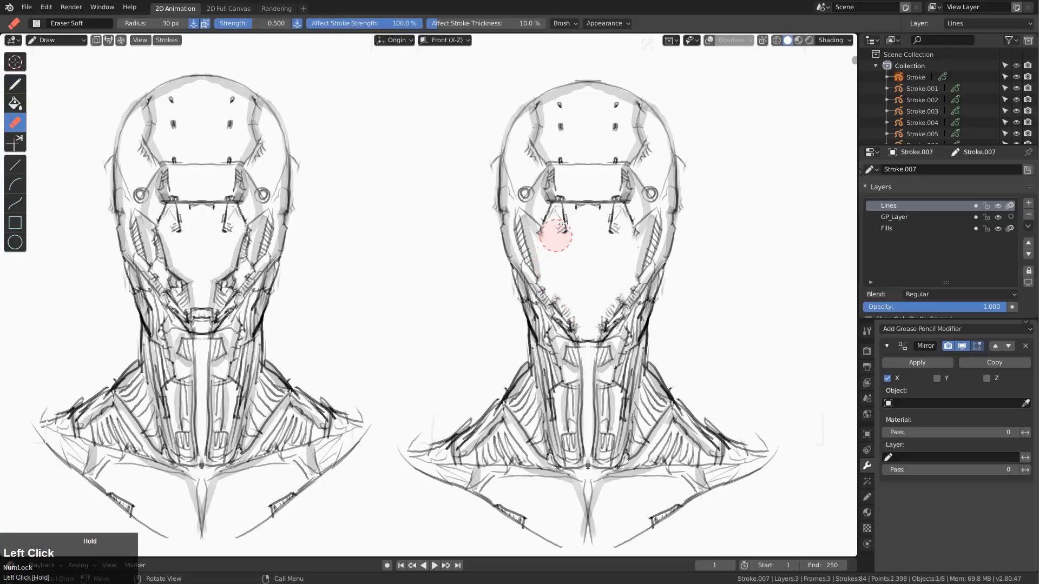
pyautogui.moveTo(559, 228); pyautogui.dragTo(573, 318)
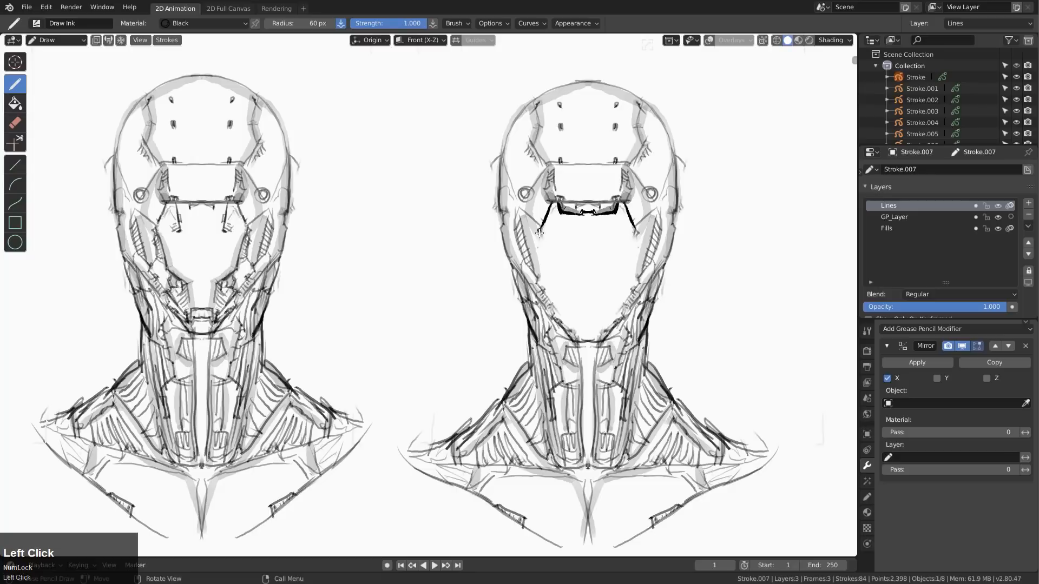
# Ink bold rings around the eyes, brow marks and heavy helmet side plates on the right-hand head.
pyautogui.moveTo(536, 212); pyautogui.dragTo(536, 278)
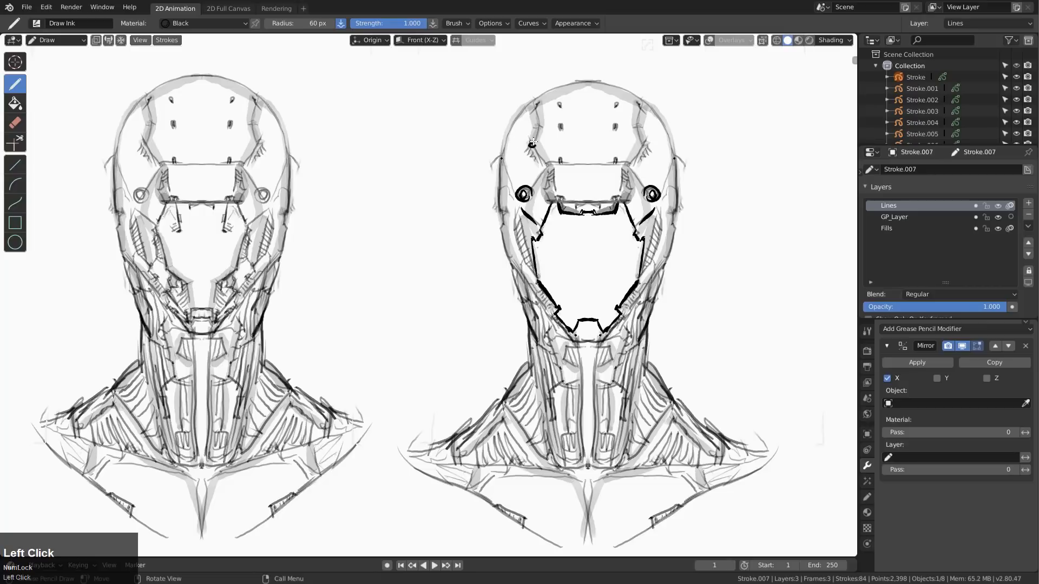
pyautogui.moveTo(523, 139); pyautogui.dragTo(537, 143)
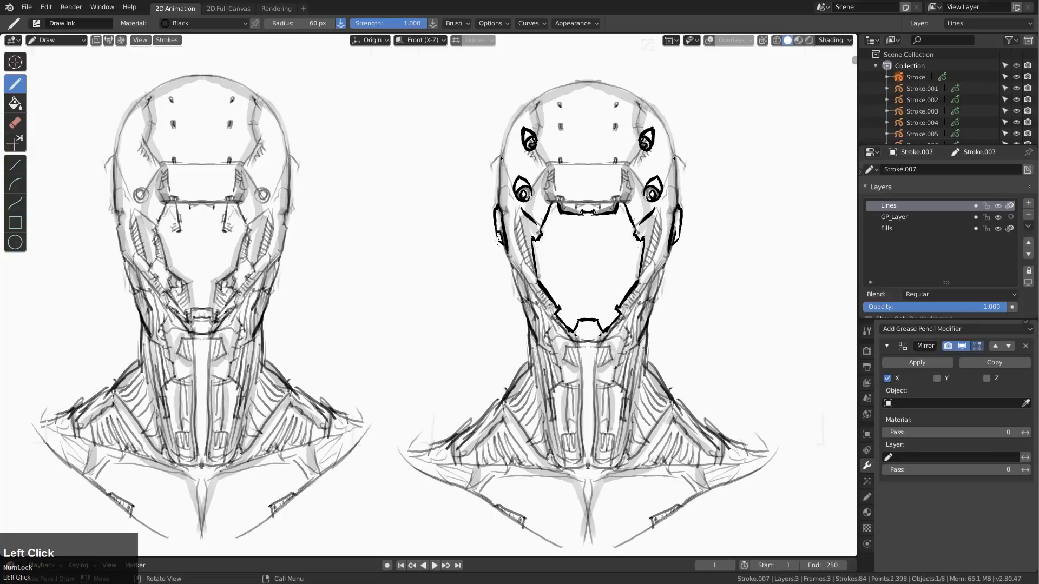
pyautogui.moveTo(496, 238); pyautogui.dragTo(503, 306)
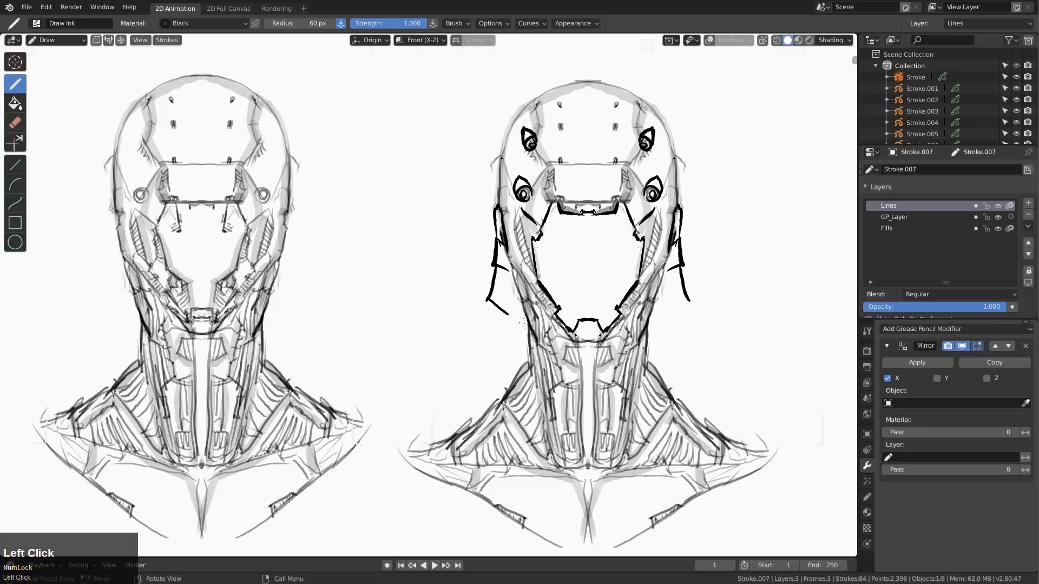
pyautogui.moveTo(493, 318); pyautogui.dragTo(483, 324)
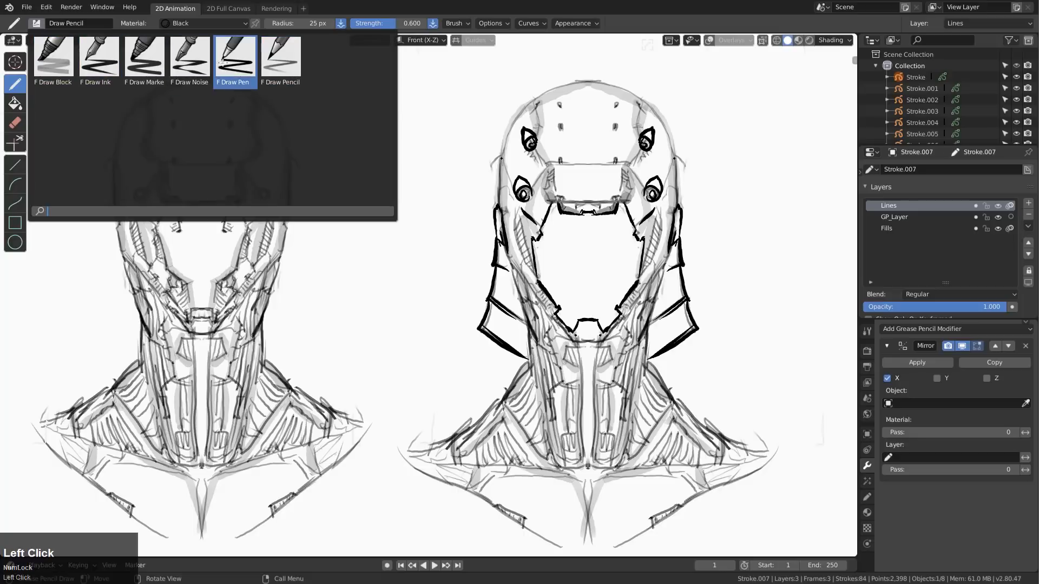
# With the Draw Pen brush, ink angled cheek panel lines and heavy neck and collar strokes.
pyautogui.click(233, 56)
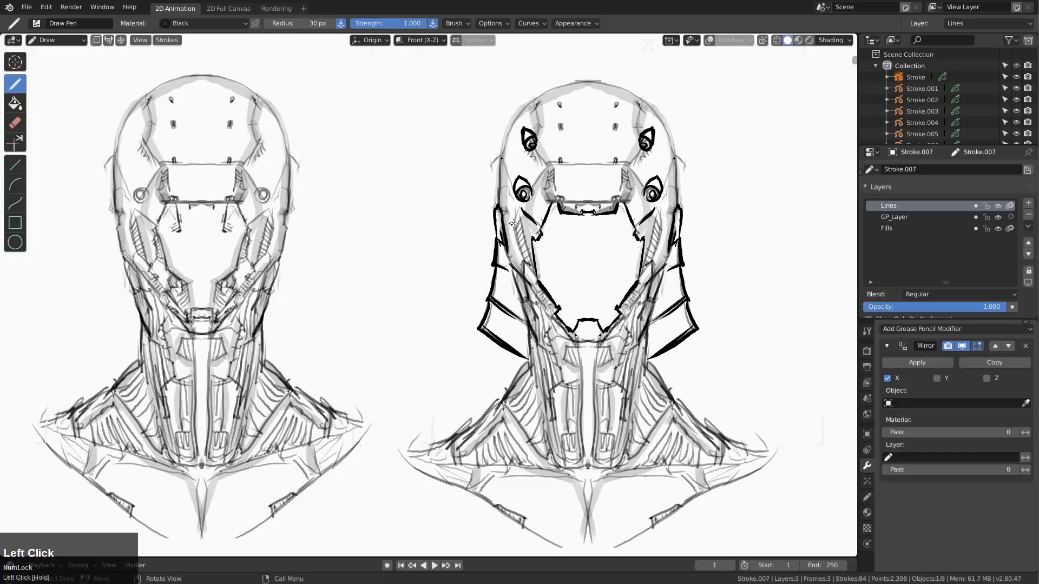
pyautogui.moveTo(510, 223); pyautogui.dragTo(539, 302)
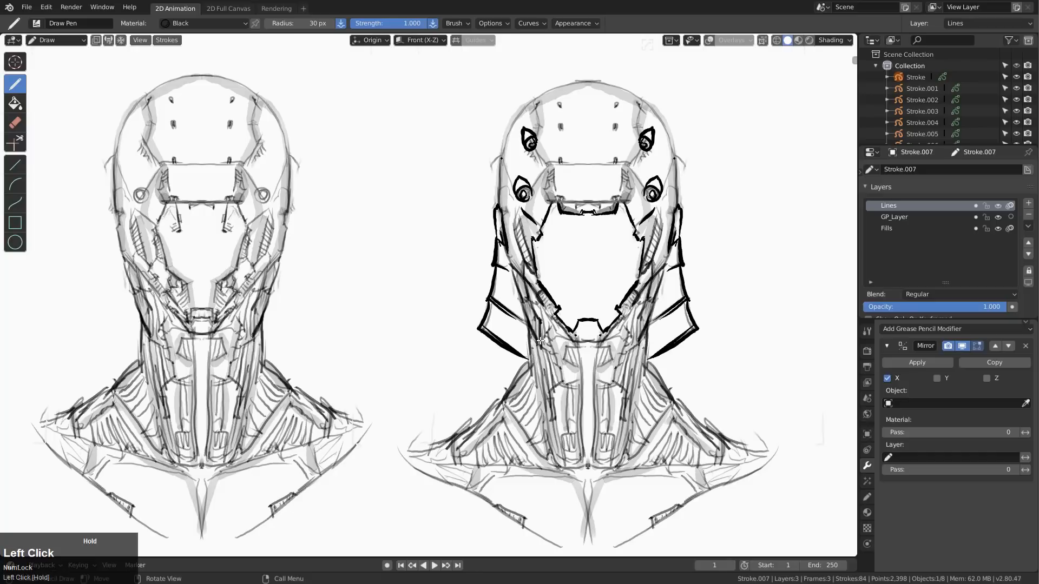
pyautogui.moveTo(540, 341); pyautogui.dragTo(574, 344)
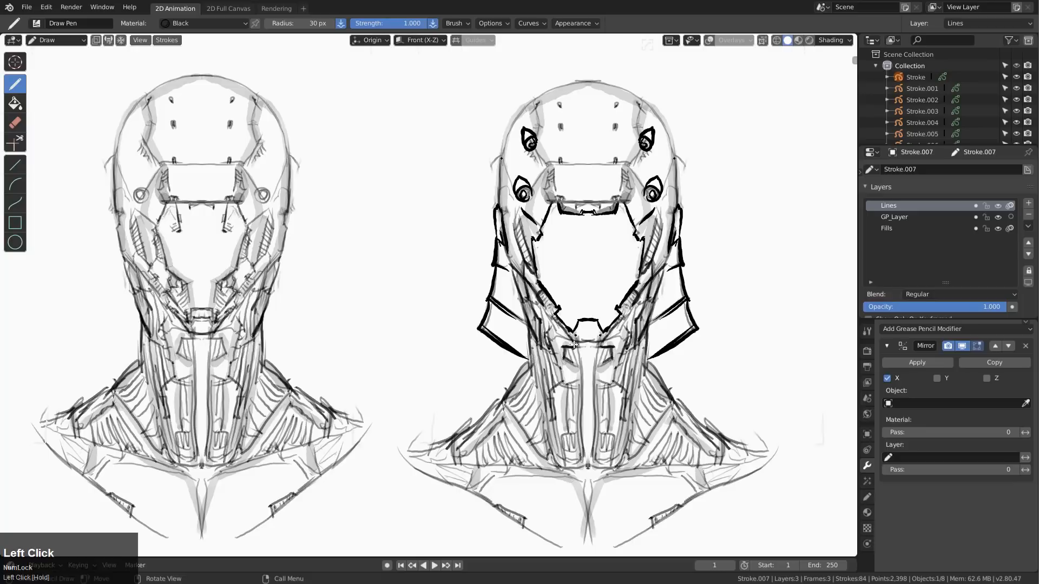
pyautogui.moveTo(580, 344); pyautogui.dragTo(580, 397)
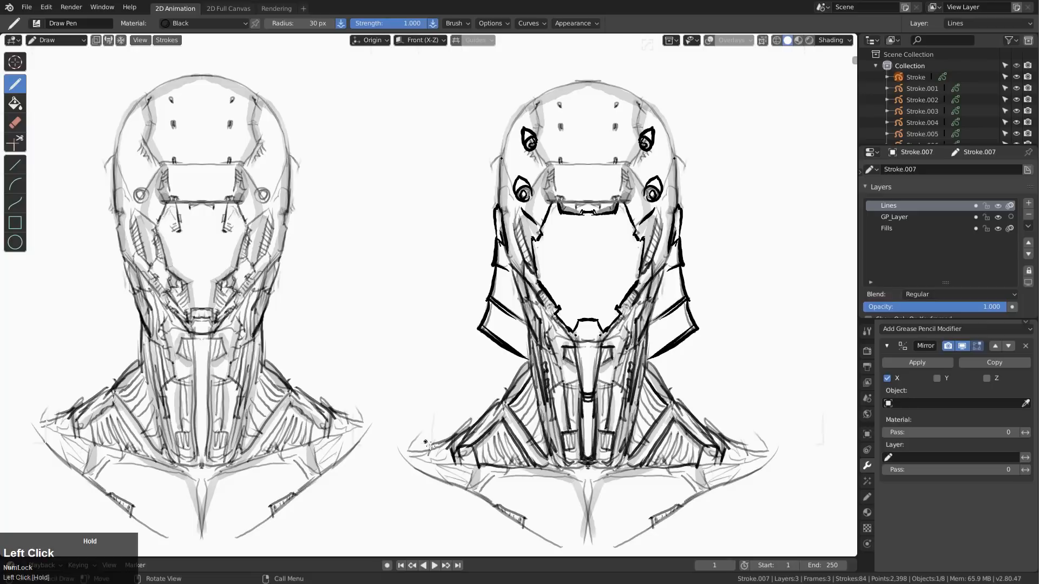
pyautogui.moveTo(430, 444); pyautogui.dragTo(570, 483)
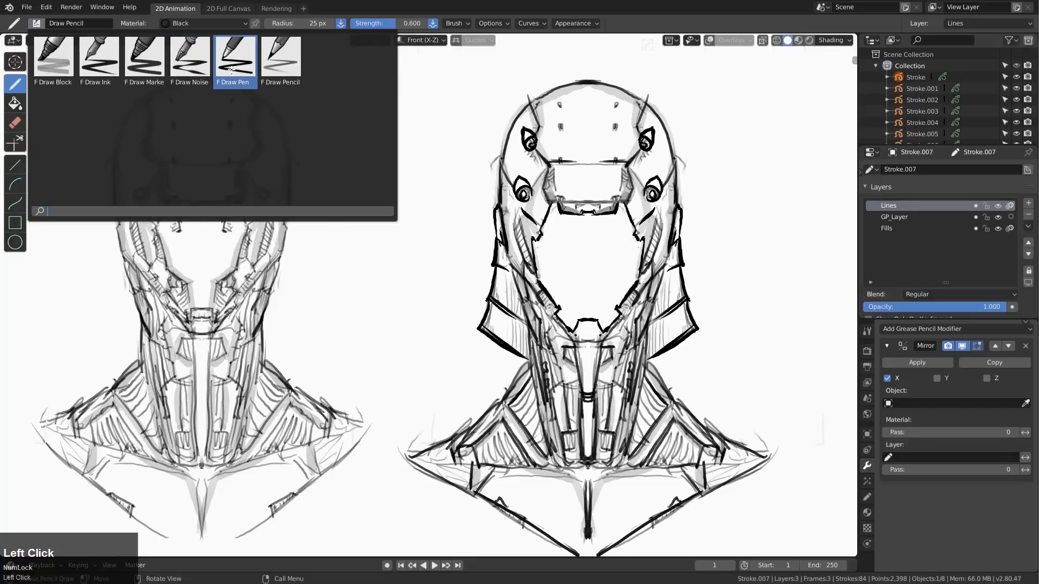
# Switch back to the Draw Pencil brush for the next variant.
pyautogui.click(233, 56)
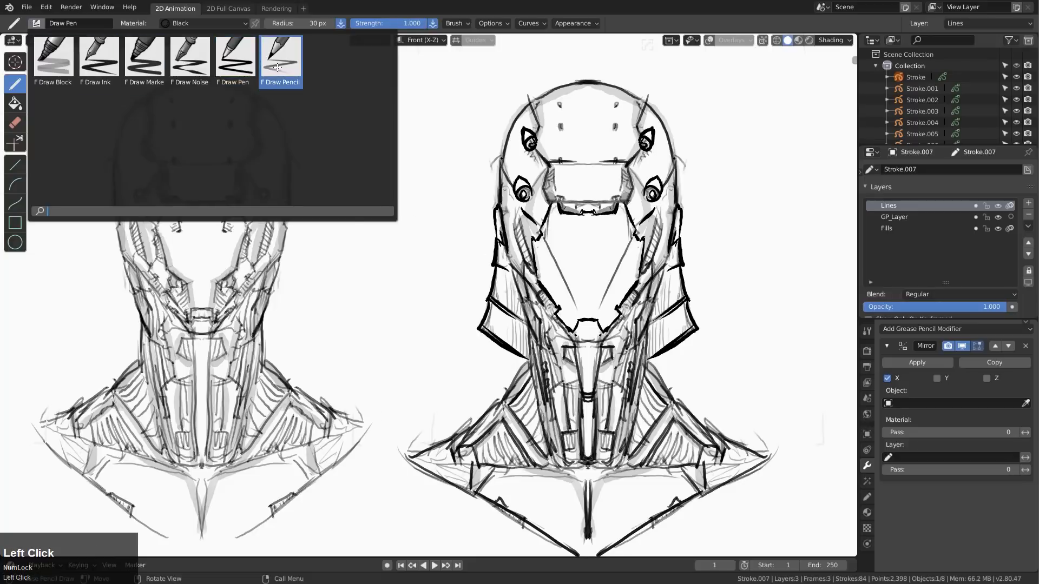
pyautogui.click(279, 60)
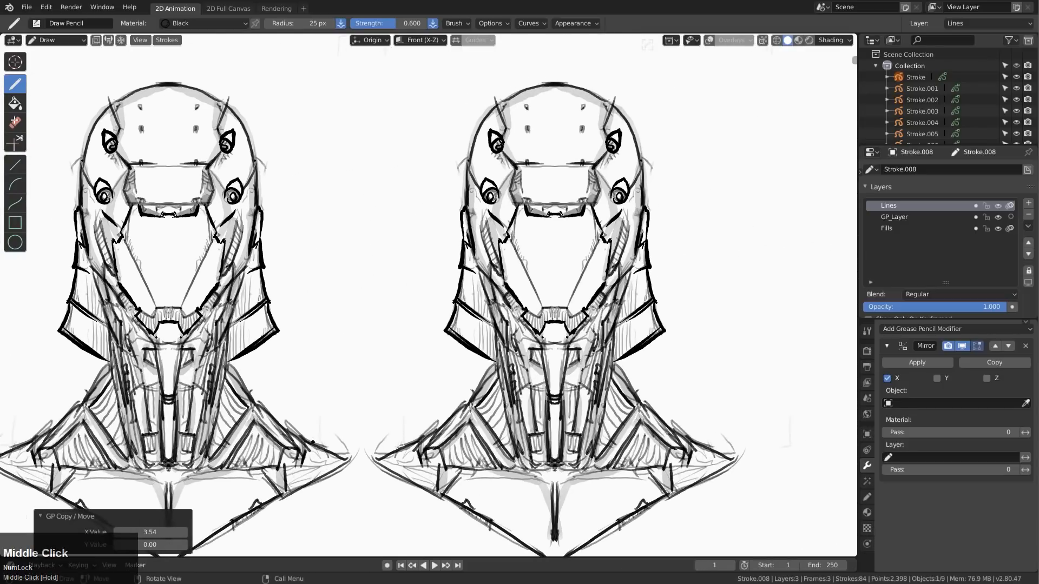
# In Sculpt Mode, grab the copy's helmet sides into wide flared flaps and widen its face opening.
pyautogui.click(54, 40)
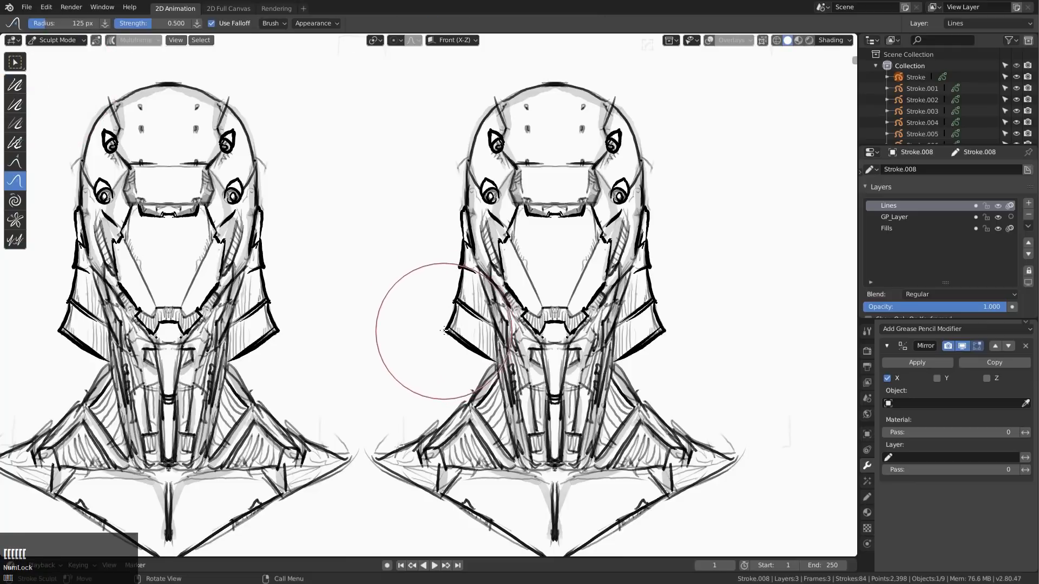
pyautogui.moveTo(444, 331); pyautogui.dragTo(434, 344)
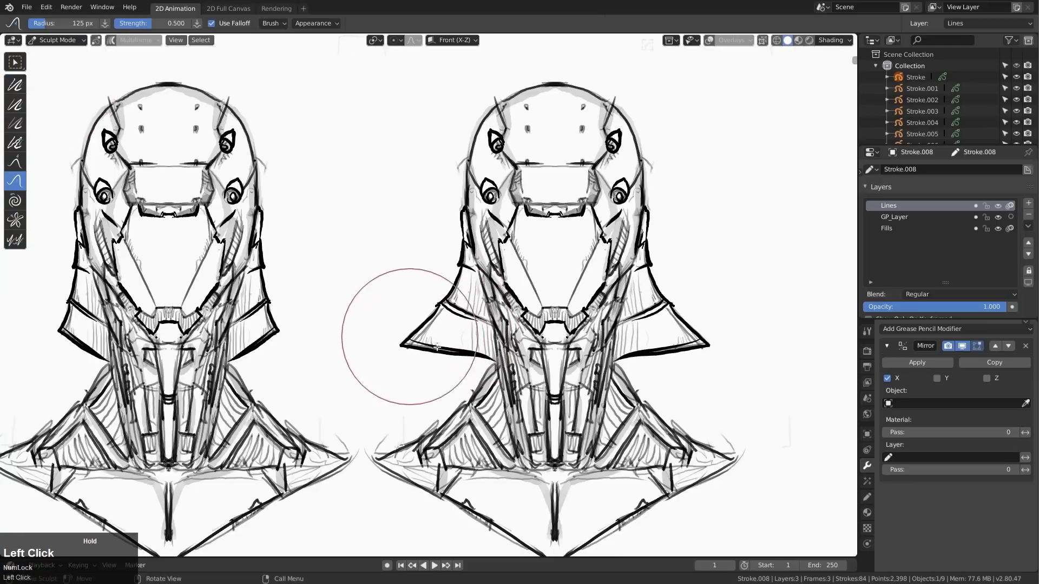
pyautogui.moveTo(412, 338); pyautogui.dragTo(477, 371)
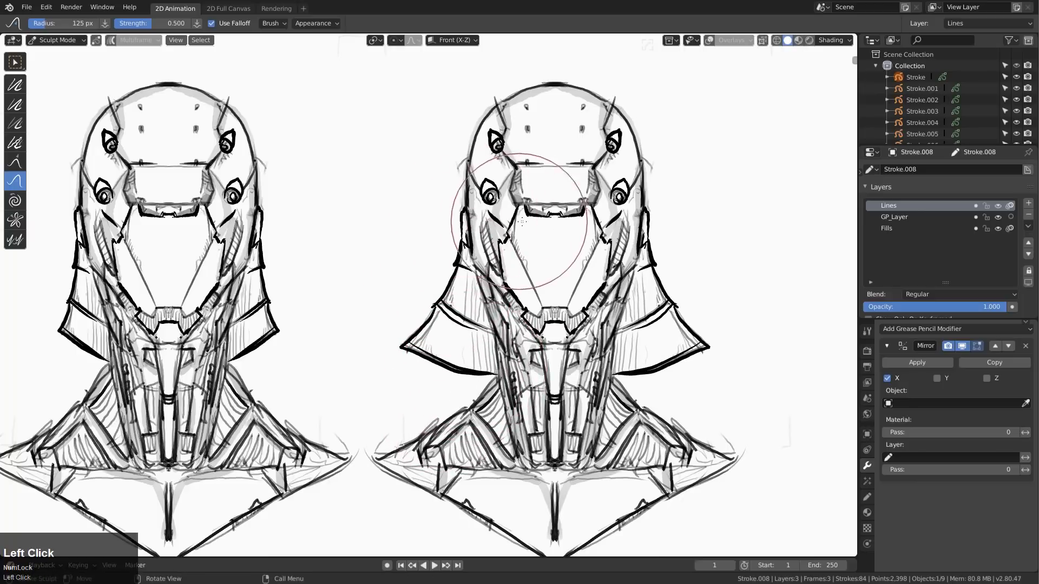
pyautogui.moveTo(524, 225); pyautogui.dragTo(503, 215)
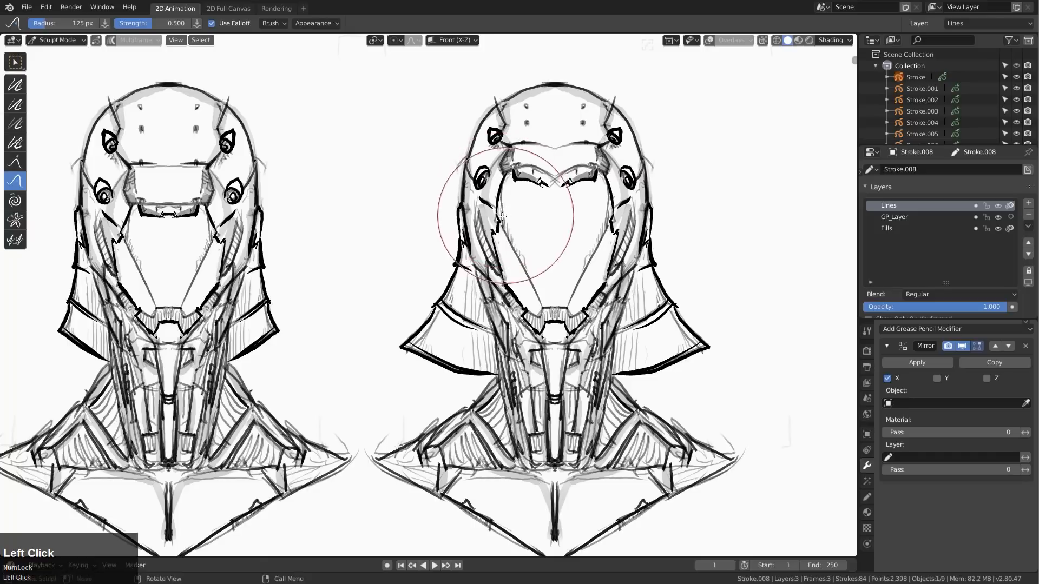
pyautogui.moveTo(503, 215); pyautogui.dragTo(547, 181)
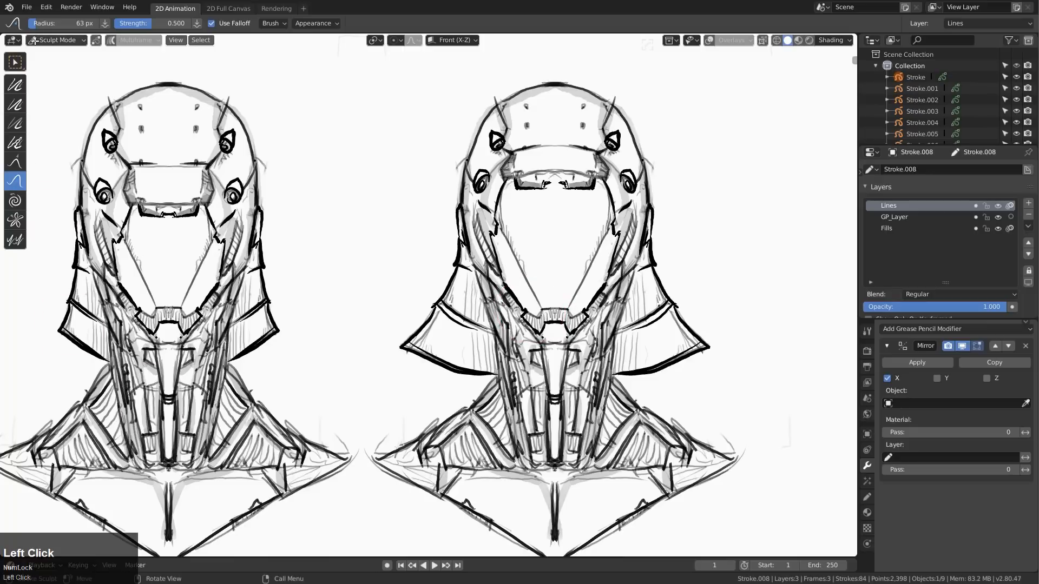
pyautogui.click(54, 40)
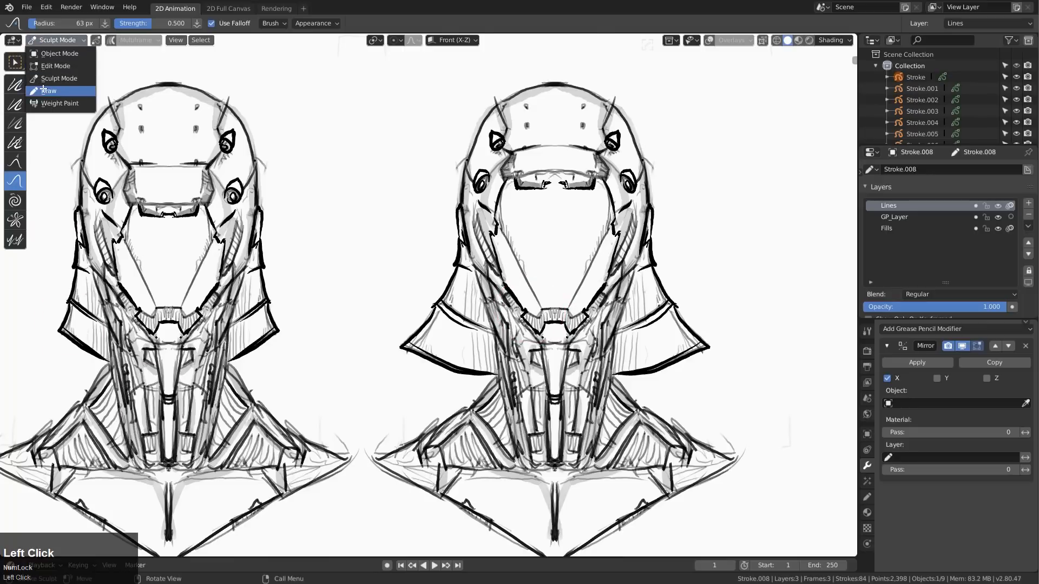
# Back in Draw mode, sketch faint eye shapes inside the new head's face opening.
pyautogui.click(44, 91)
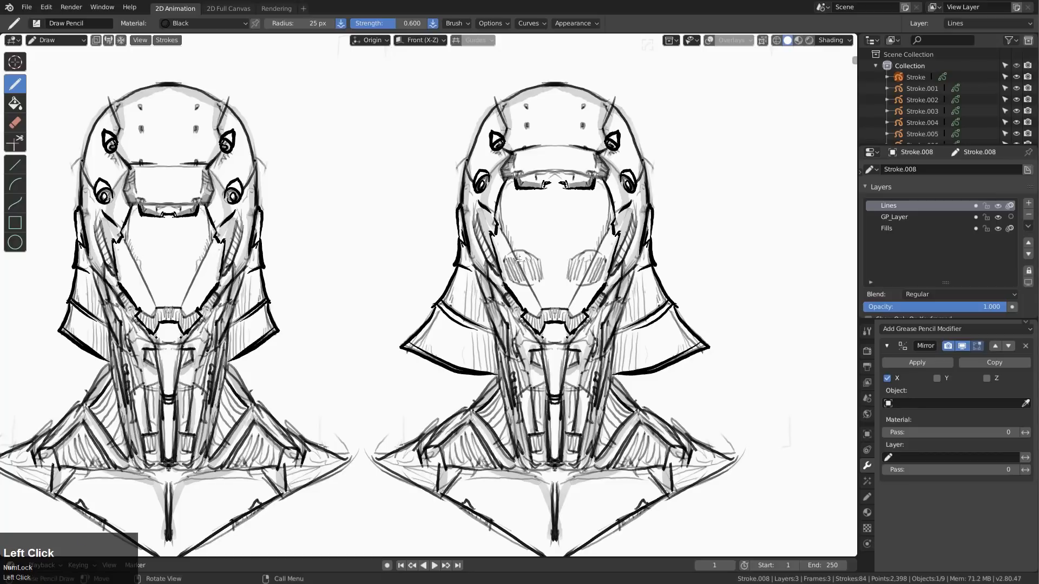
pyautogui.moveTo(520, 259); pyautogui.dragTo(534, 285)
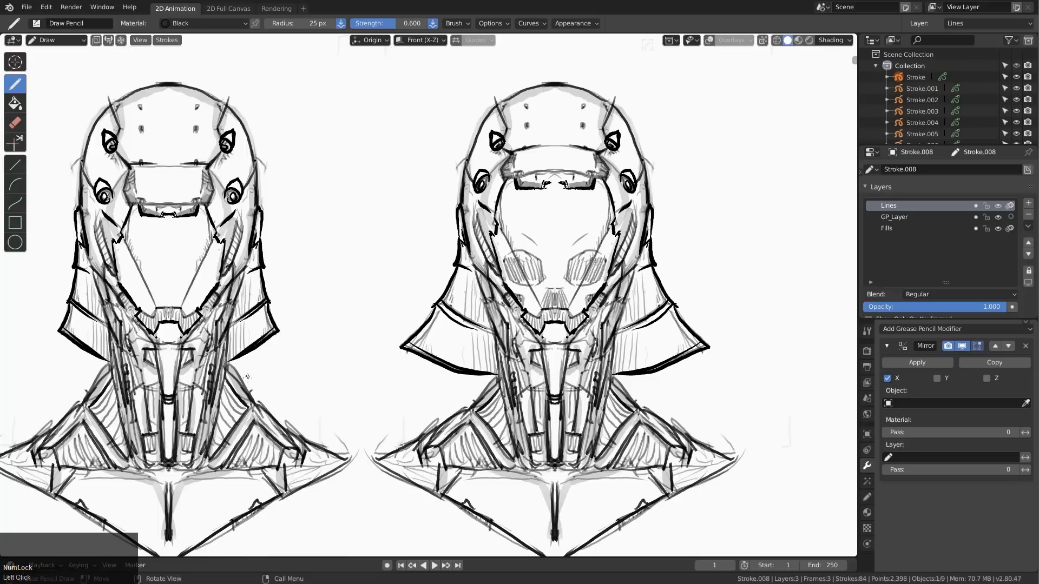
# With the Eraser Soft tool, fade the eye sketch and clean marks below it and near the neck.
pyautogui.click(15, 121)
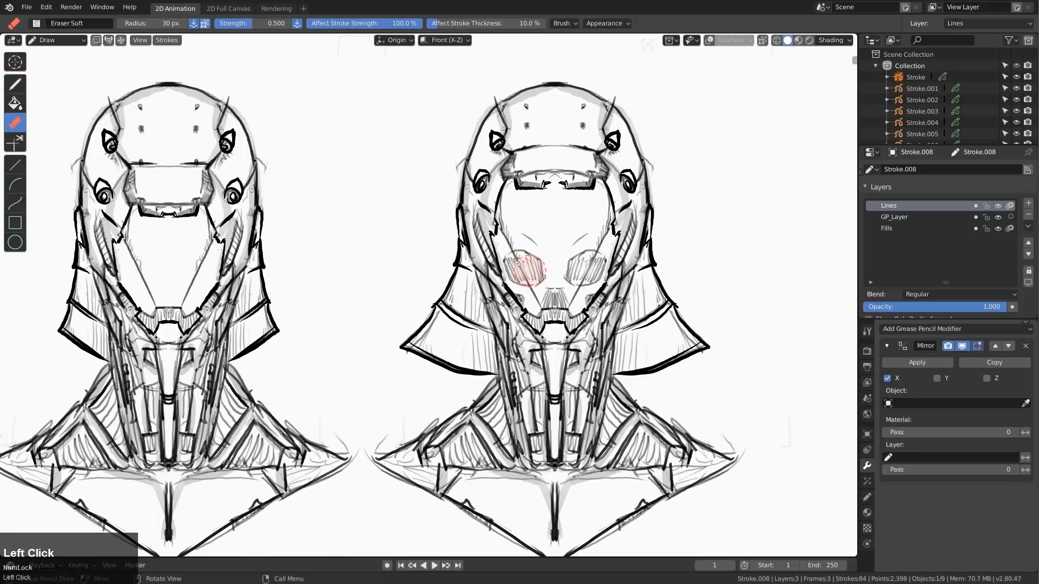
pyautogui.moveTo(523, 265); pyautogui.dragTo(553, 294)
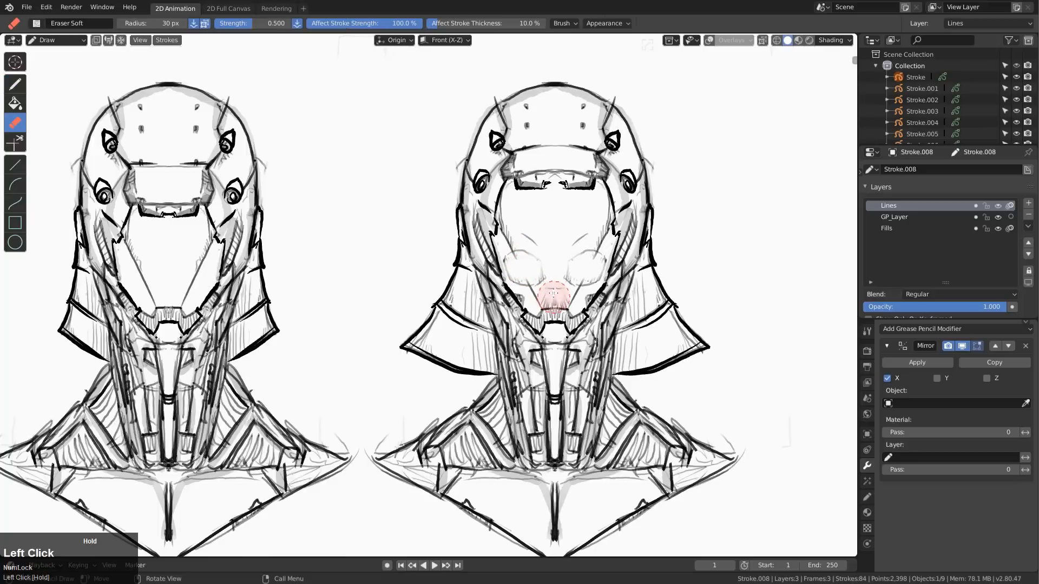
pyautogui.moveTo(553, 294); pyautogui.dragTo(86, 374)
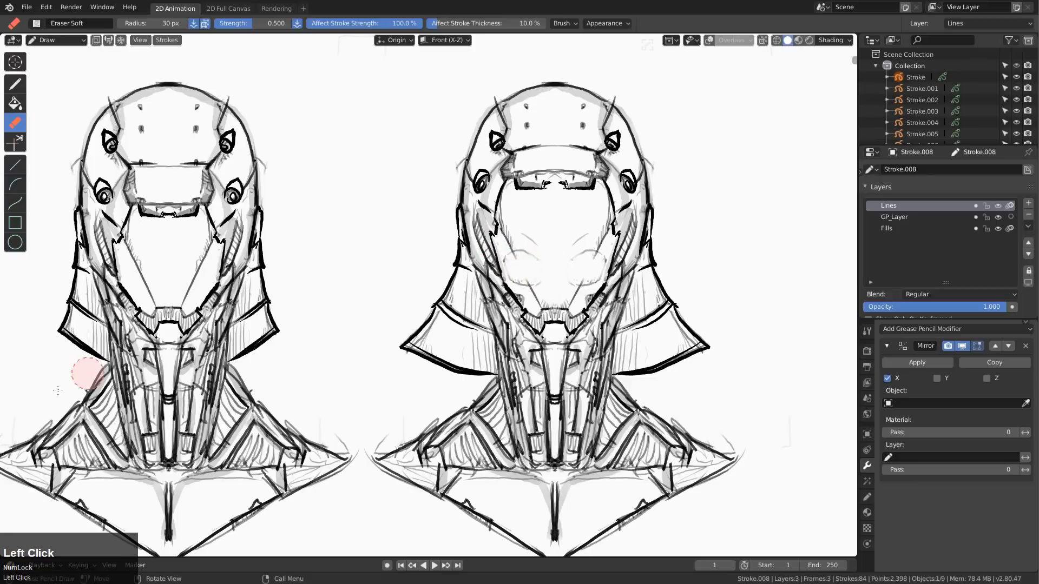
pyautogui.moveTo(86, 371); pyautogui.dragTo(228, 424)
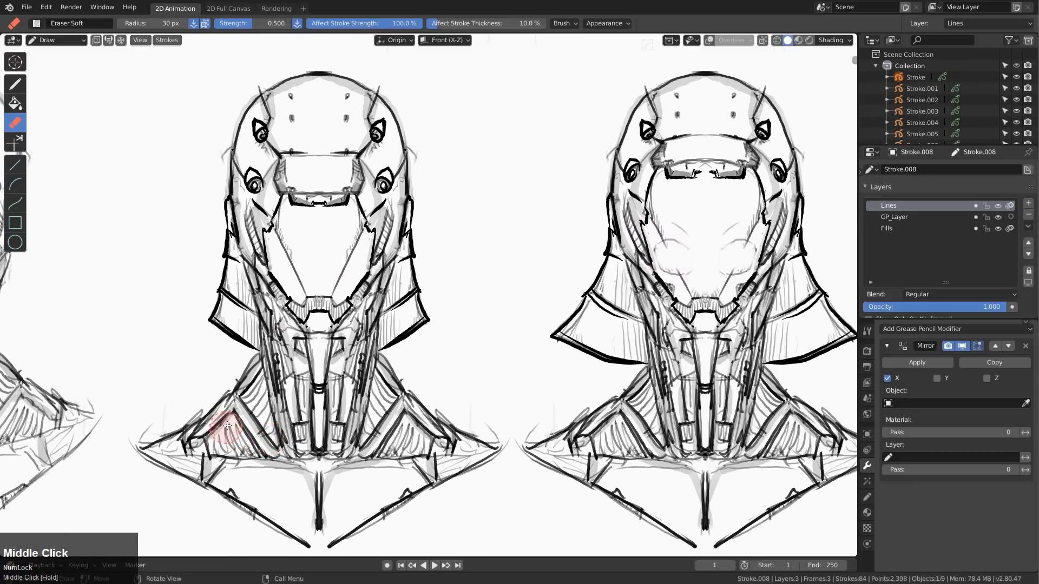
# Zoom out until all nine robot head variants are visible in a row.
pyautogui.scroll(-3)
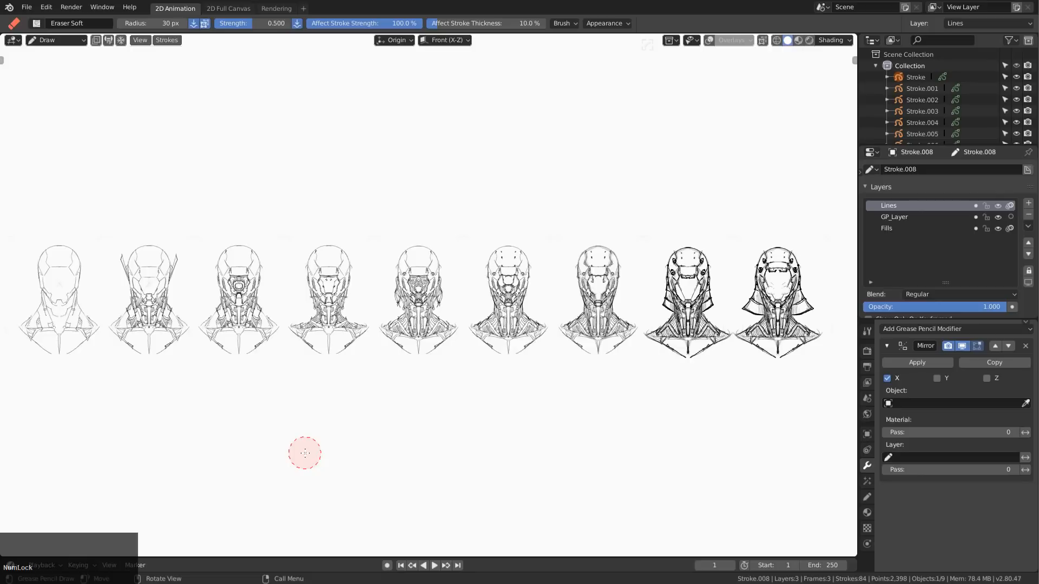
pyautogui.moveTo(420, 545)
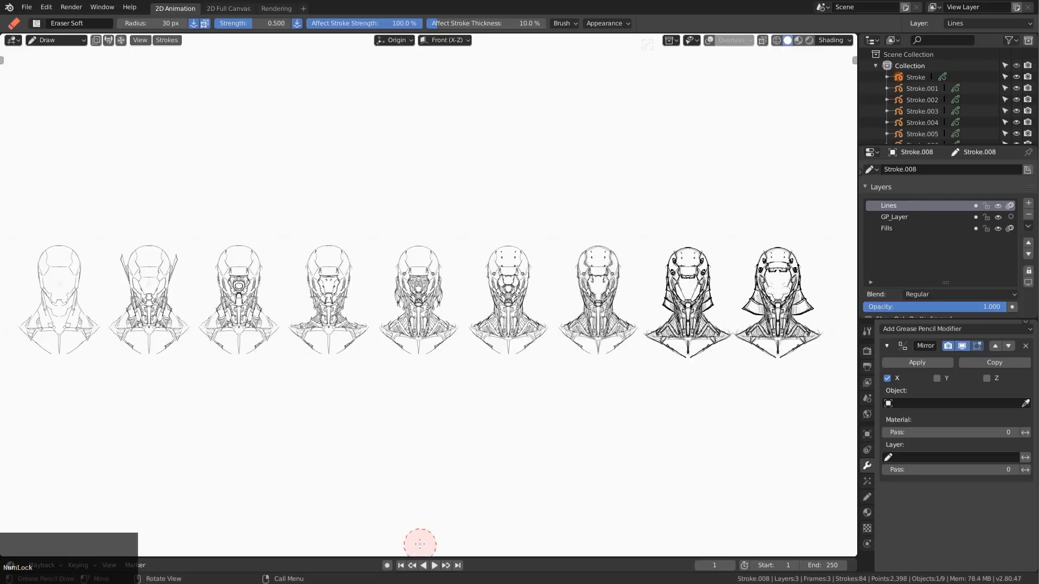